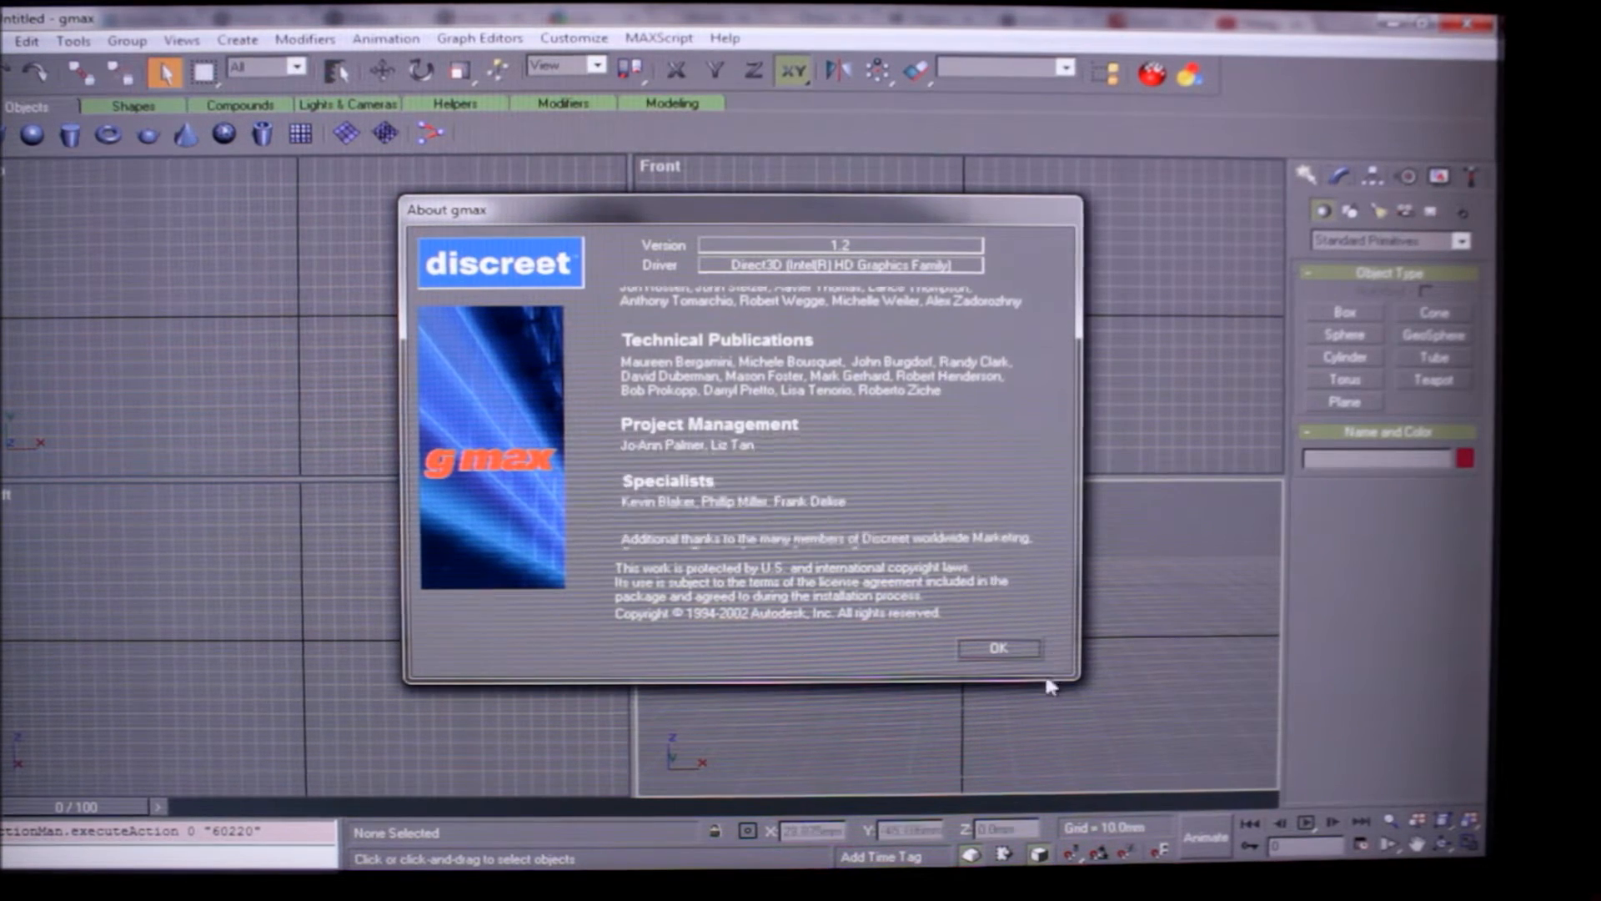
# - Dismiss the About gmax 1.2 box to reveal the empty untitled scene
pyautogui.click(997, 647)
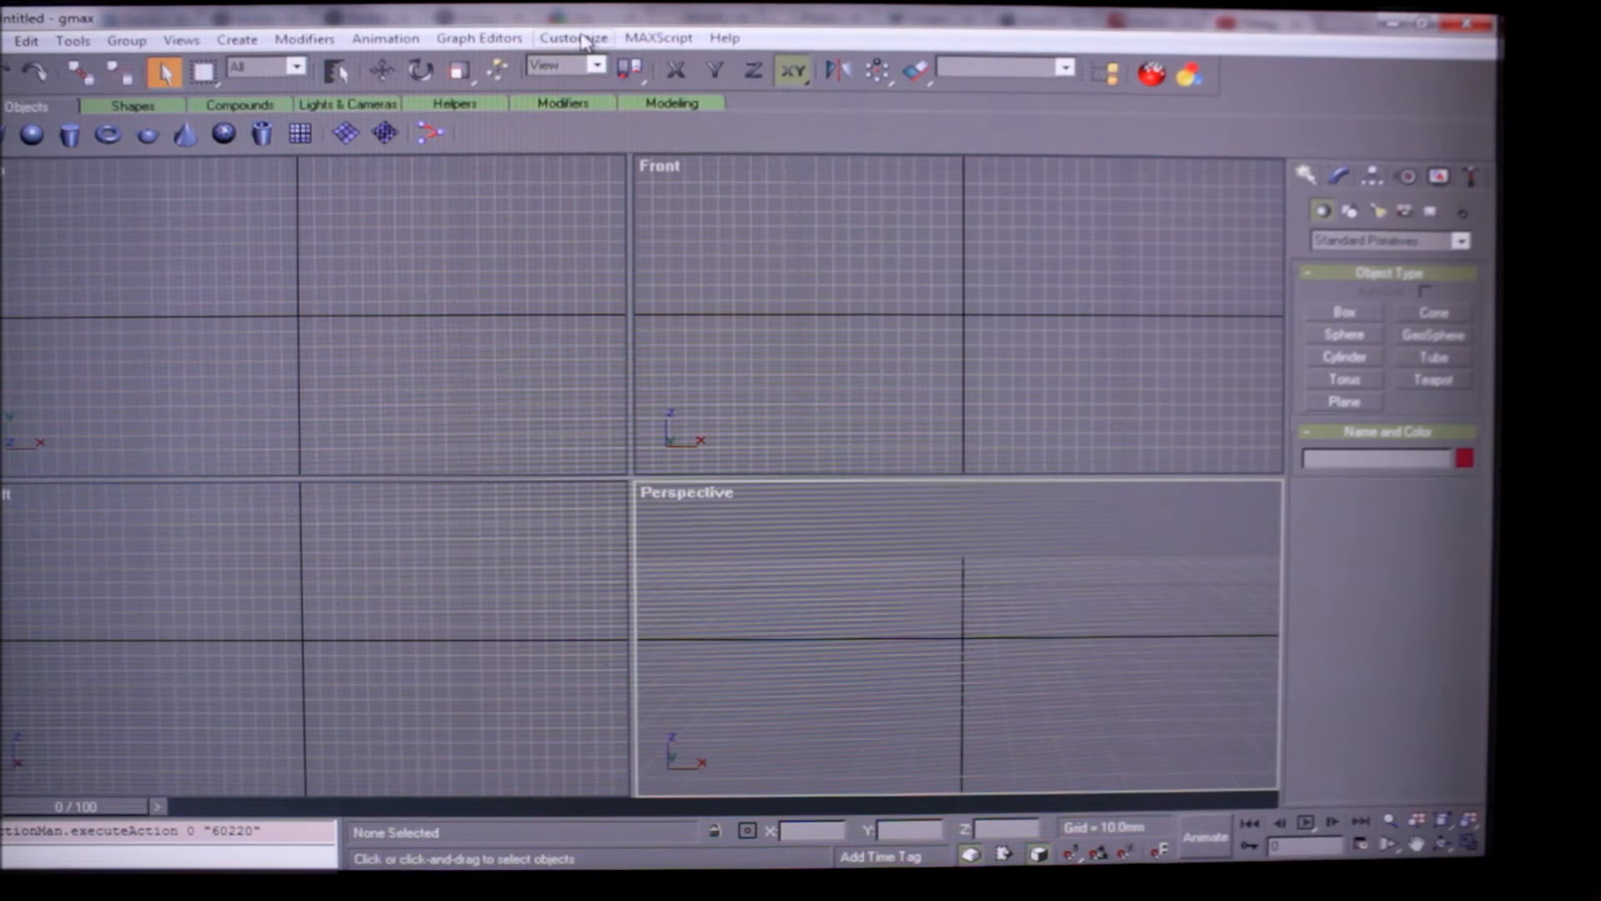
pyautogui.click(573, 37)
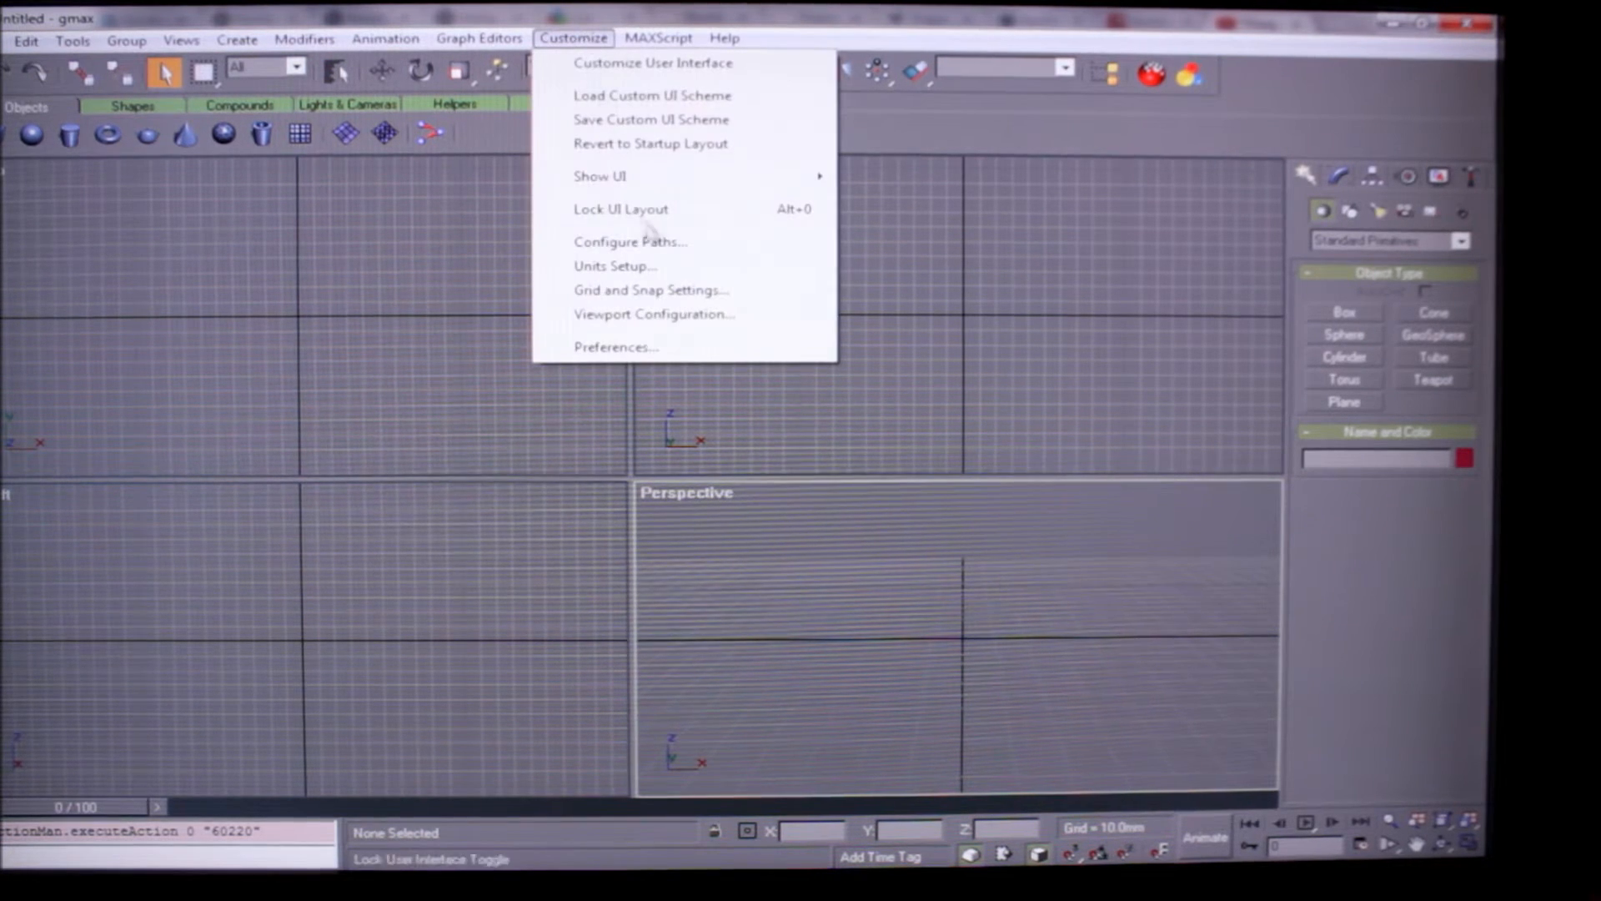
pyautogui.moveTo(691, 273)
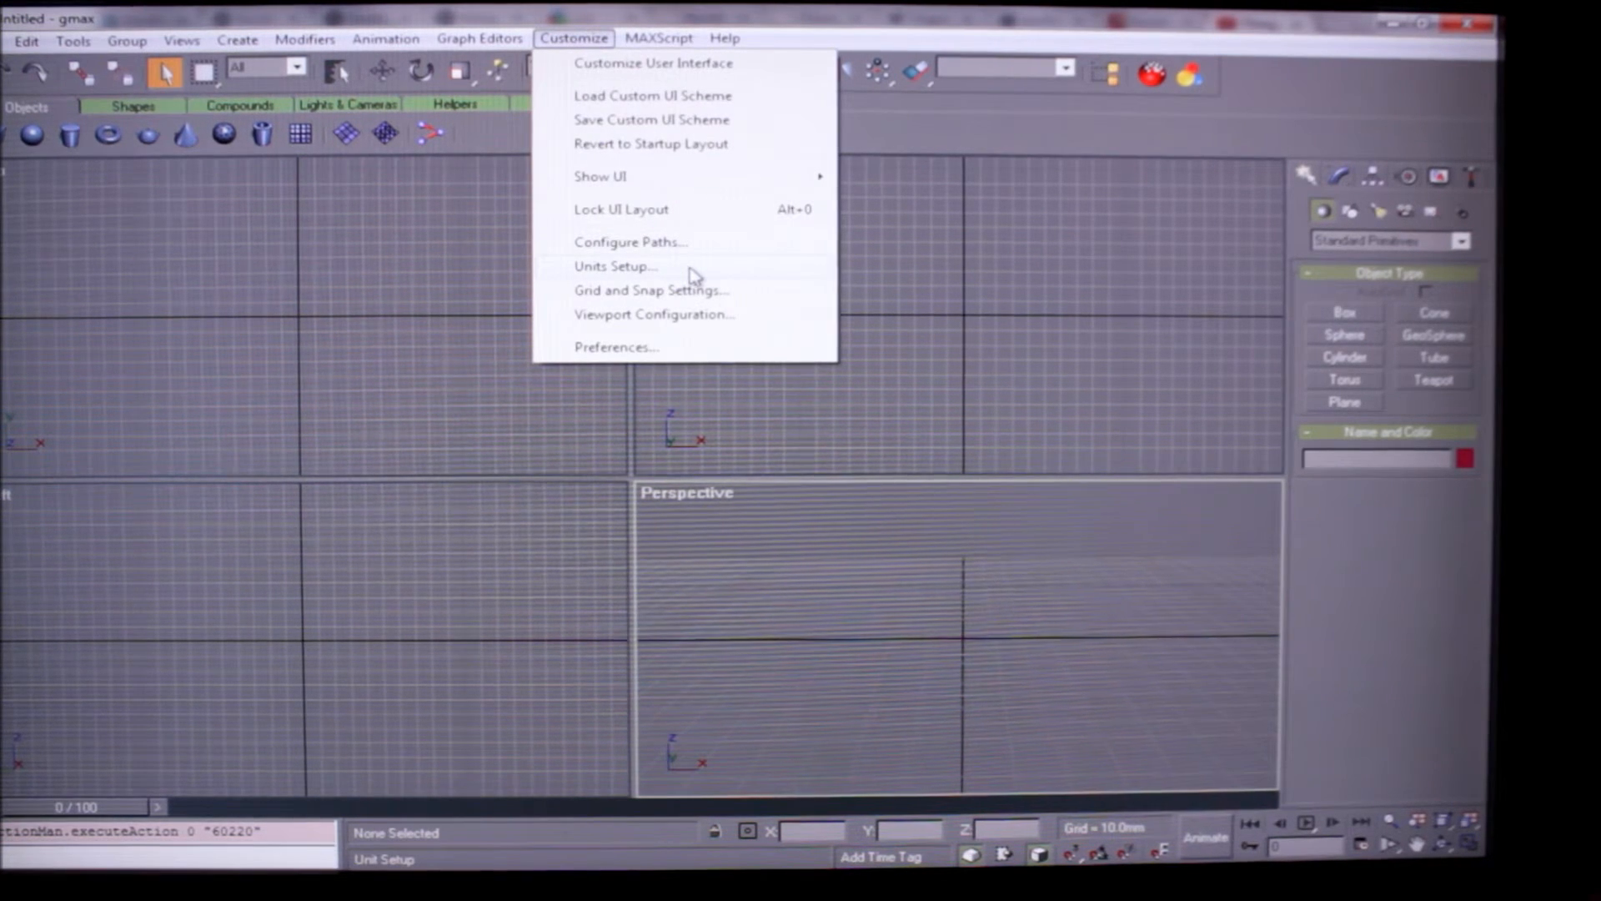
pyautogui.click(614, 265)
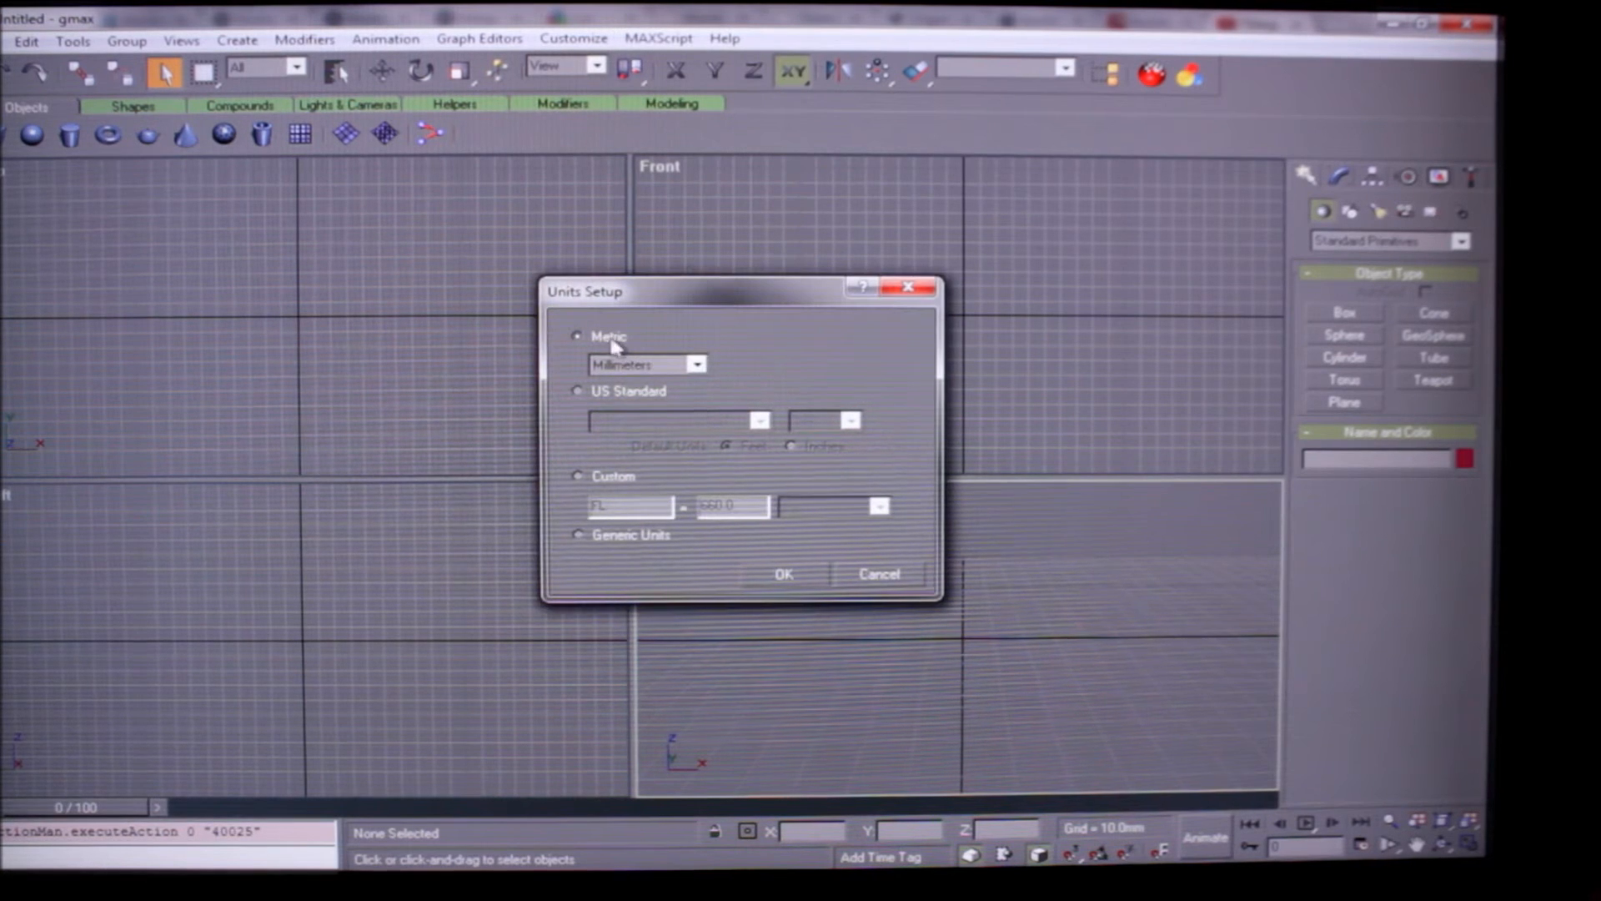
pyautogui.moveTo(796, 610)
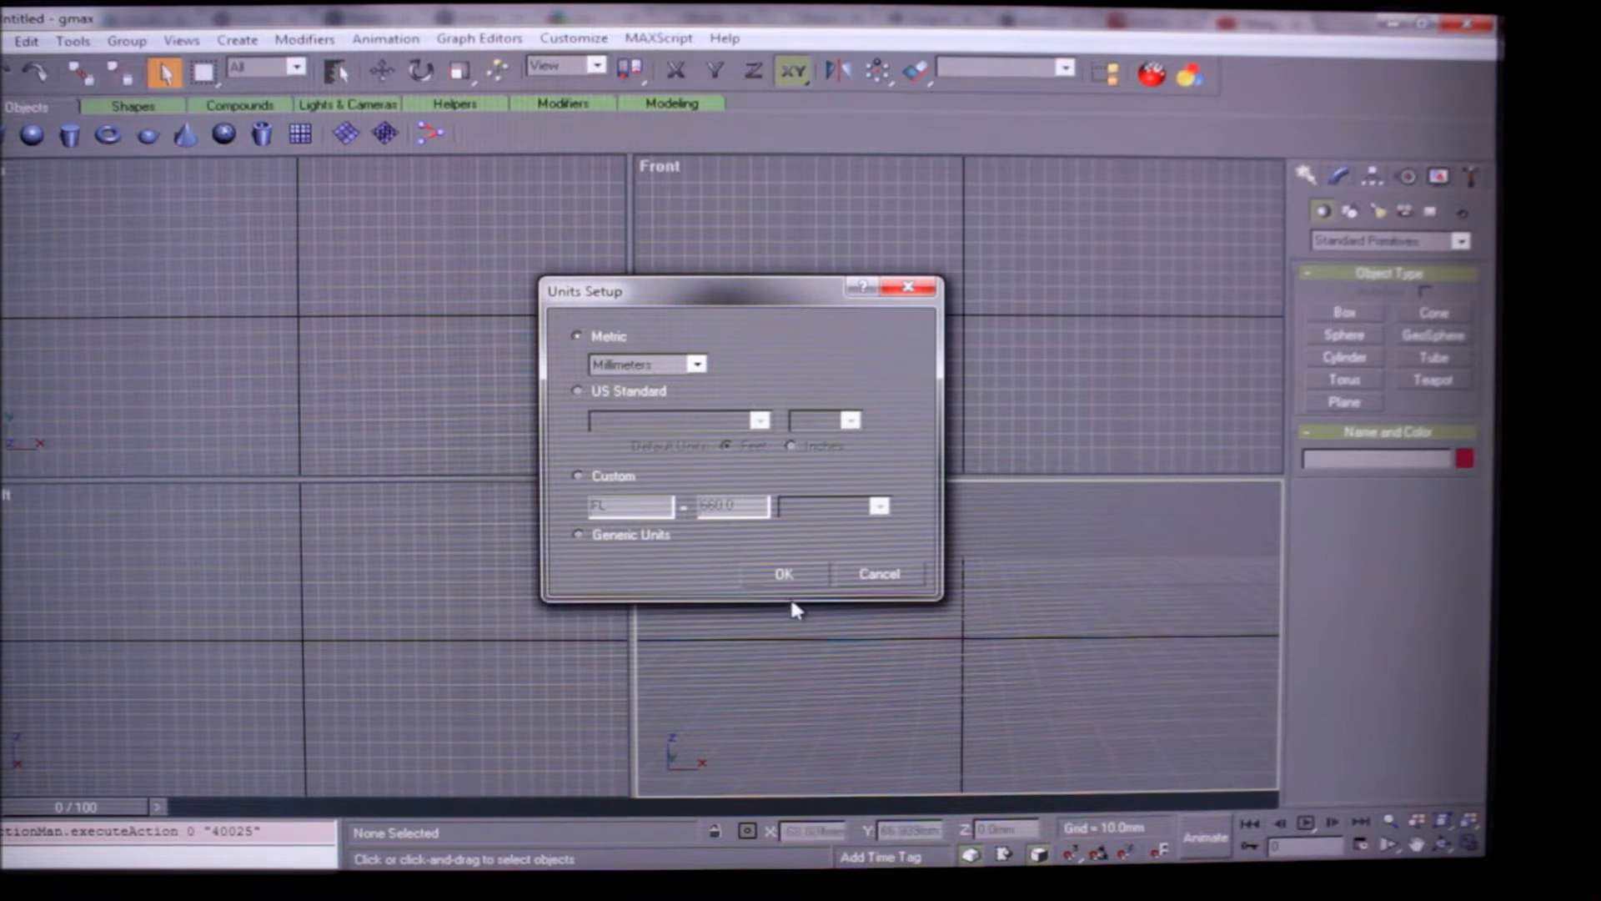
pyautogui.click(783, 574)
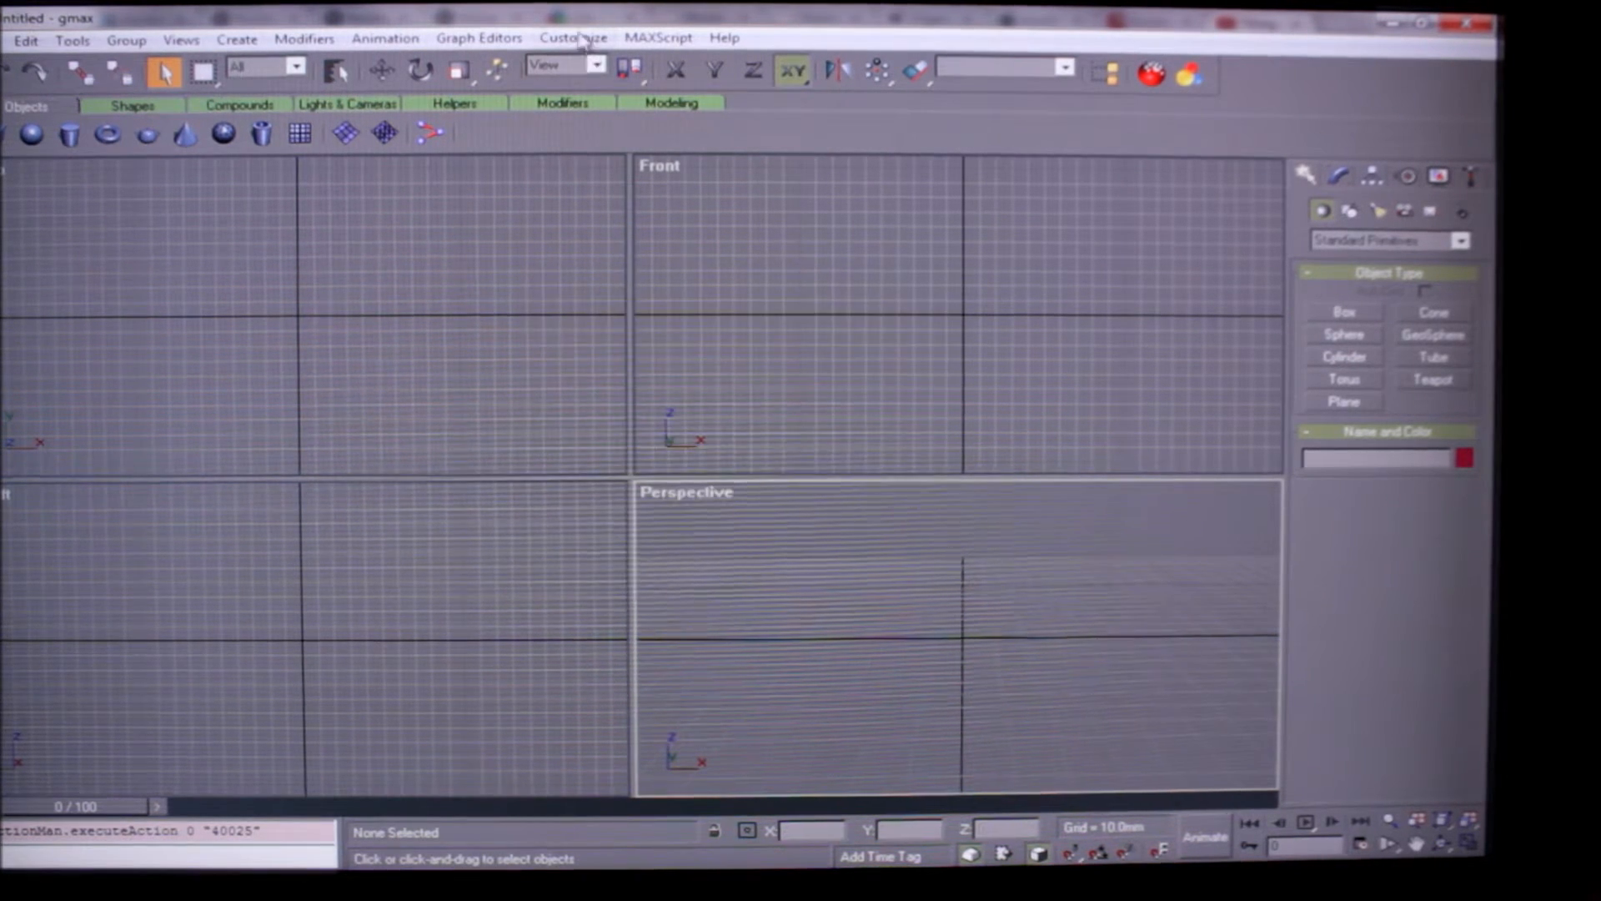
pyautogui.click(573, 37)
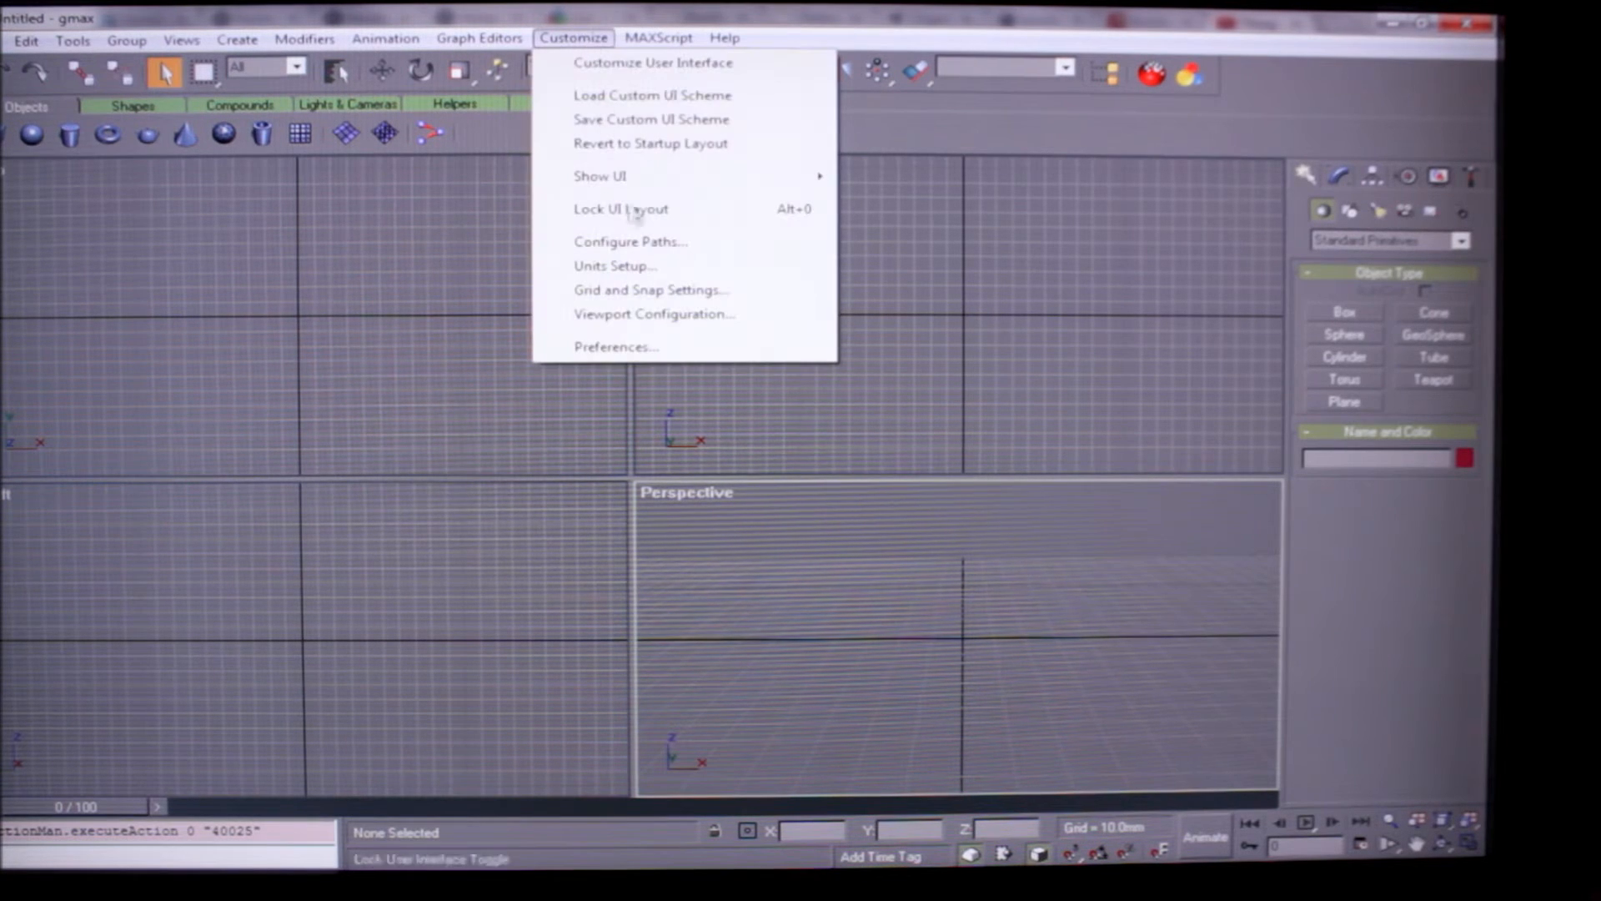
pyautogui.click(616, 347)
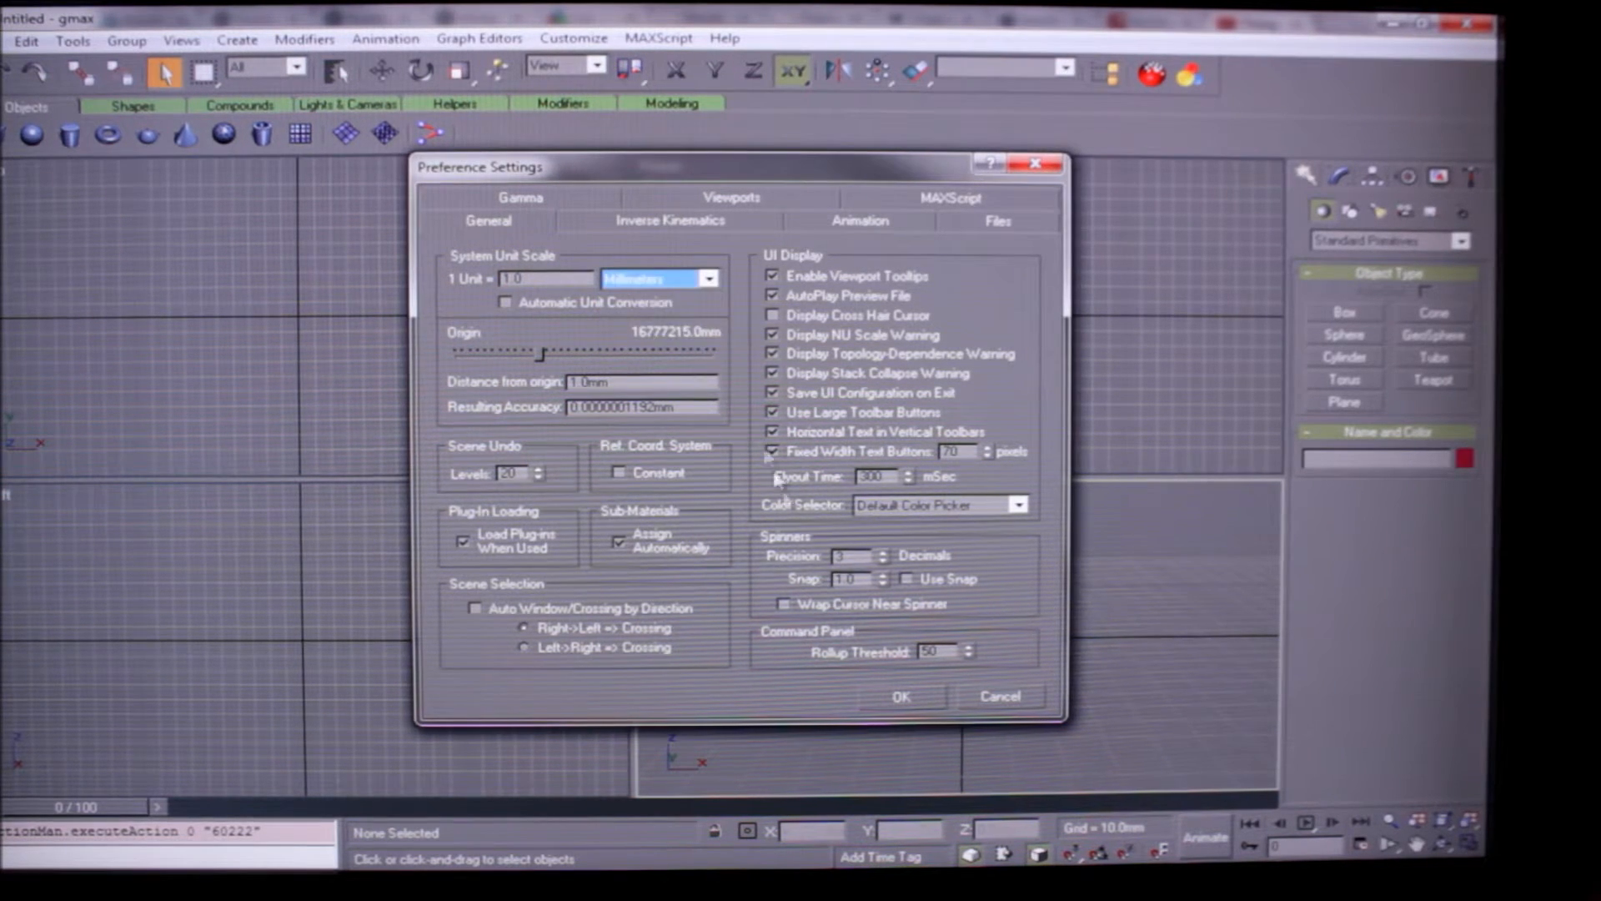
pyautogui.click(900, 695)
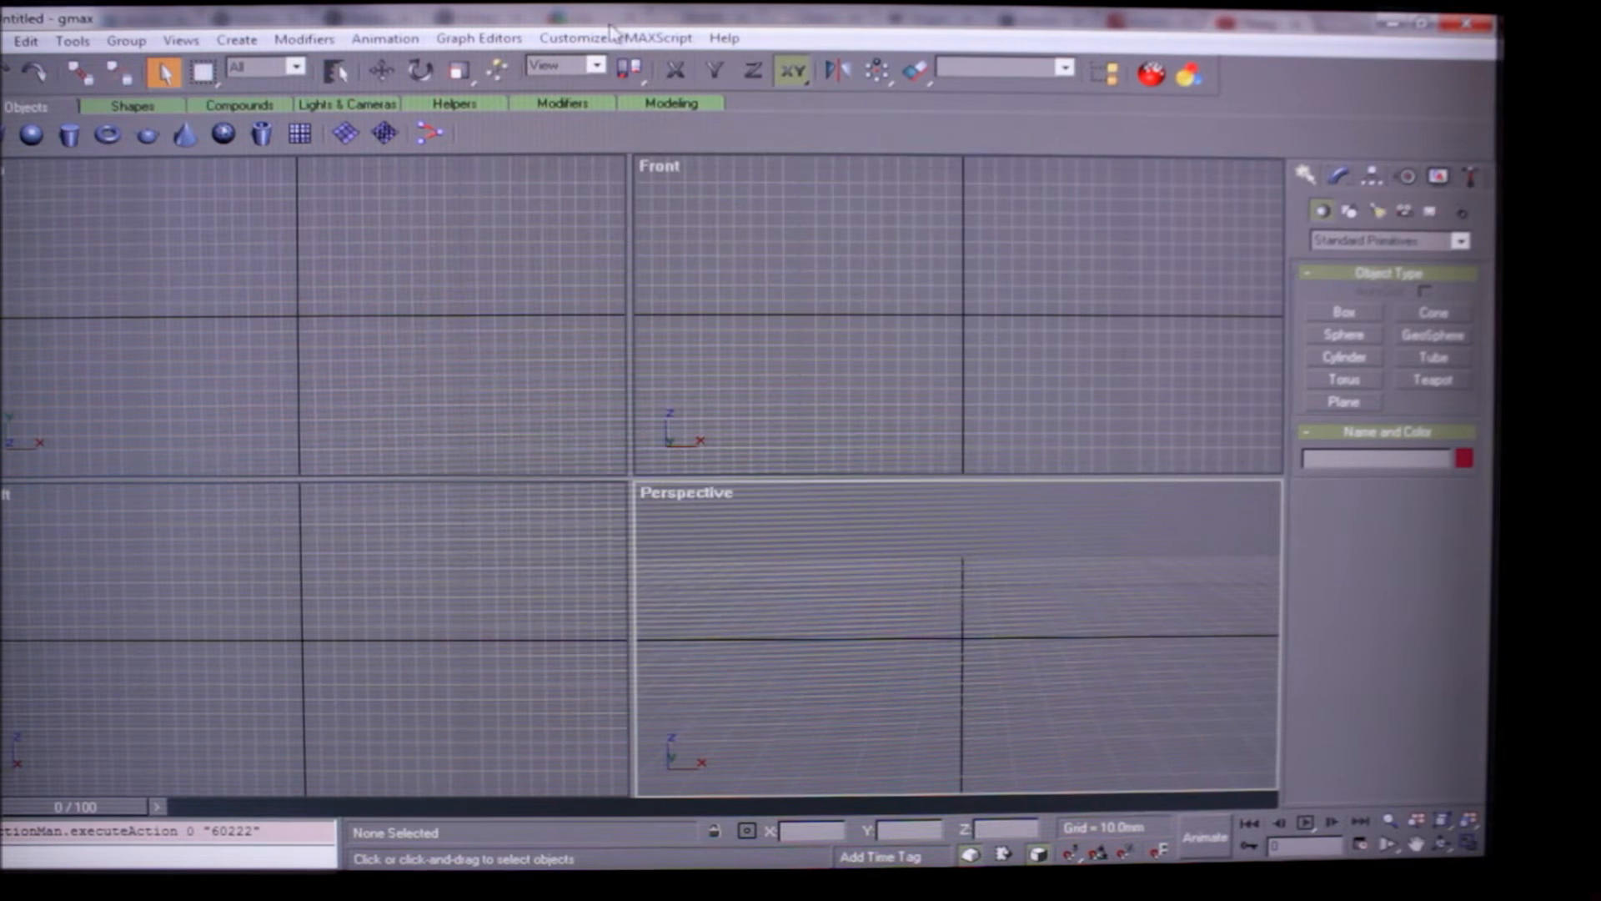
# - Change the Home Grid spacing from 10 mm to 1.0 mm in Grid and Snap Settings
pyautogui.click(574, 37)
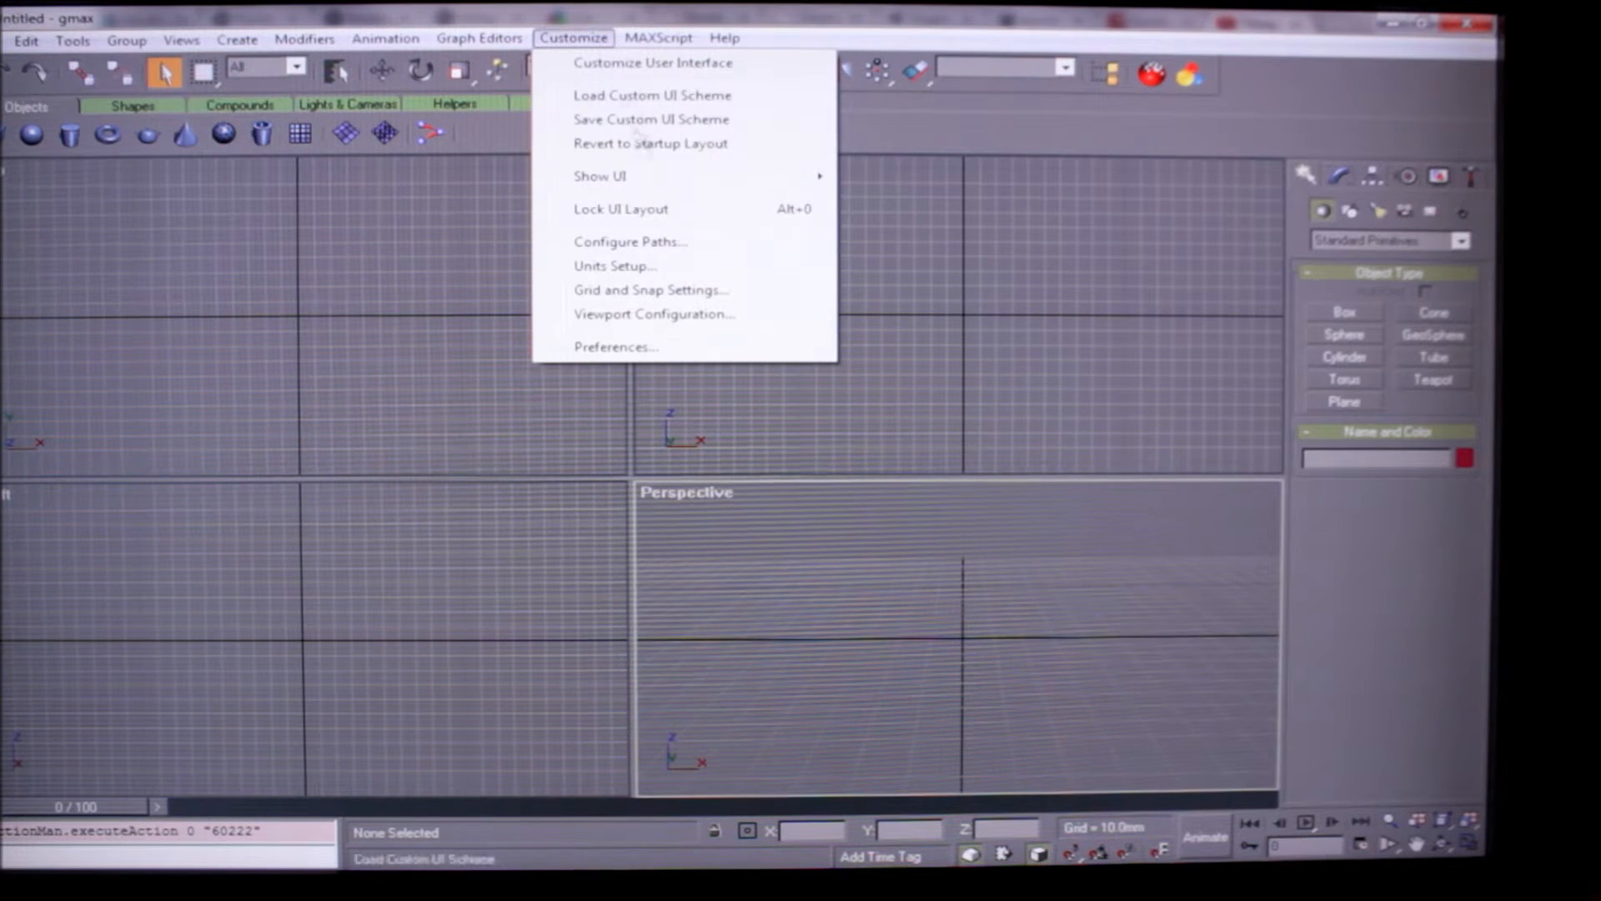
pyautogui.click(651, 289)
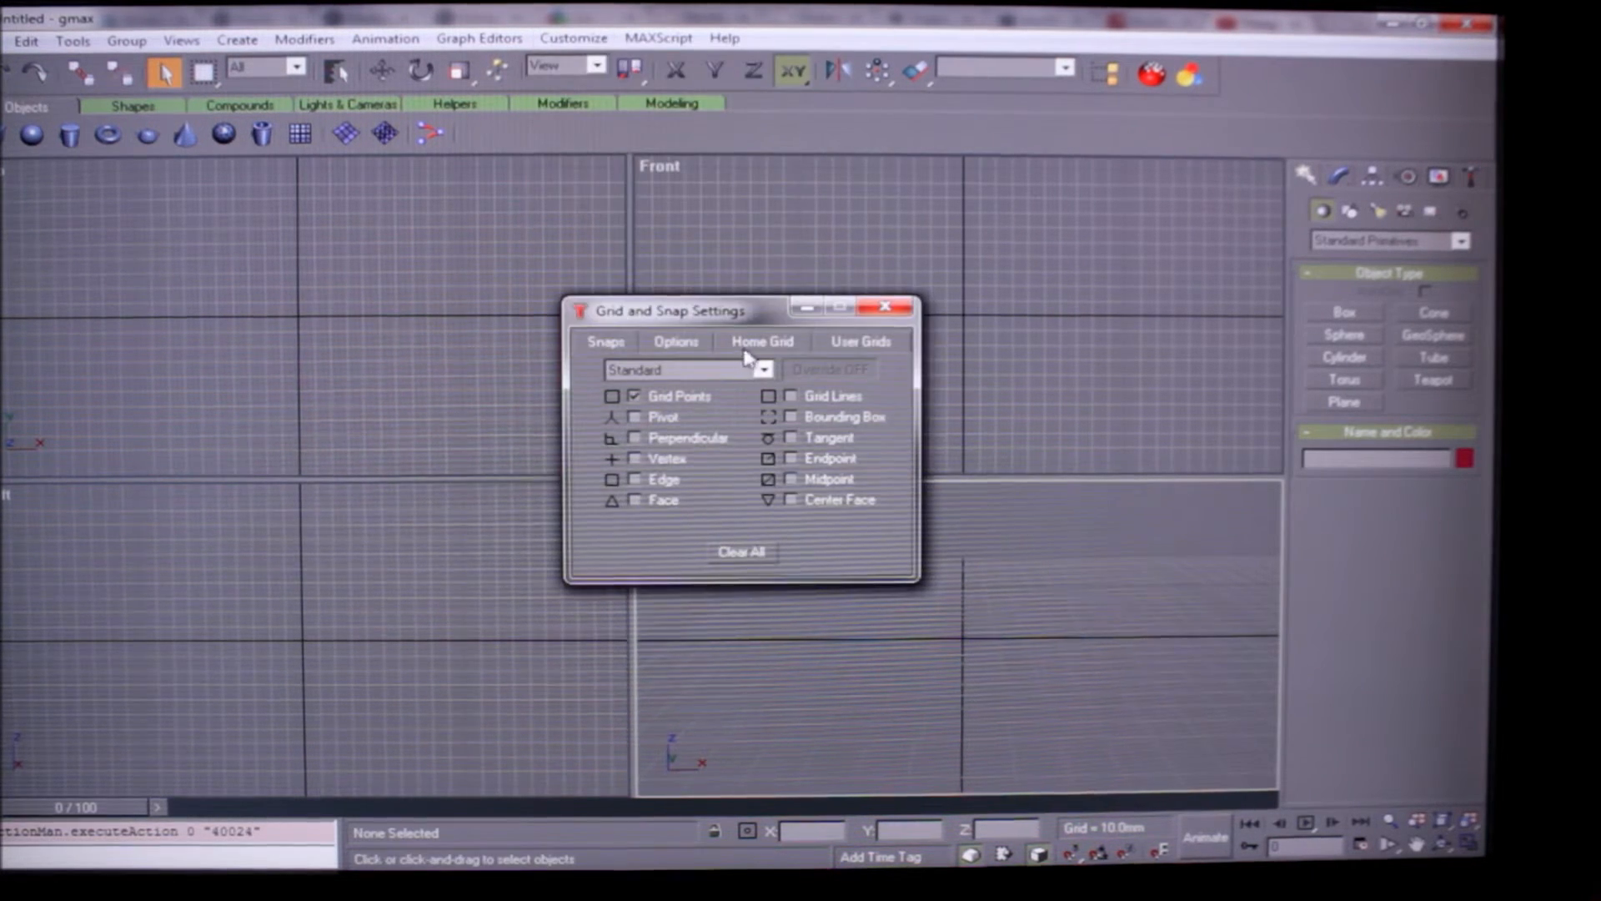
pyautogui.click(761, 341)
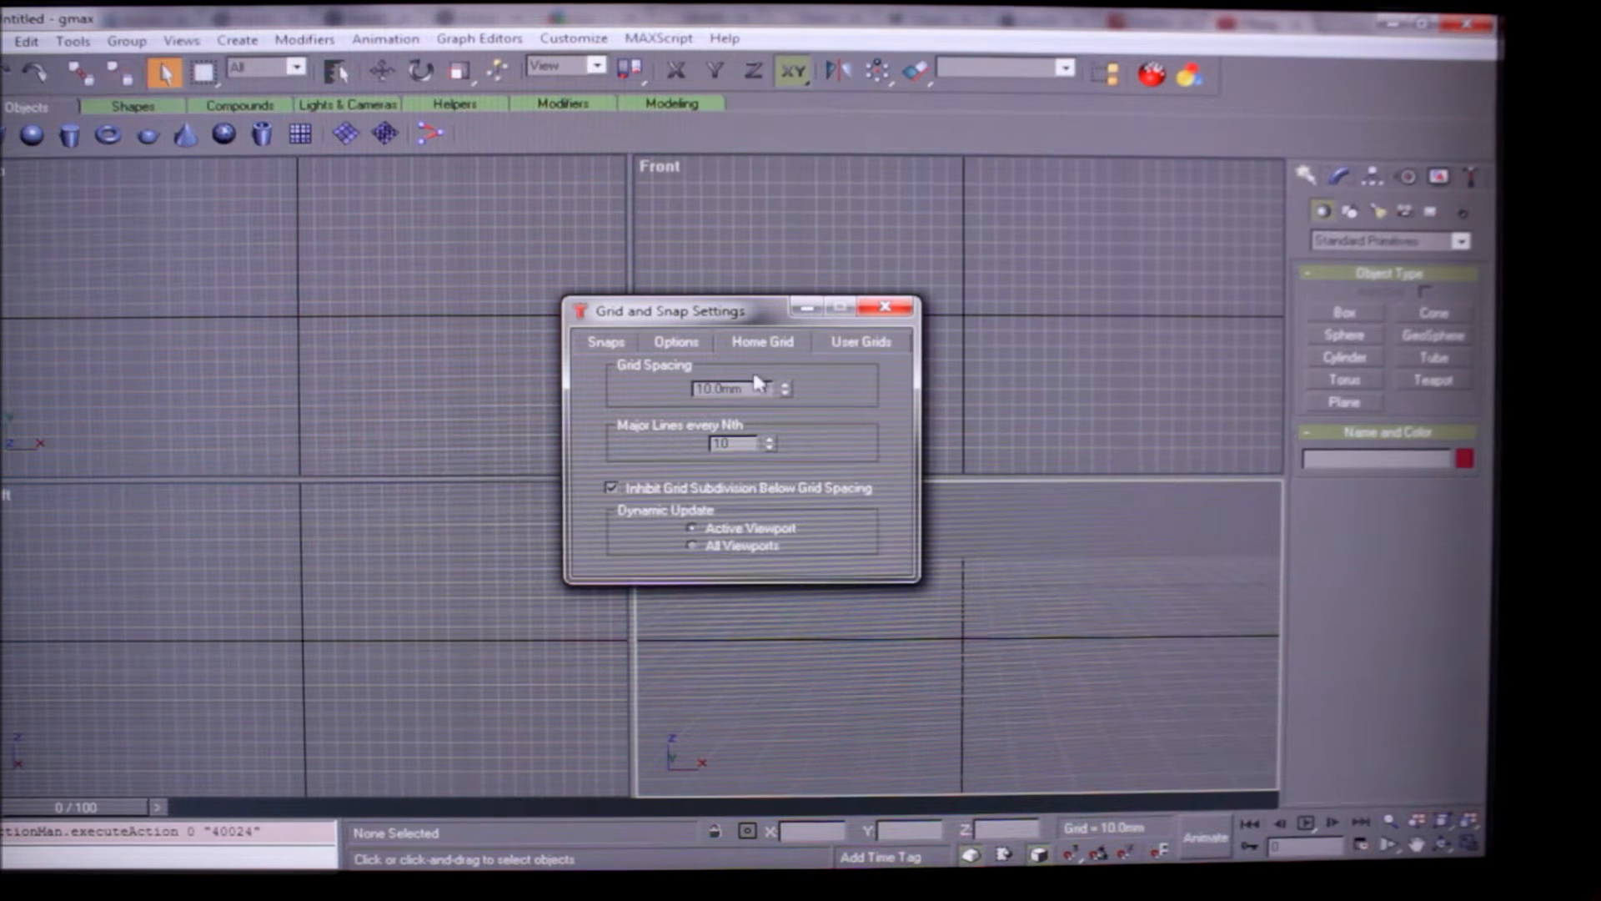
pyautogui.tripleClick(725, 390)
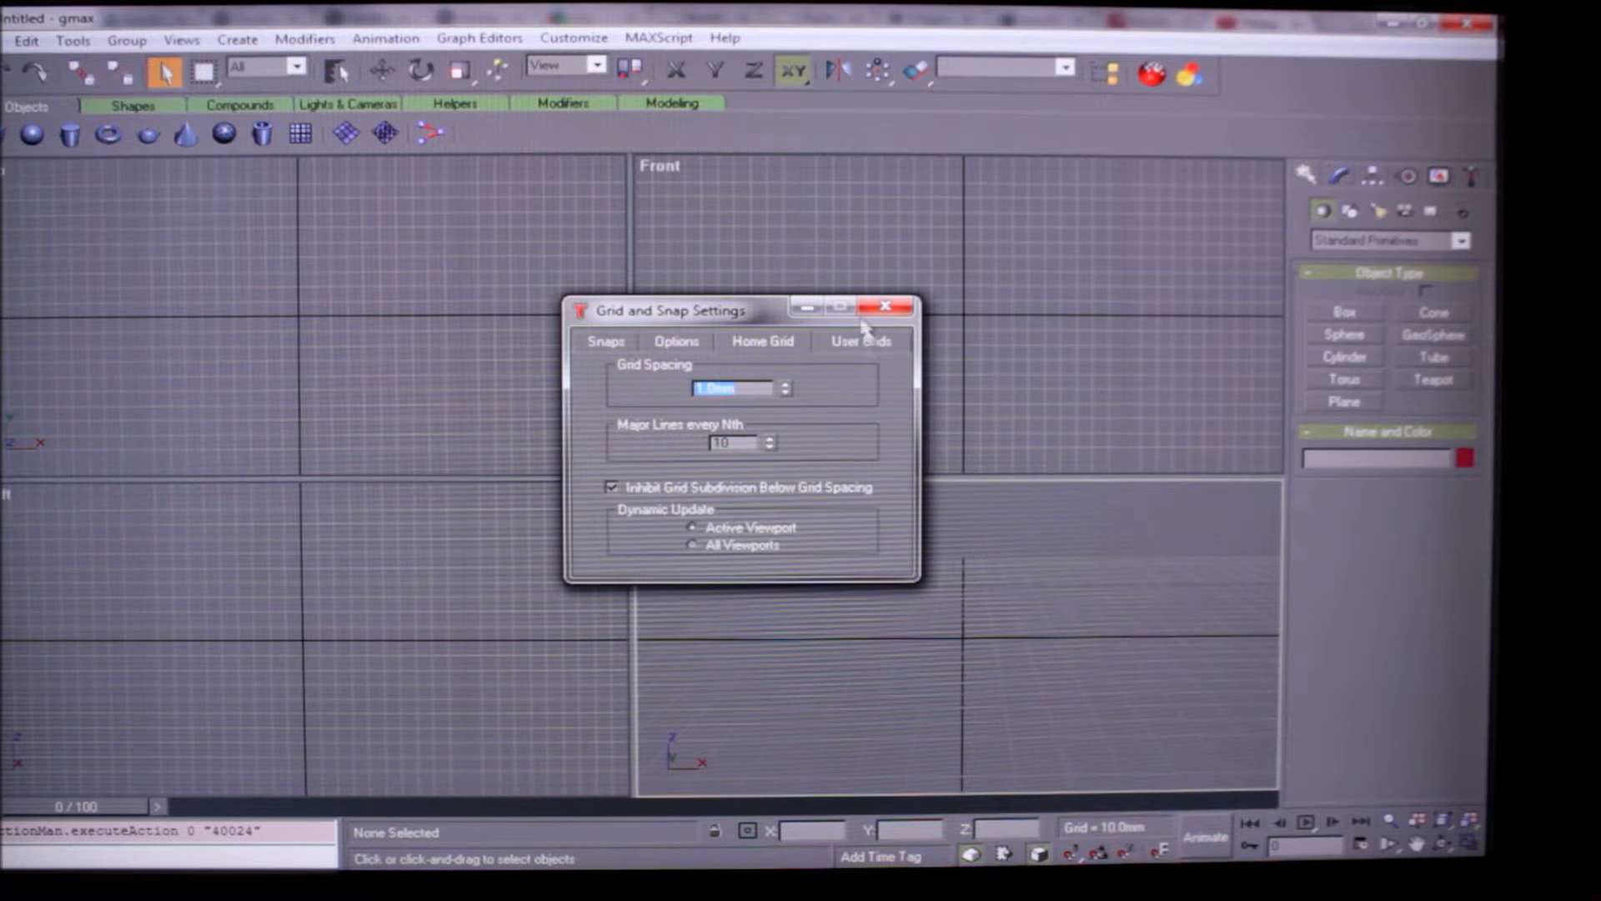
pyautogui.click(884, 306)
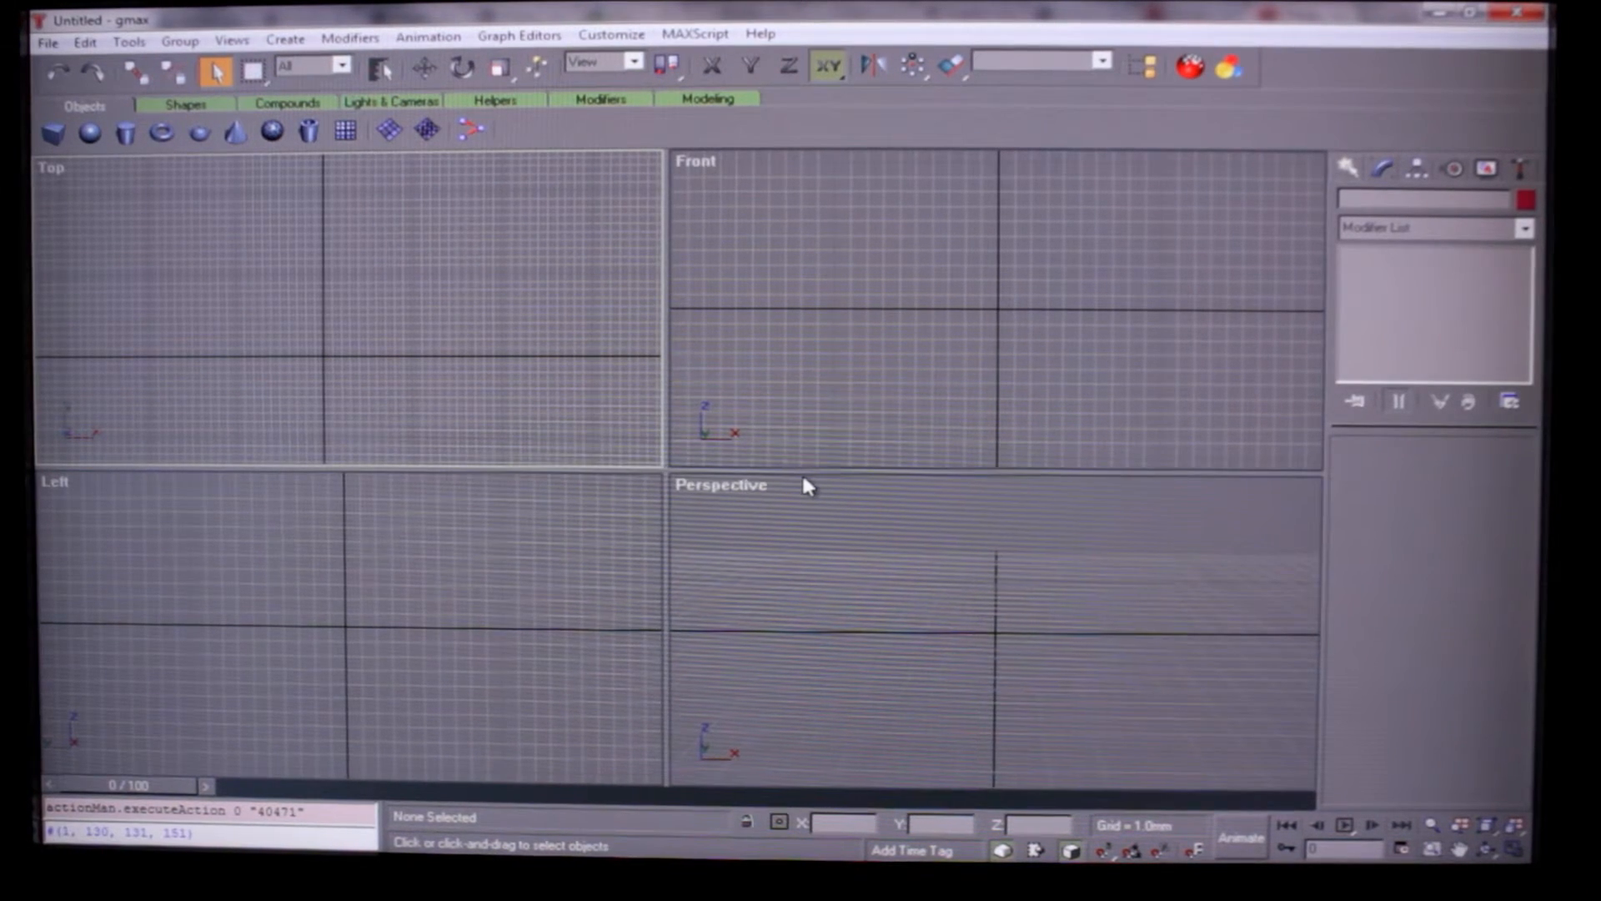
pyautogui.moveTo(720, 41)
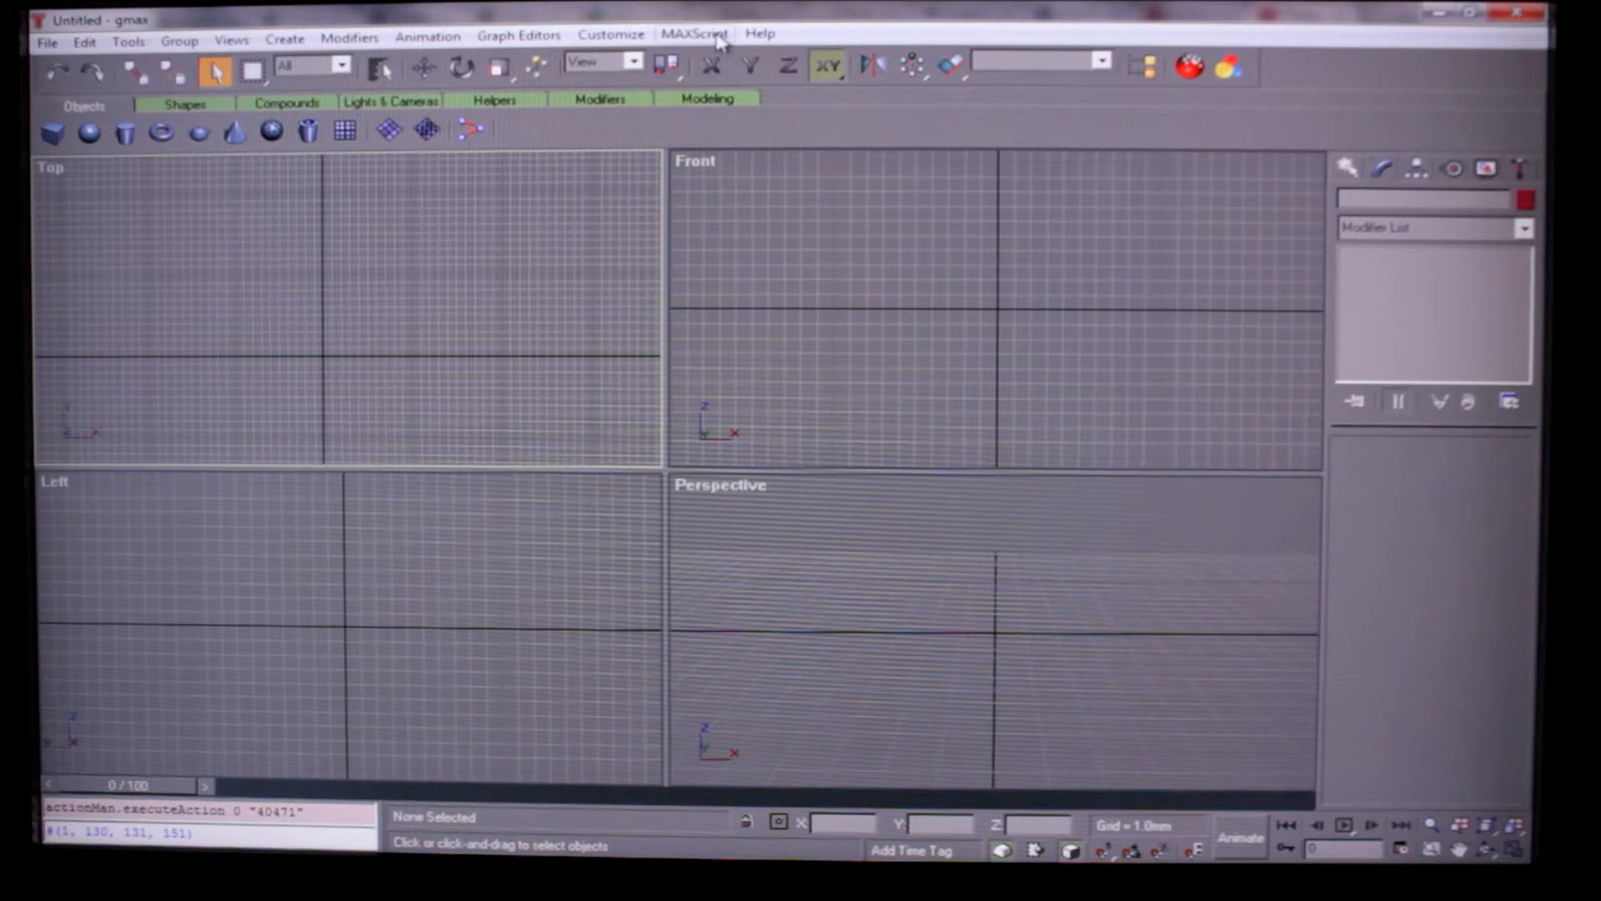
# - Open gmax laser cutting script.ms in the MAXScript editor
pyautogui.click(693, 34)
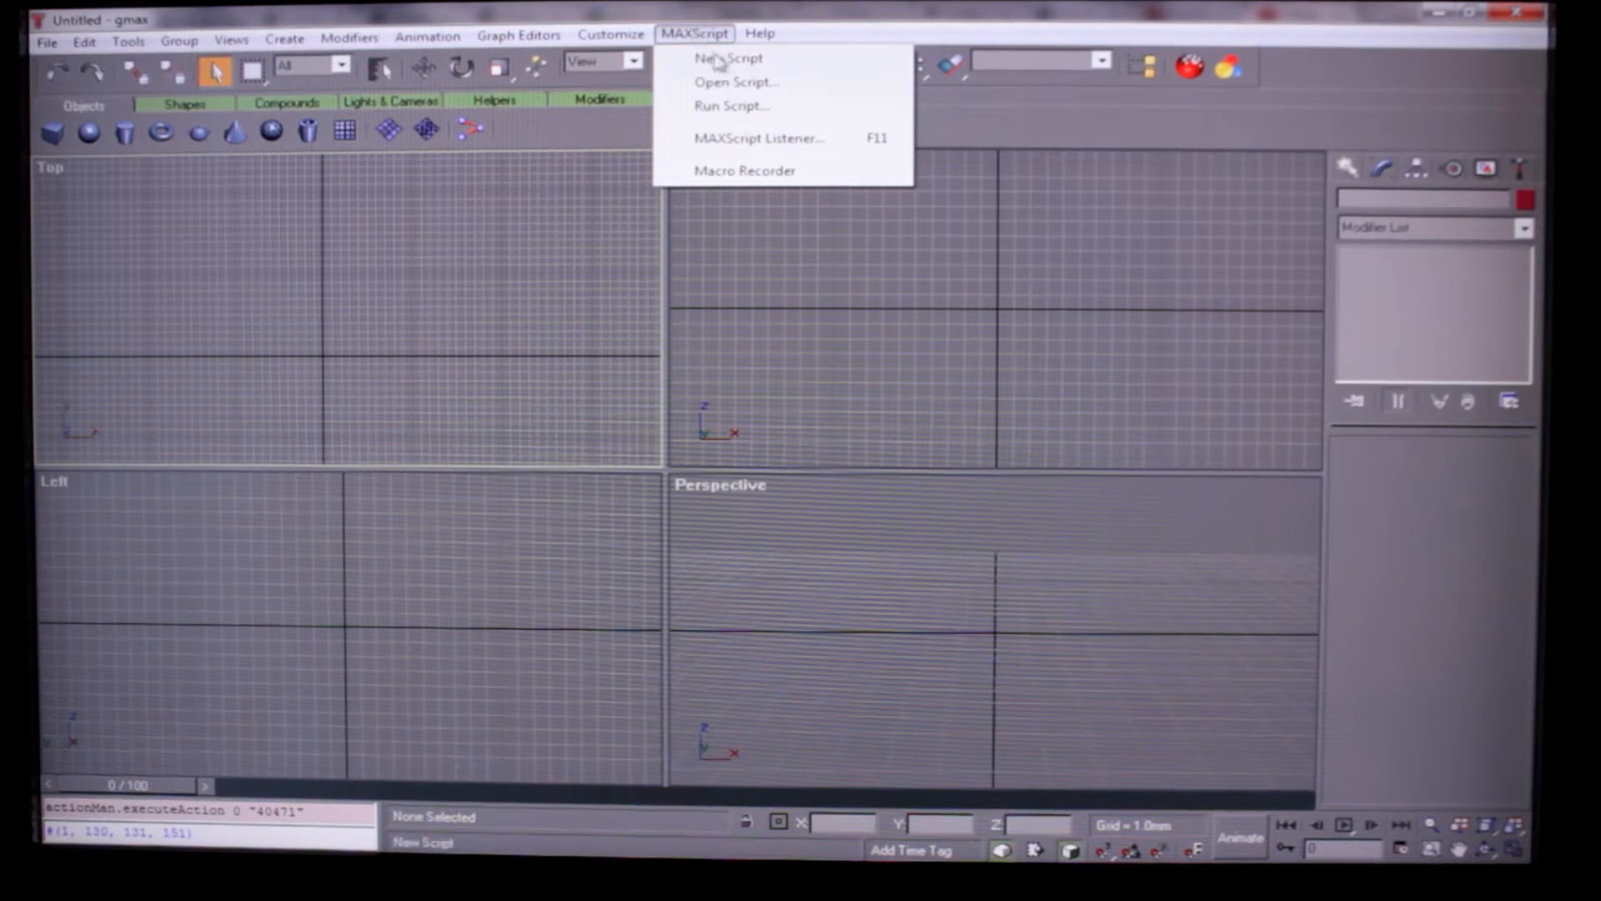
pyautogui.click(736, 82)
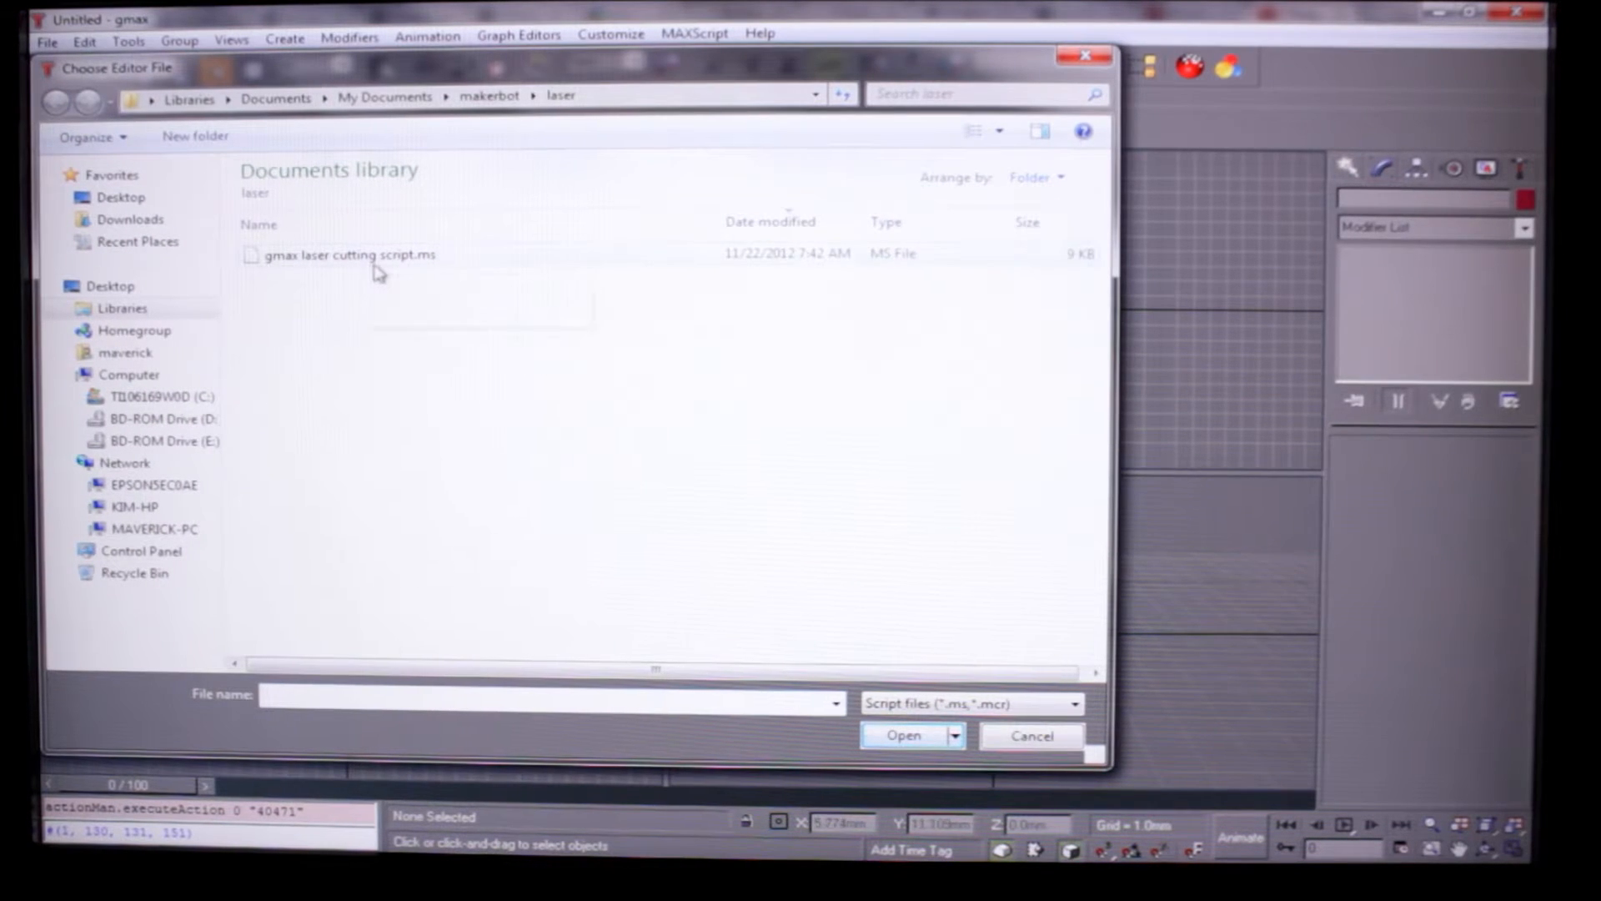
pyautogui.doubleClick(344, 254)
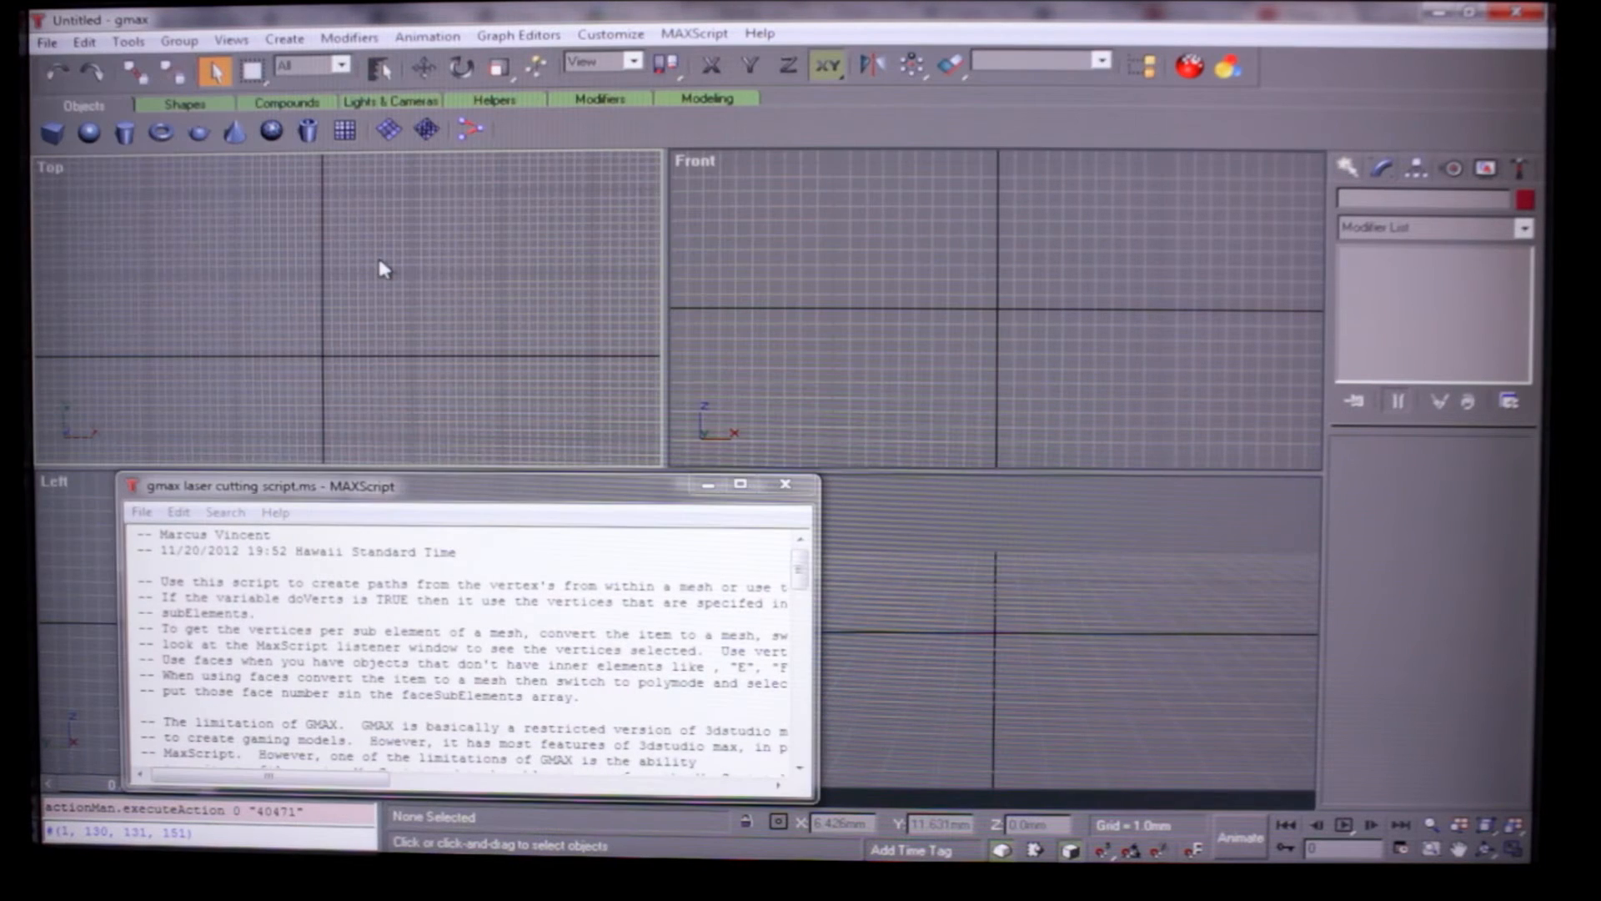
# - Open the MAXScript Listener and turn on the Macro Recorder
pyautogui.click(695, 33)
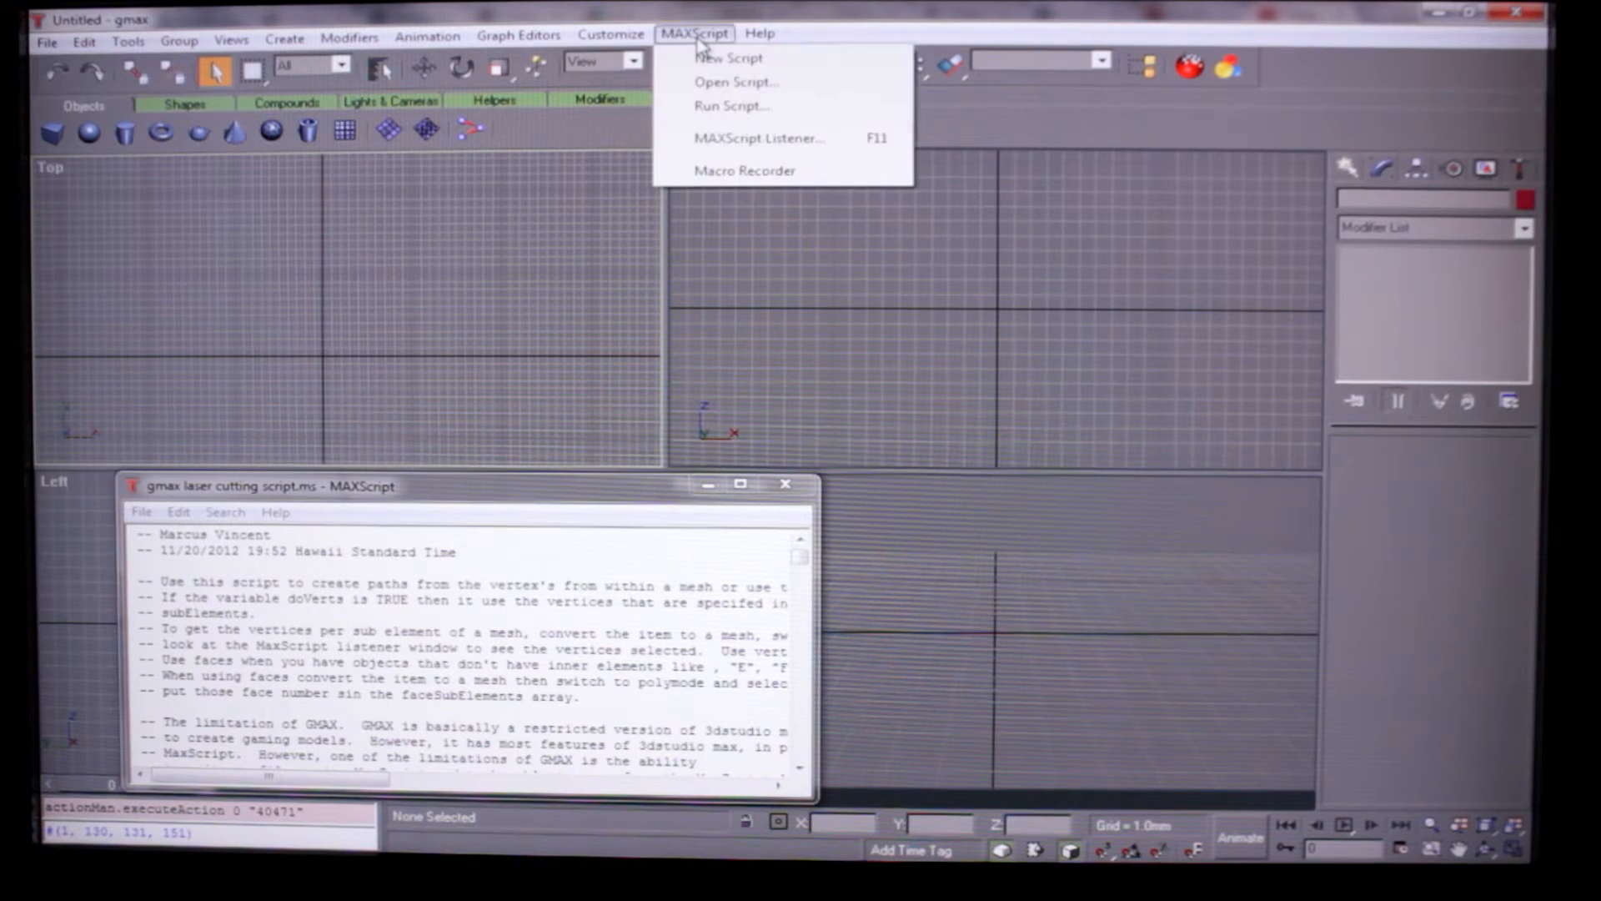
pyautogui.moveTo(768, 151)
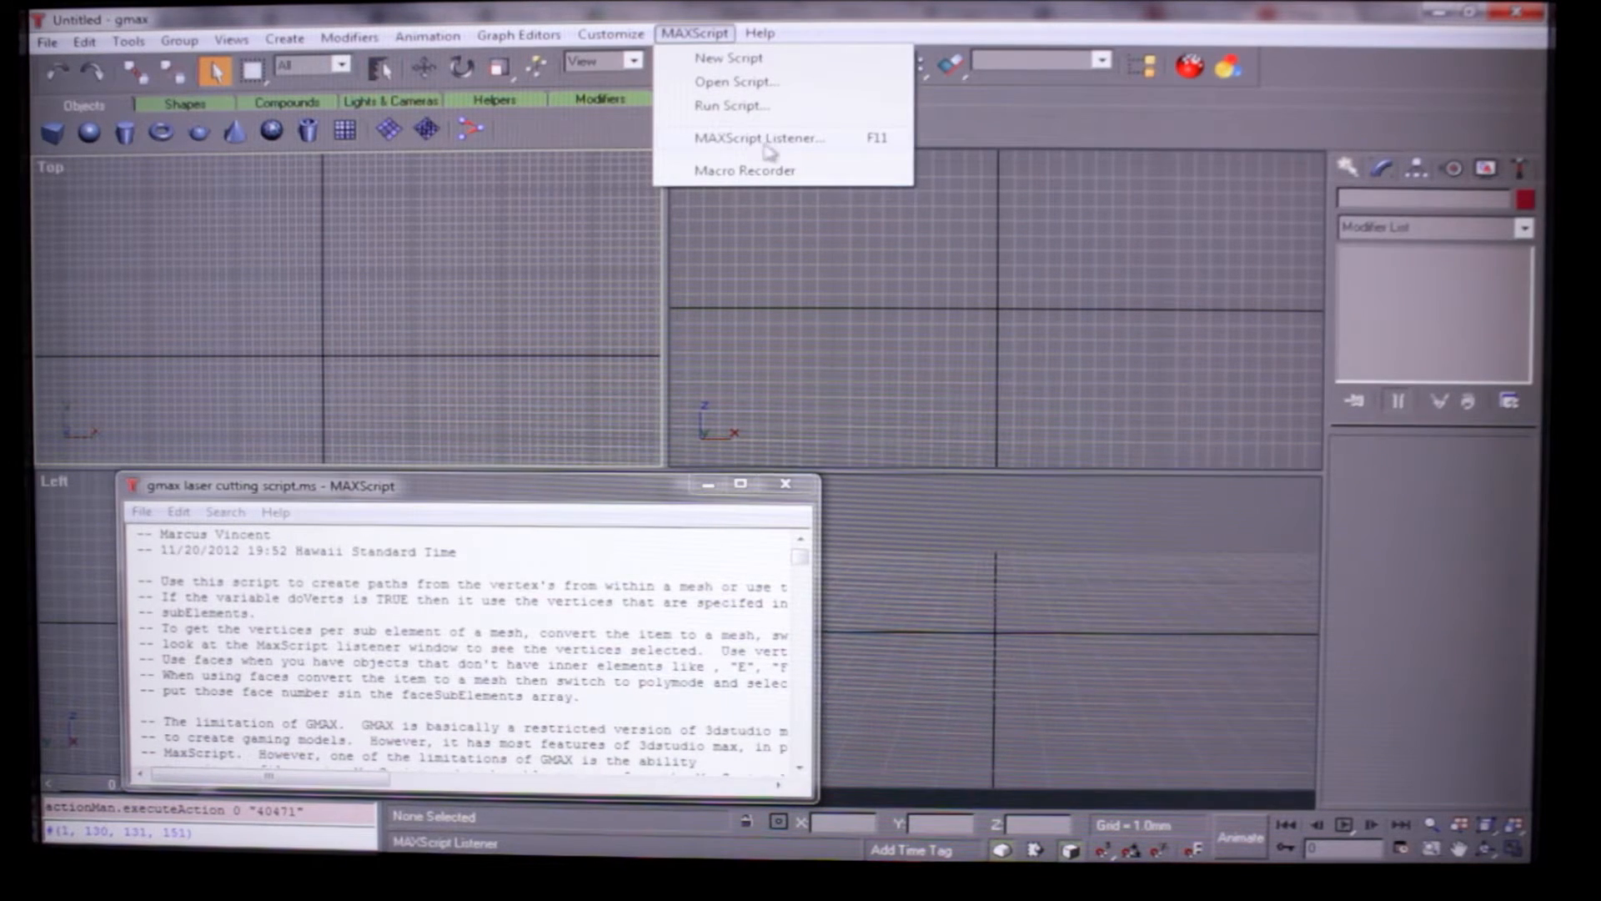
pyautogui.click(758, 137)
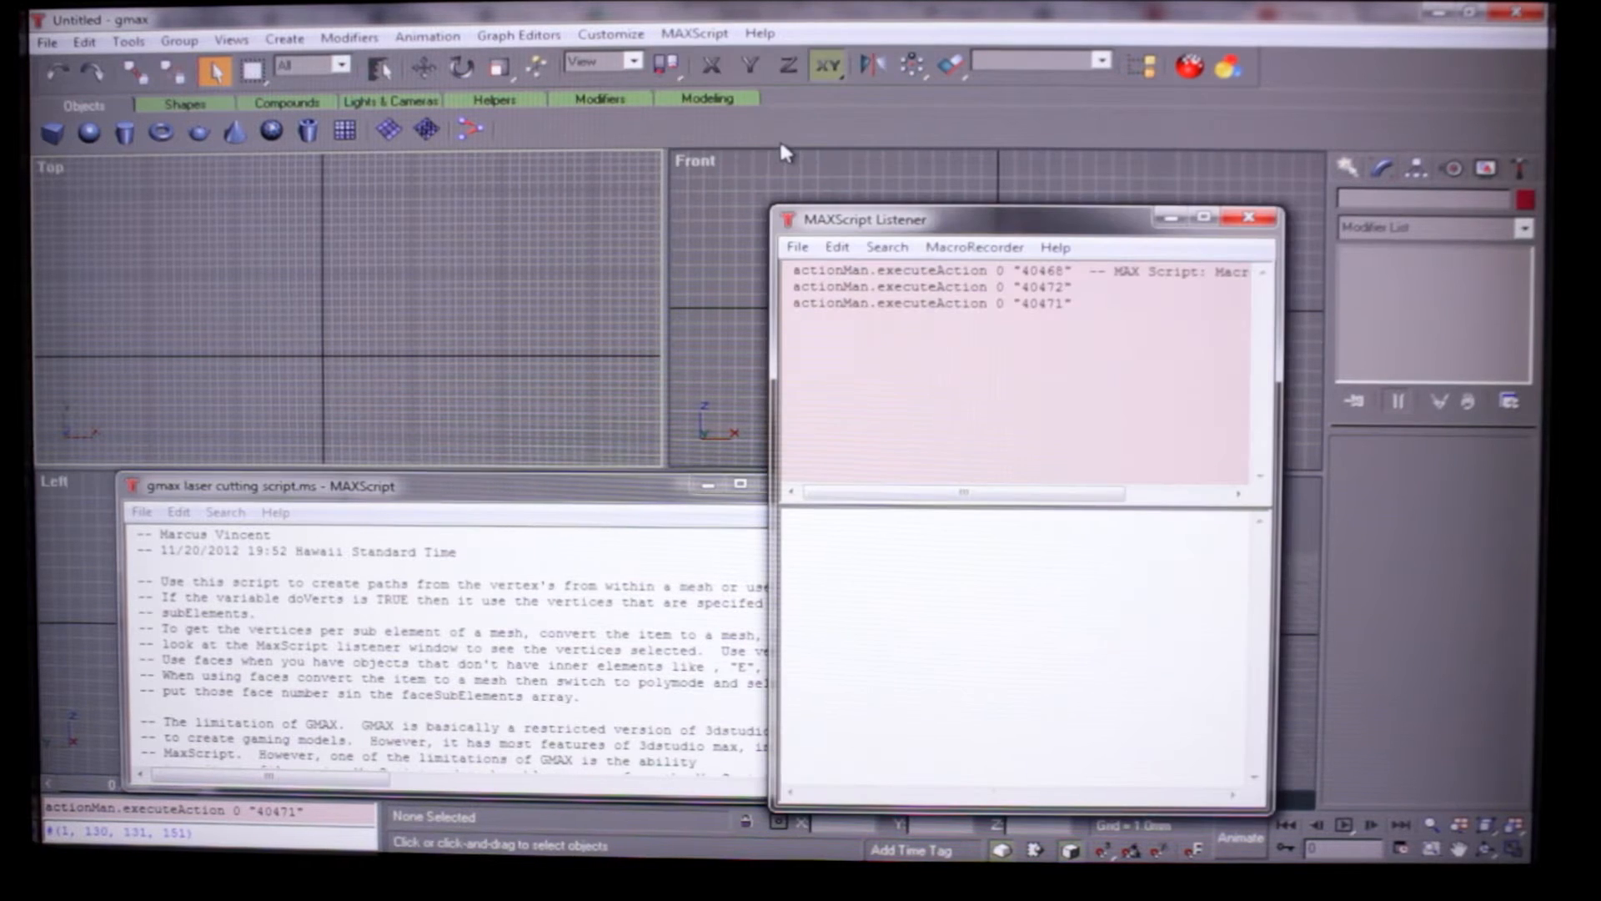
pyautogui.click(693, 33)
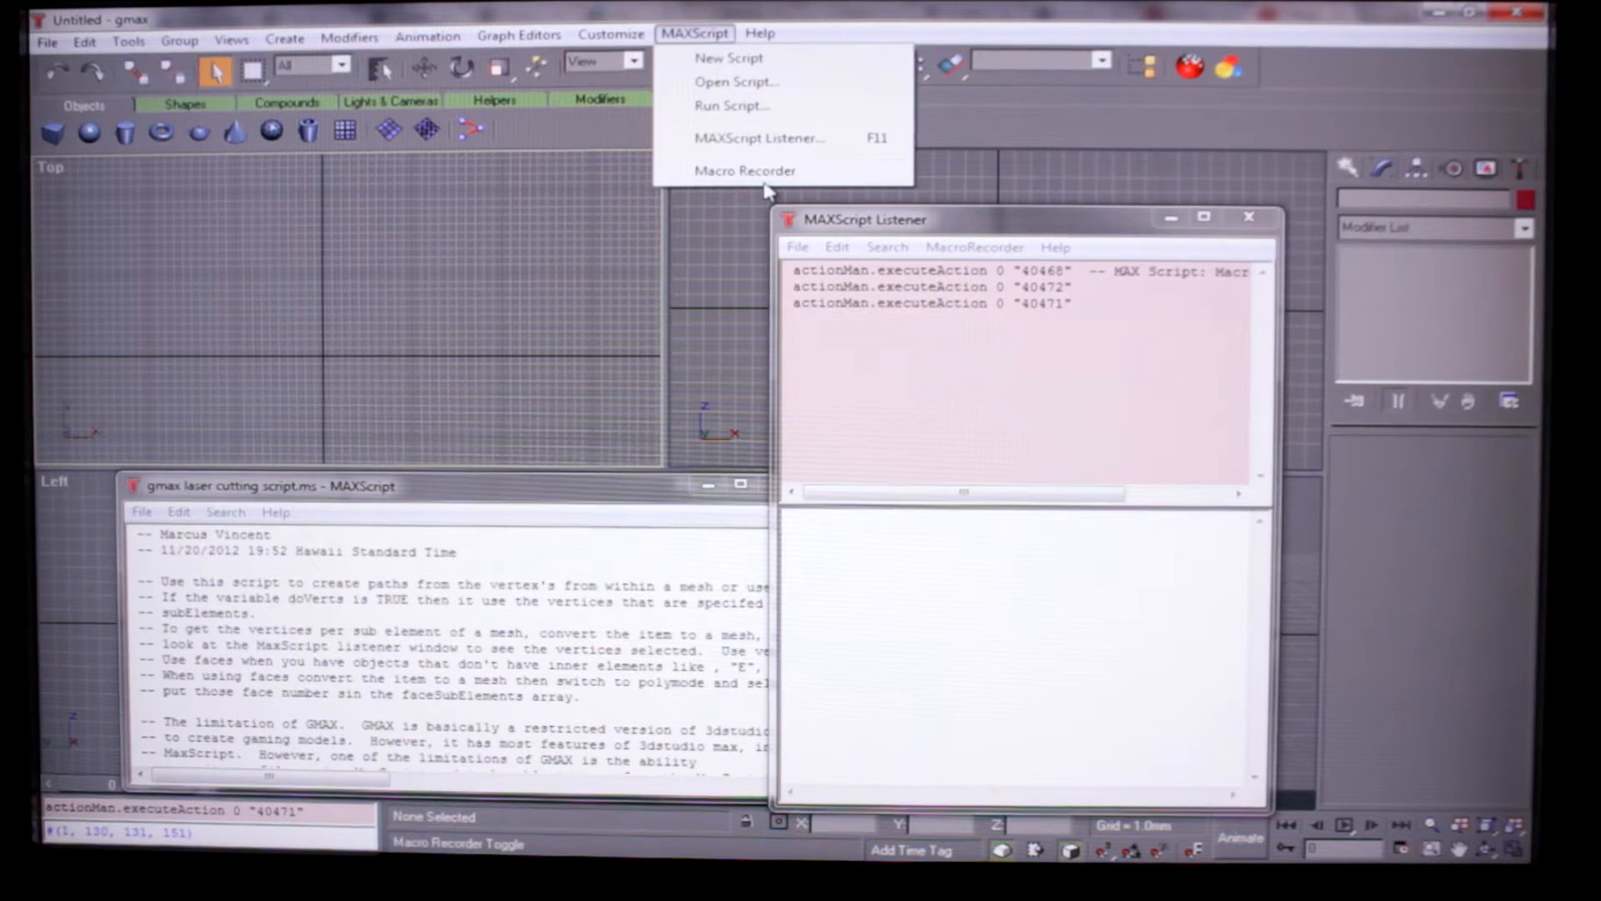
pyautogui.click(746, 170)
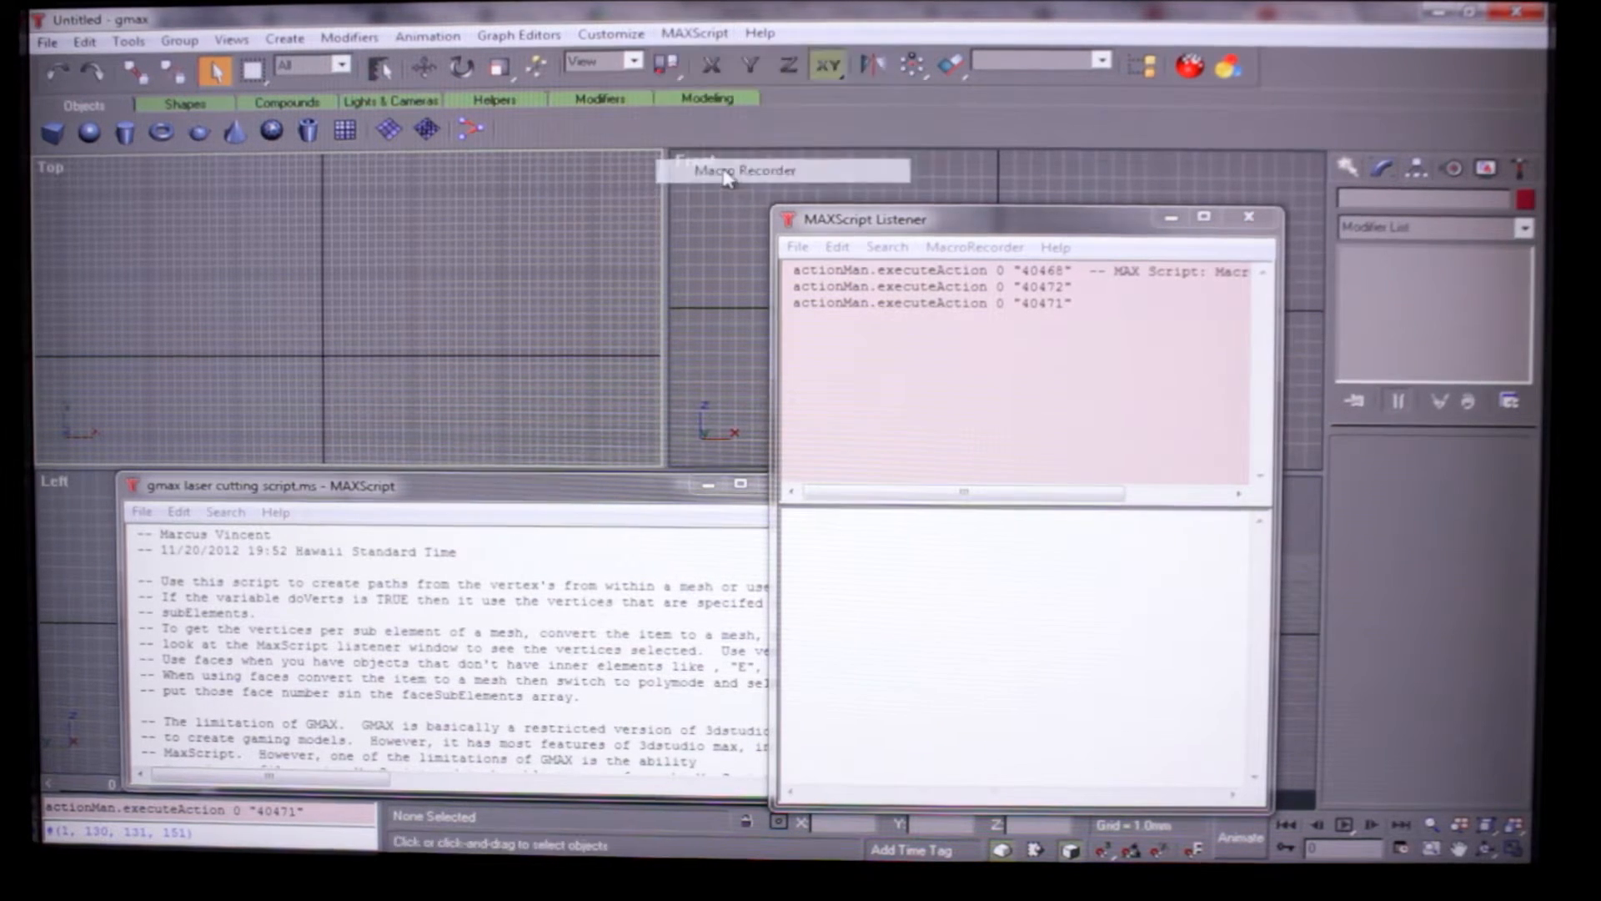
pyautogui.click(693, 33)
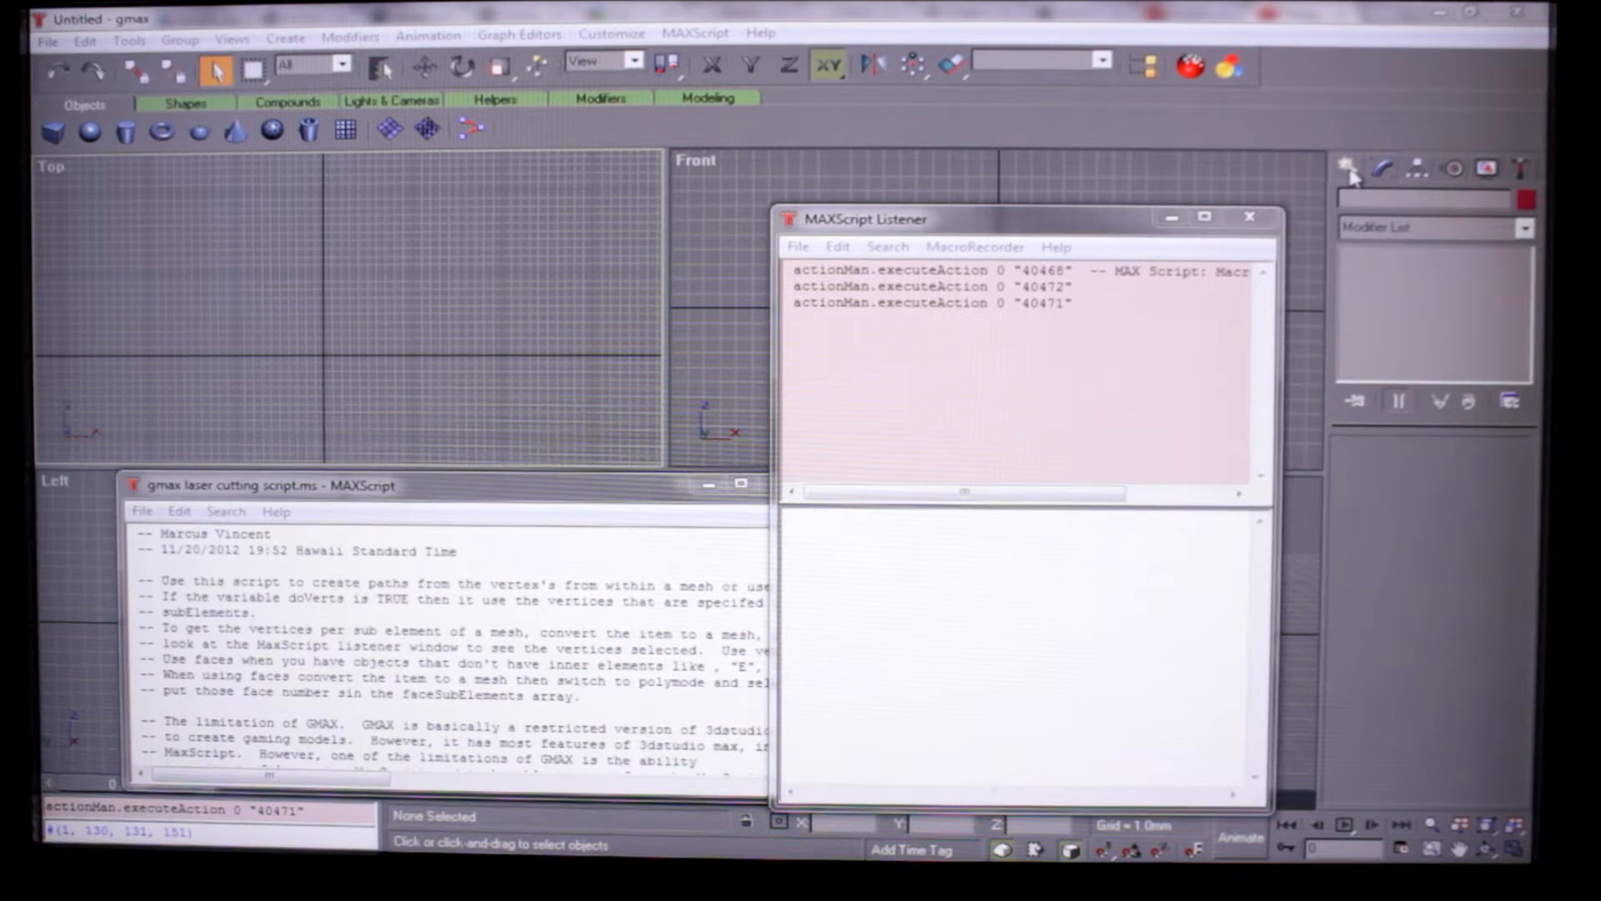
# - Create a Text shape reading 'mav' in the Top viewport and move it into place
pyautogui.click(1348, 168)
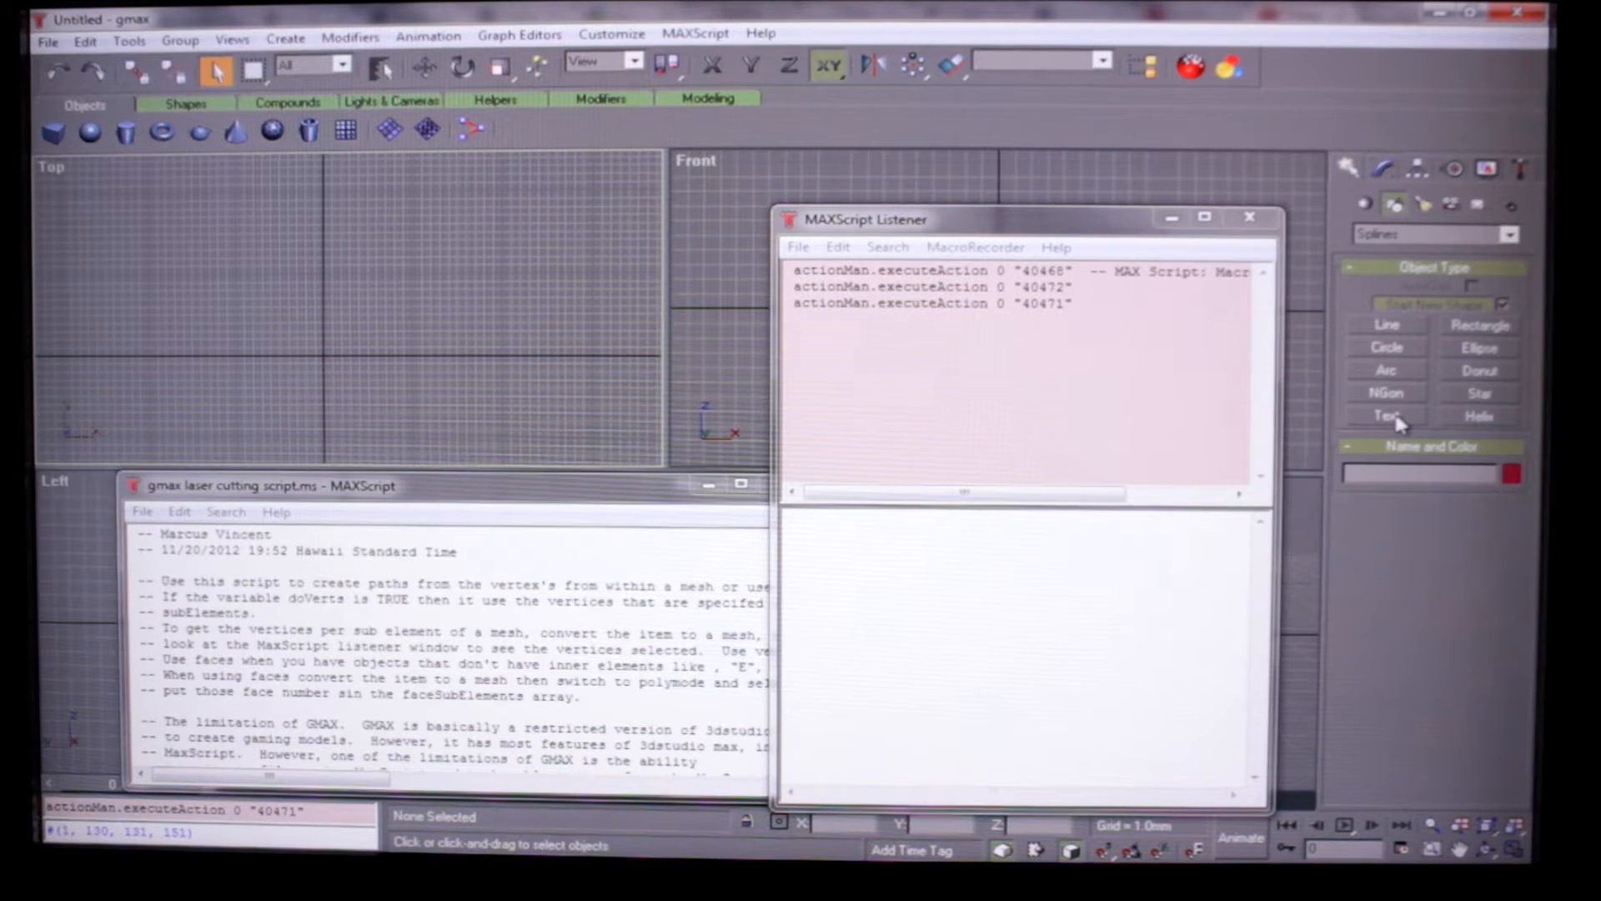
pyautogui.click(1385, 415)
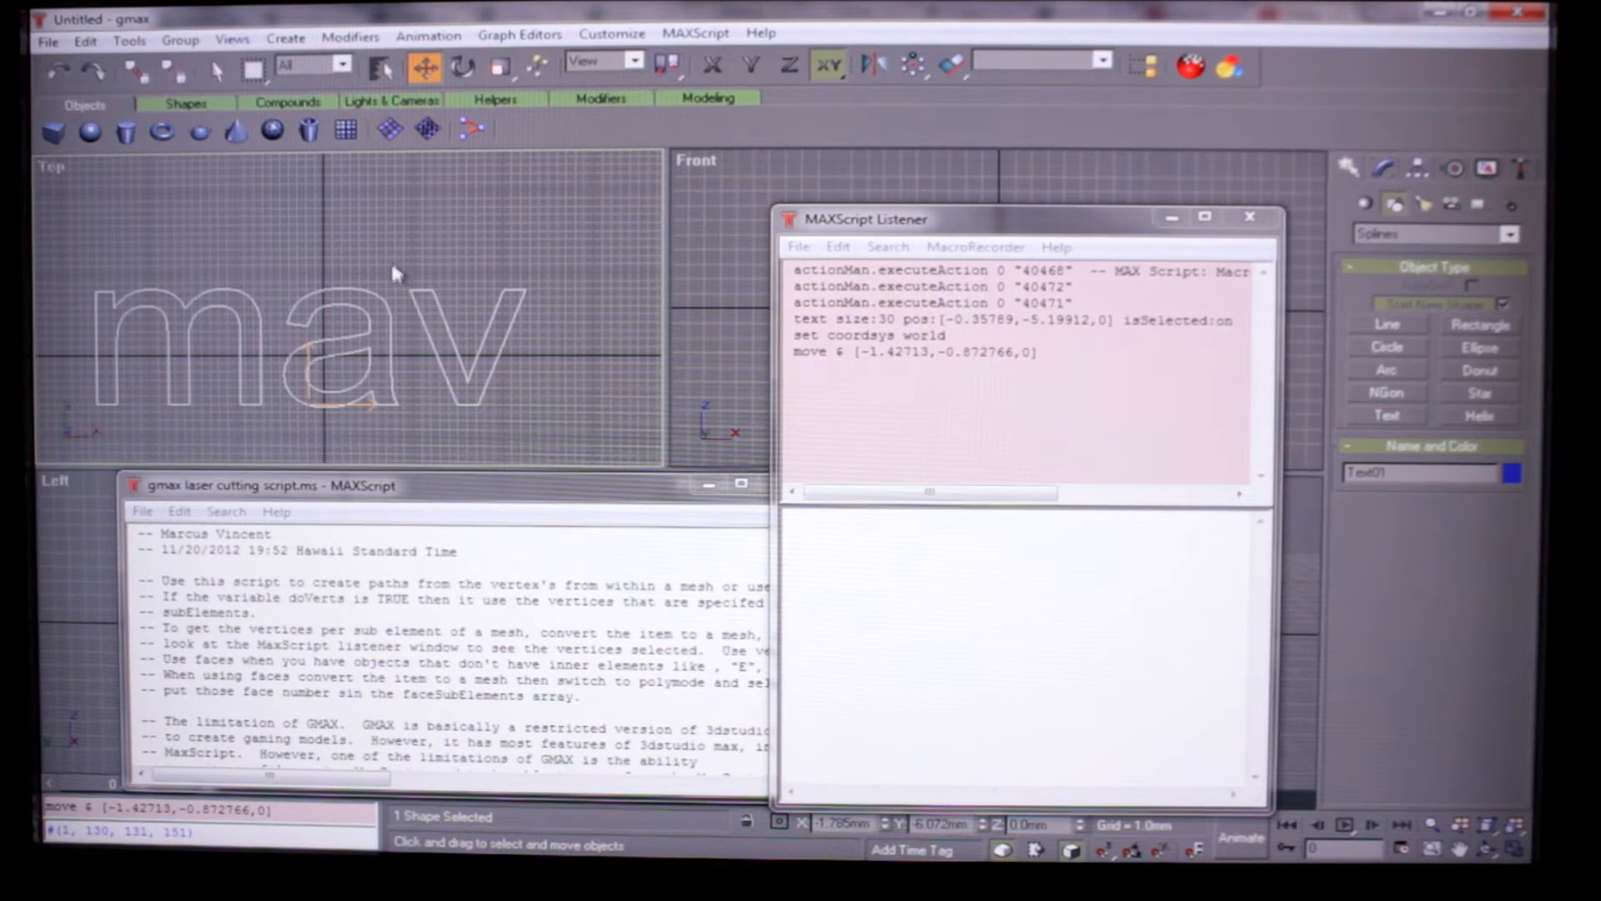
pyautogui.moveTo(386, 363)
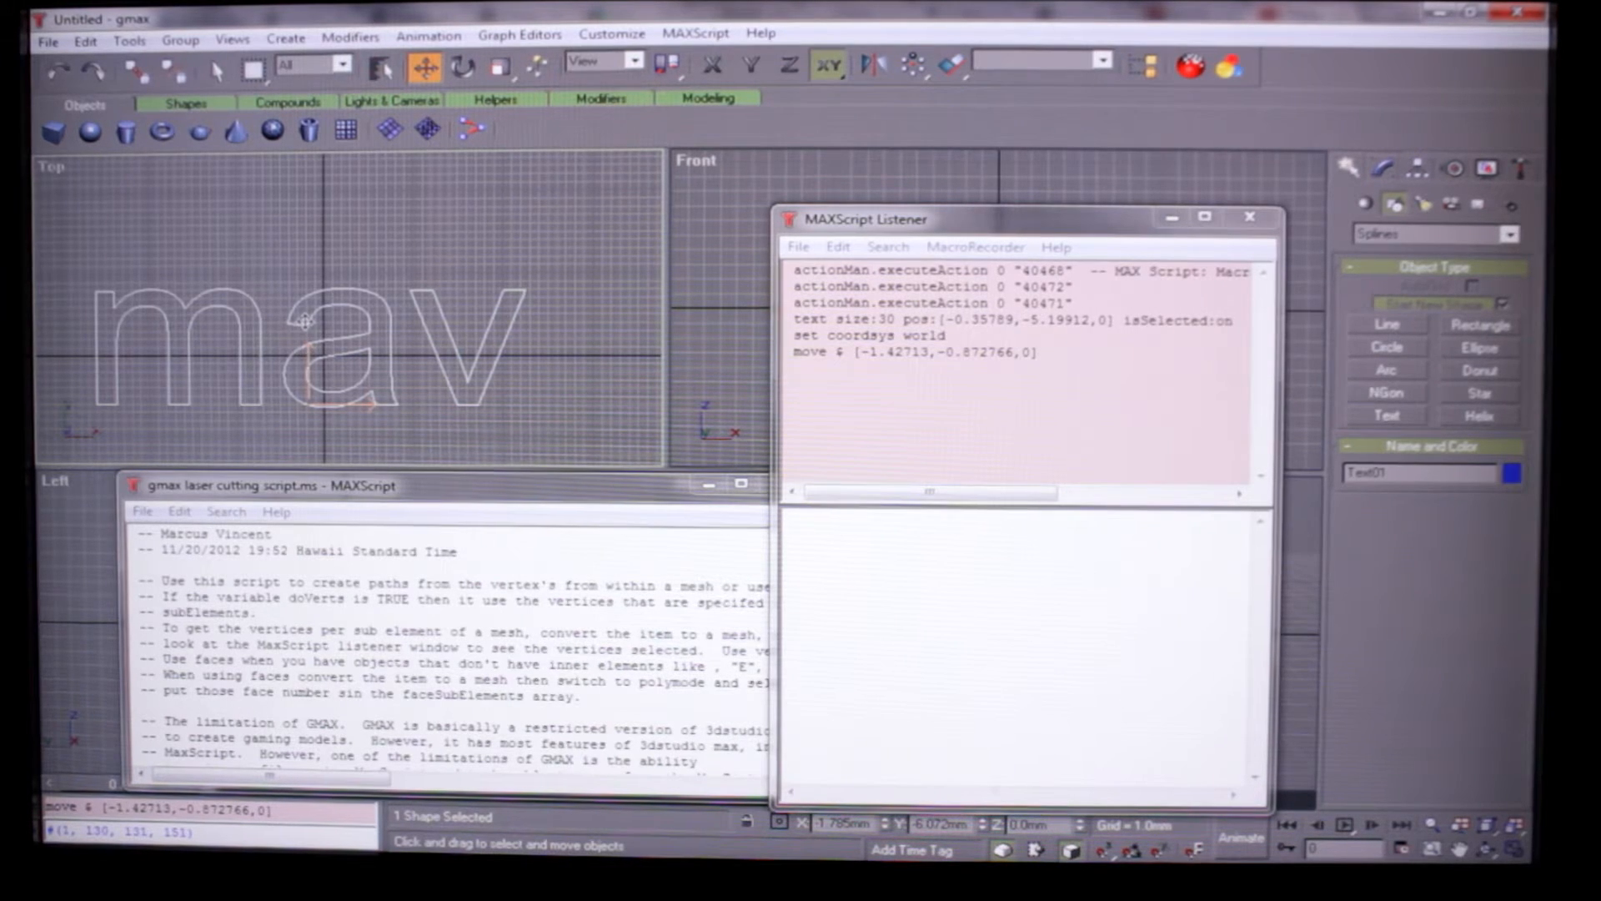
pyautogui.rightClick(301, 322)
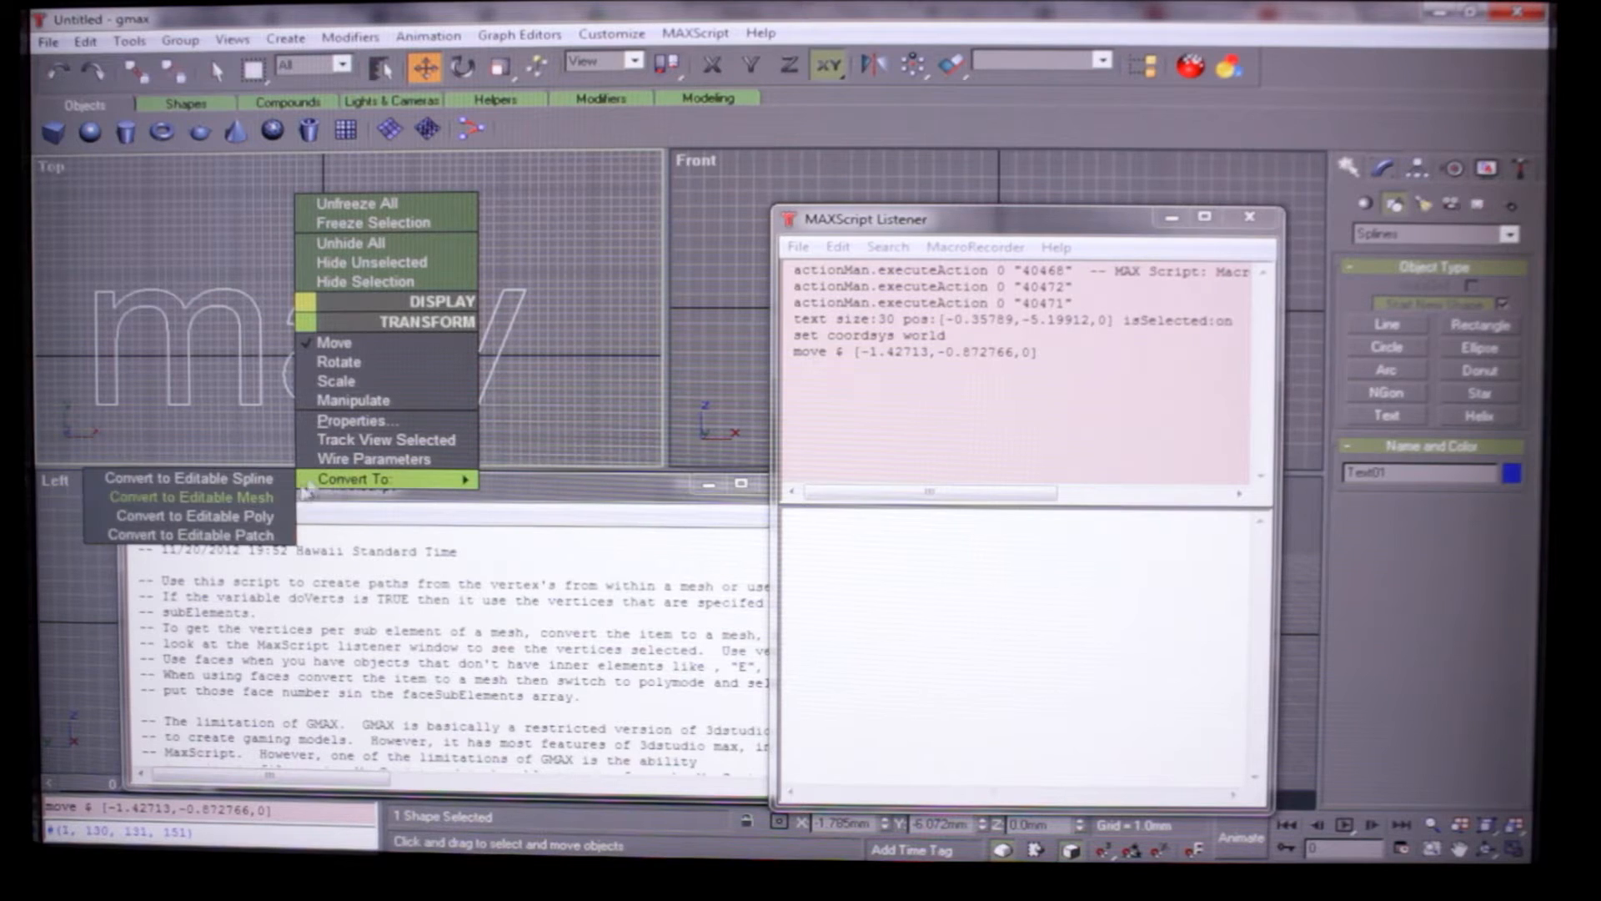
pyautogui.moveTo(189, 497)
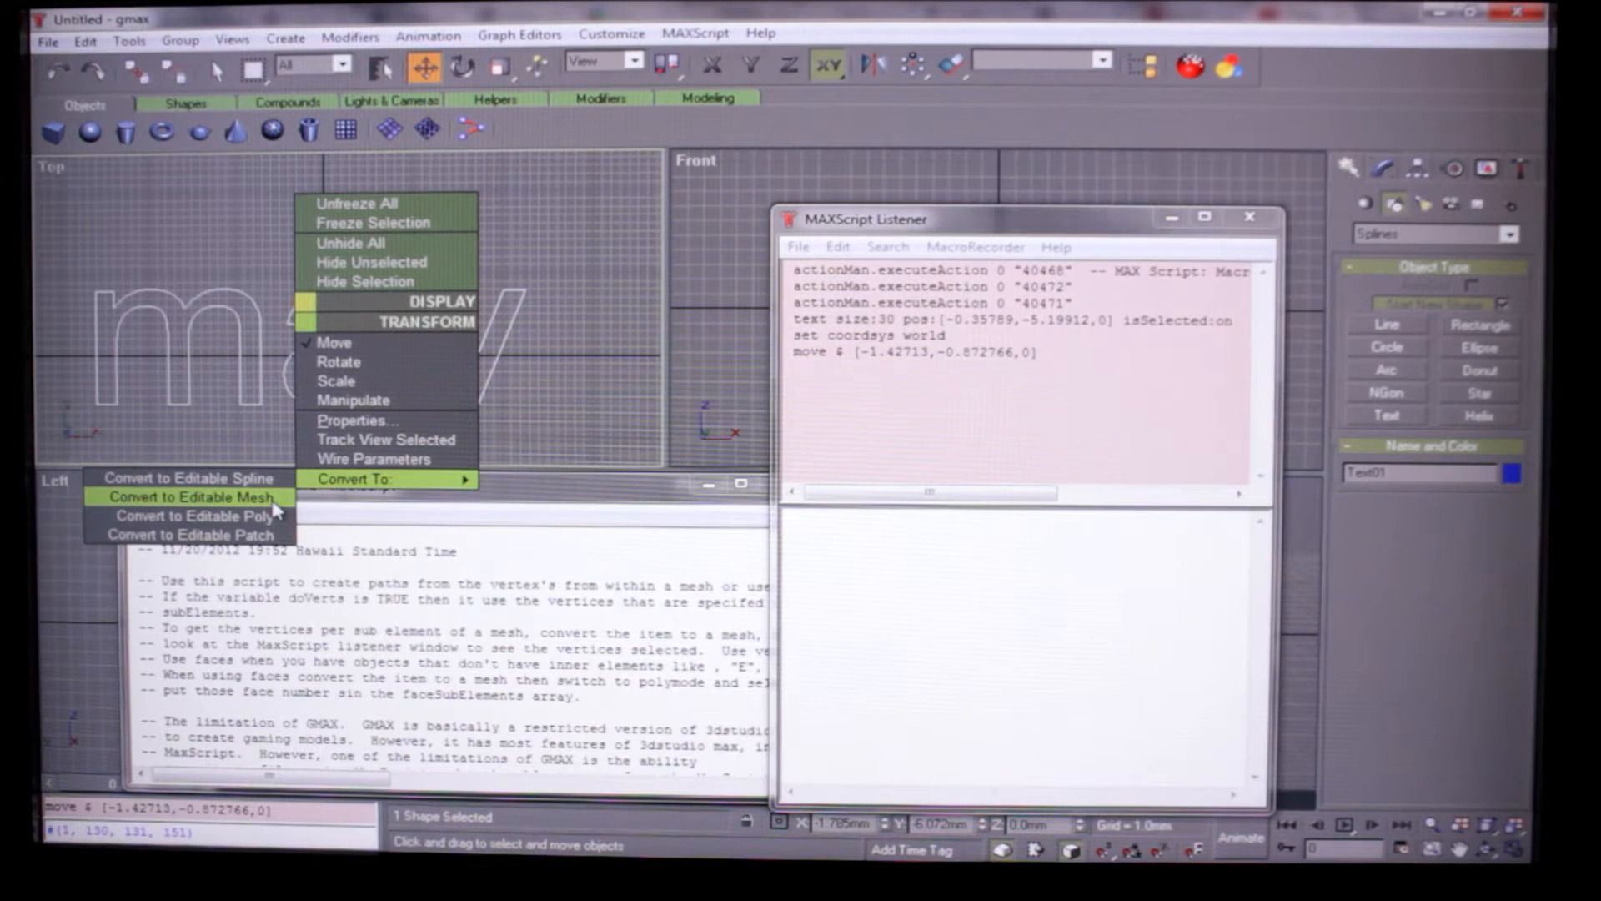
# - Convert the 'mav' text to an Editable Mesh from the right-click menu
pyautogui.click(188, 497)
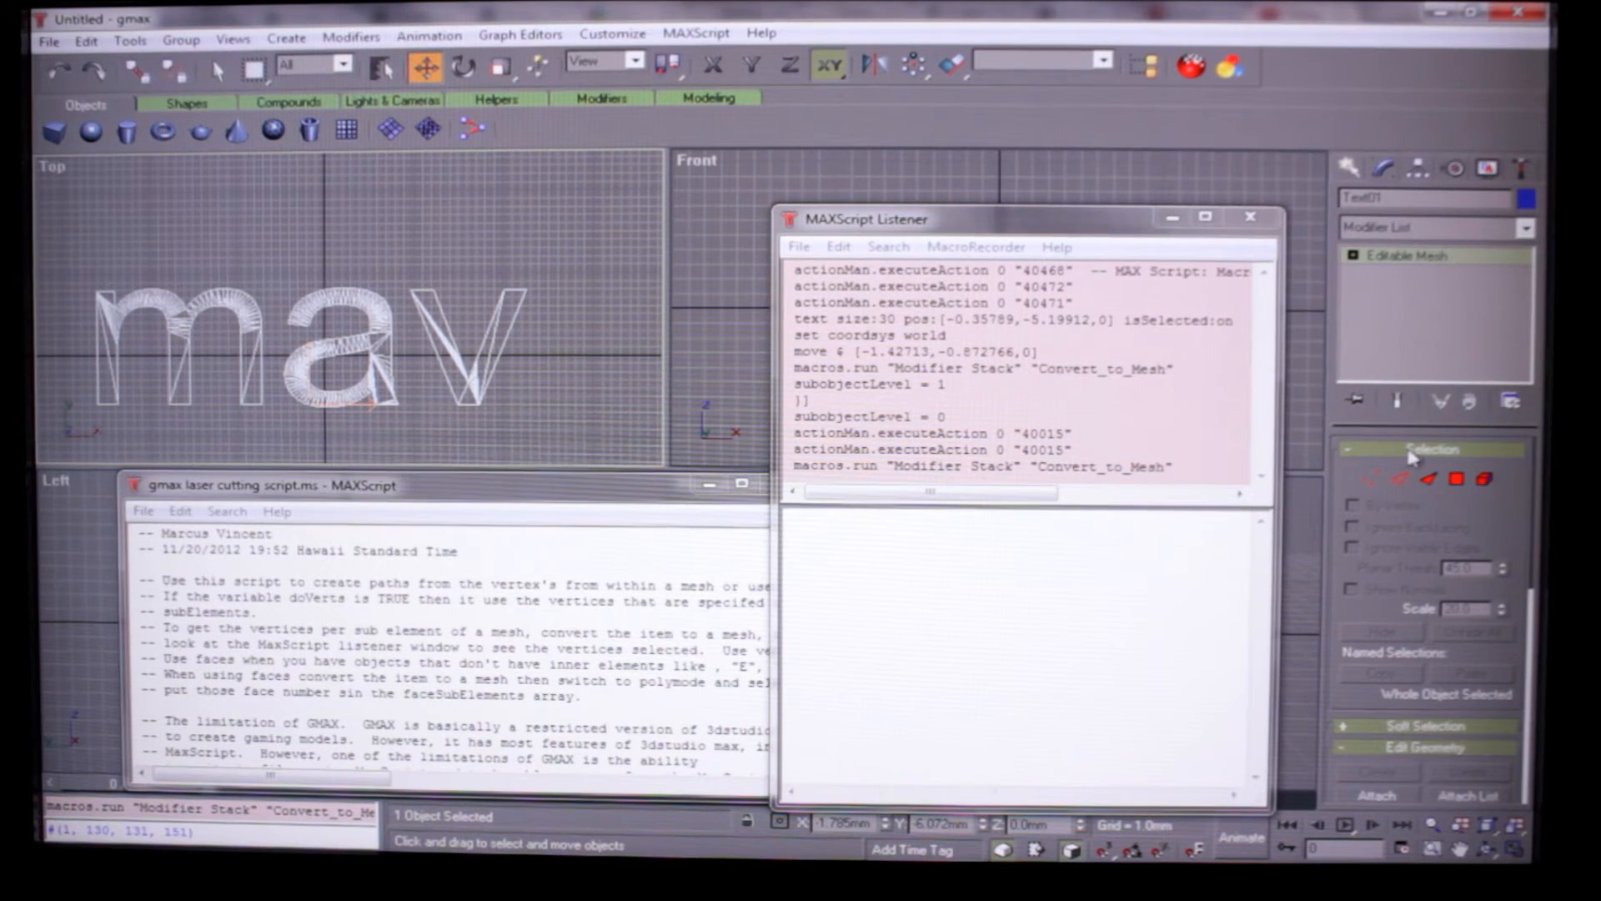
pyautogui.moveTo(1366, 478)
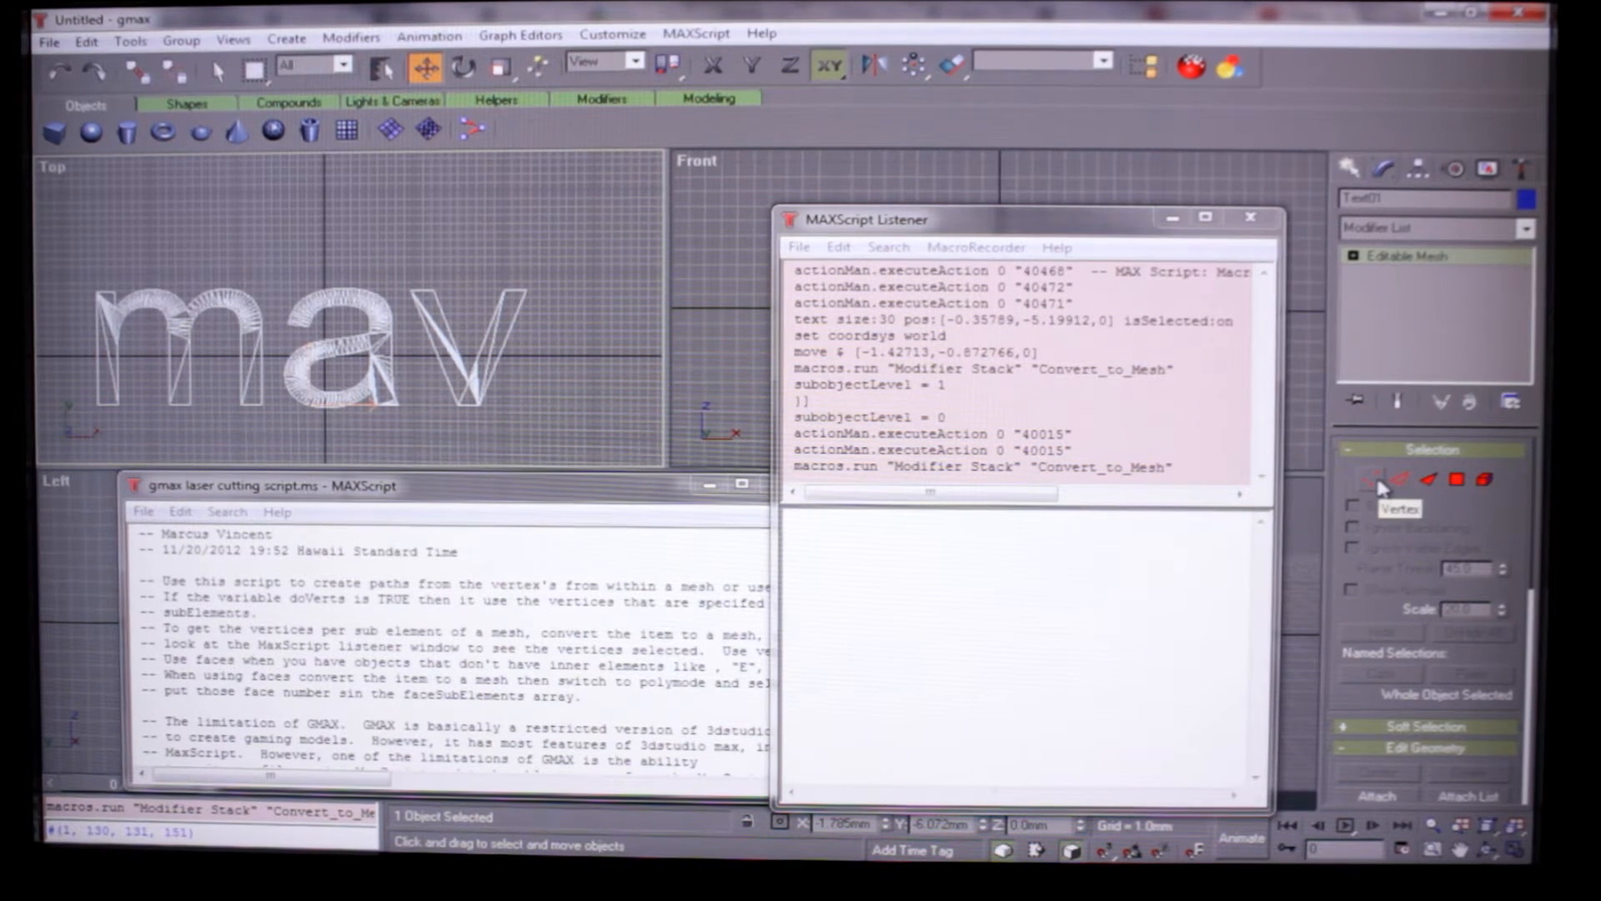
# - Enter Vertex sub-object mode and select vertices 1..130 with the Listener command
pyautogui.click(1371, 479)
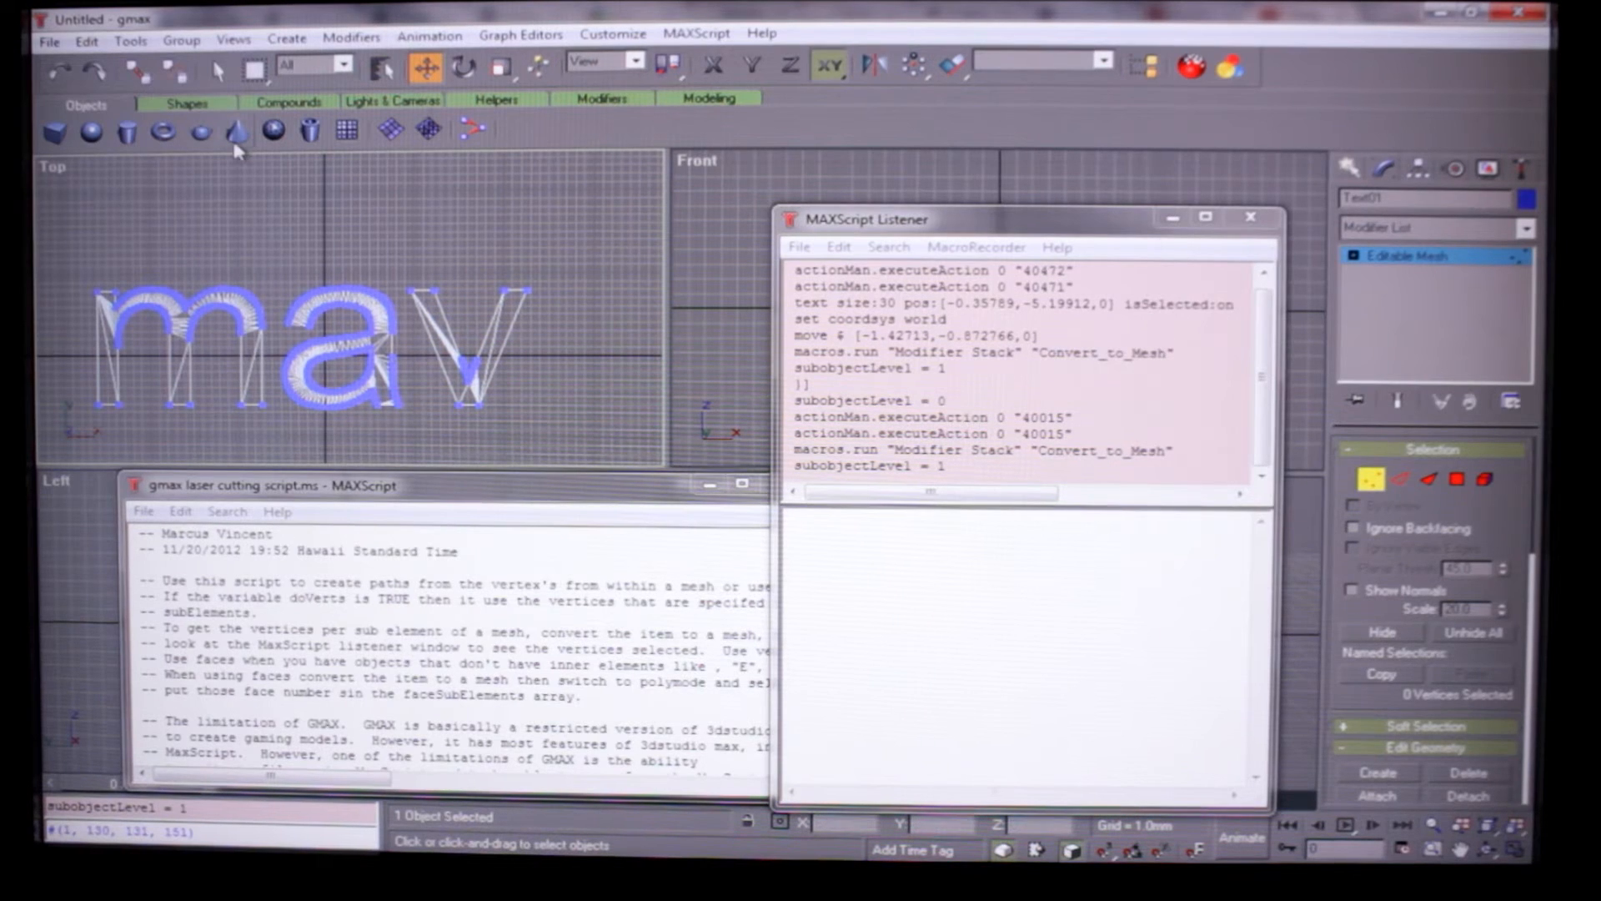
pyautogui.click(214, 67)
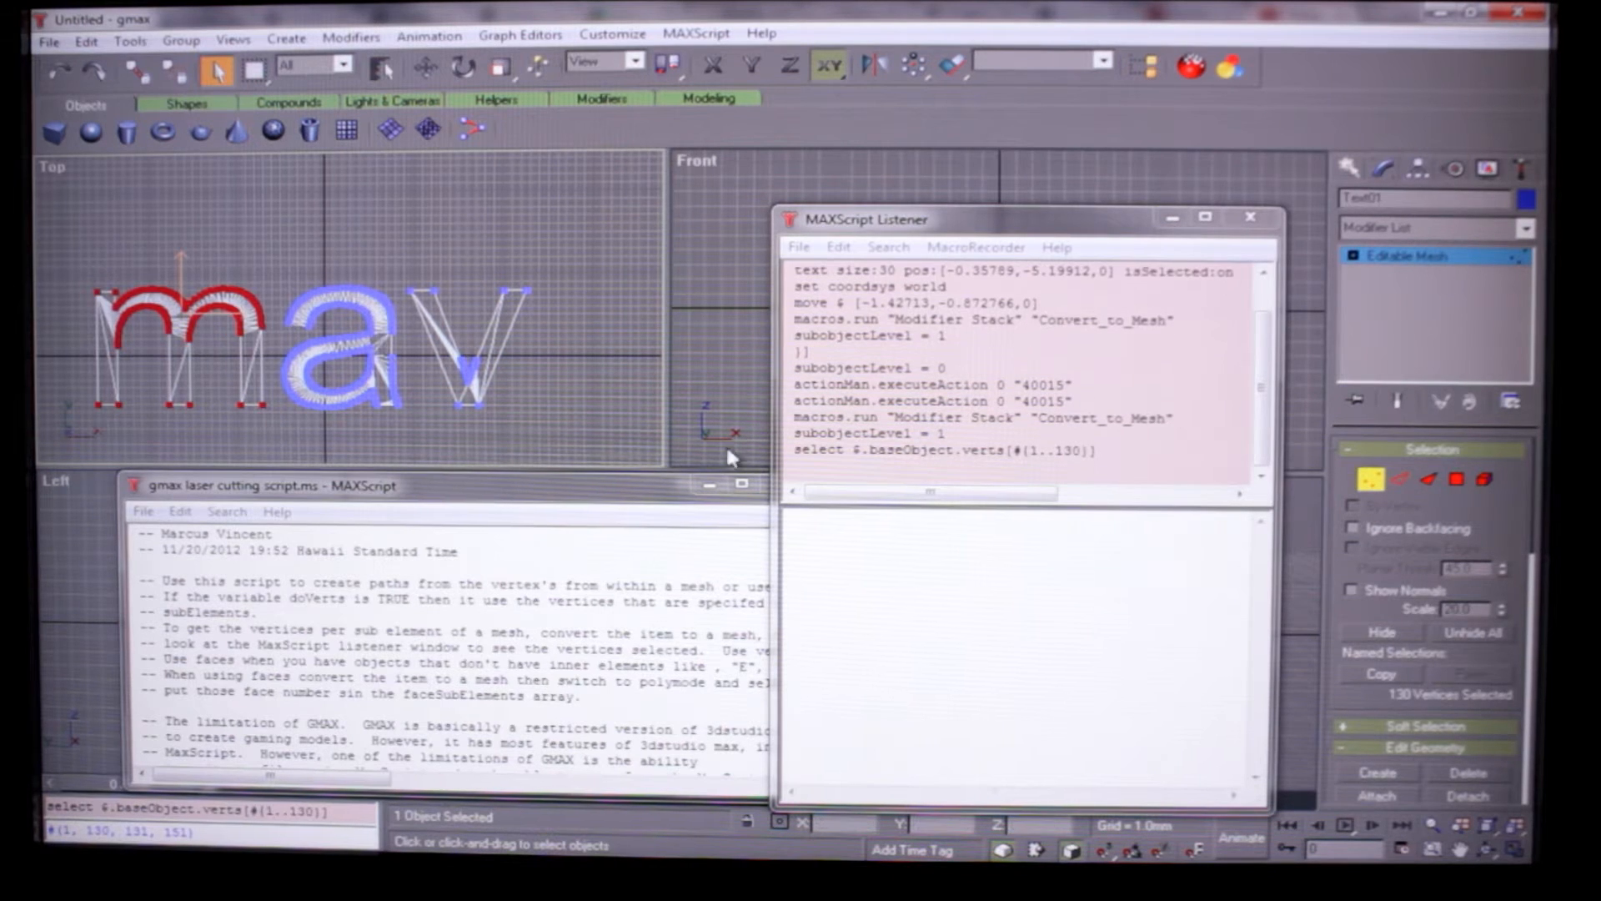
pyautogui.click(1032, 465)
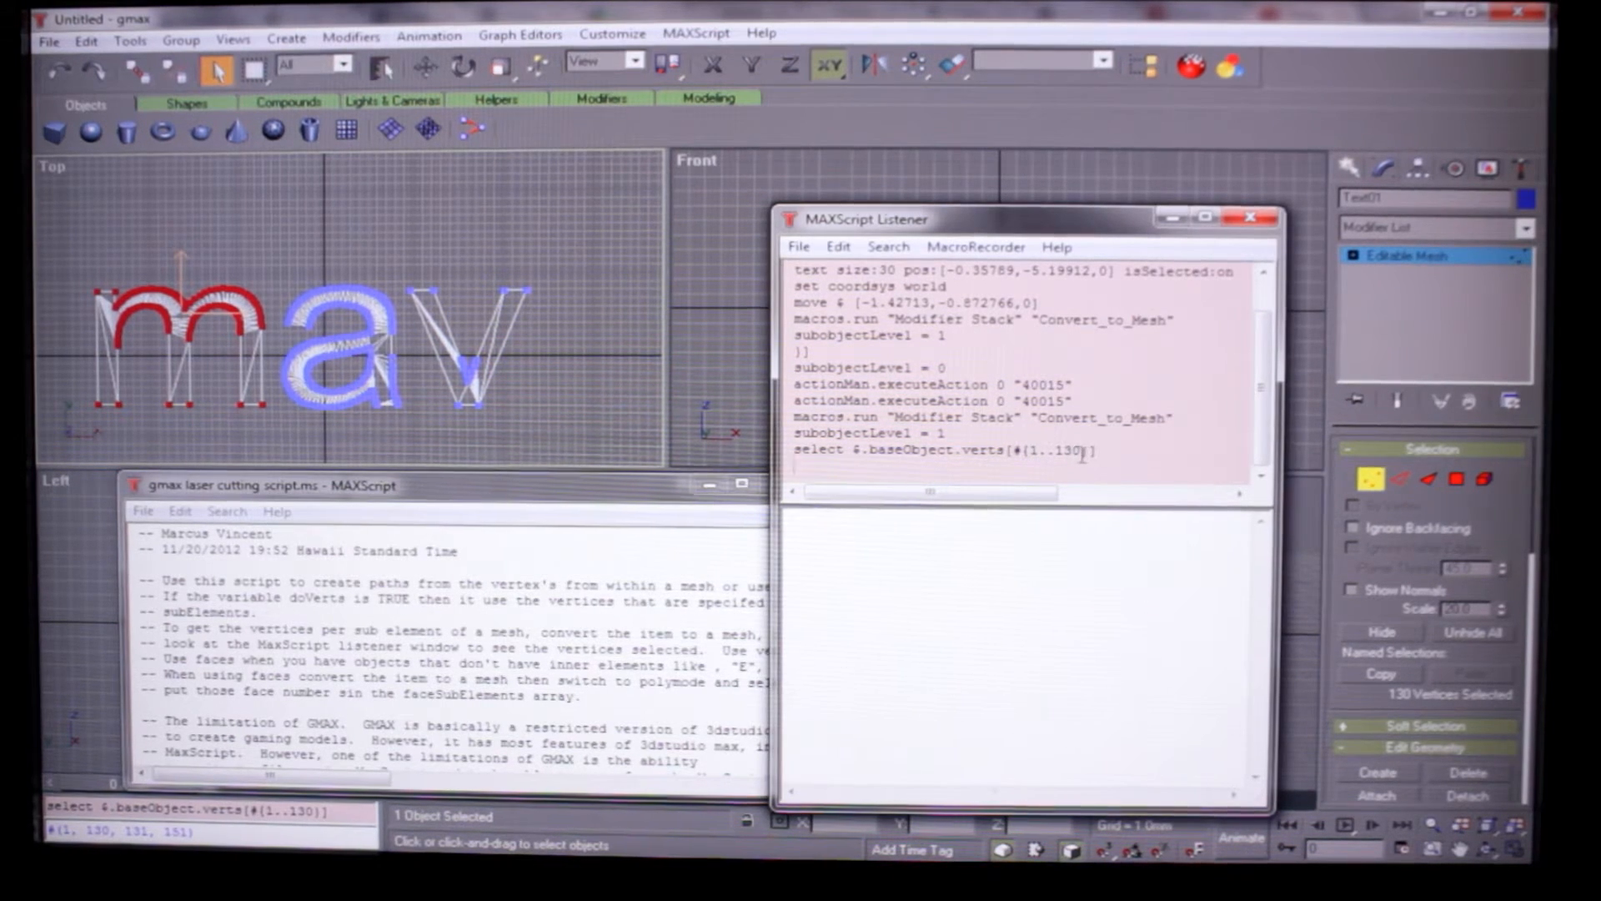
pyautogui.doubleClick(1056, 450)
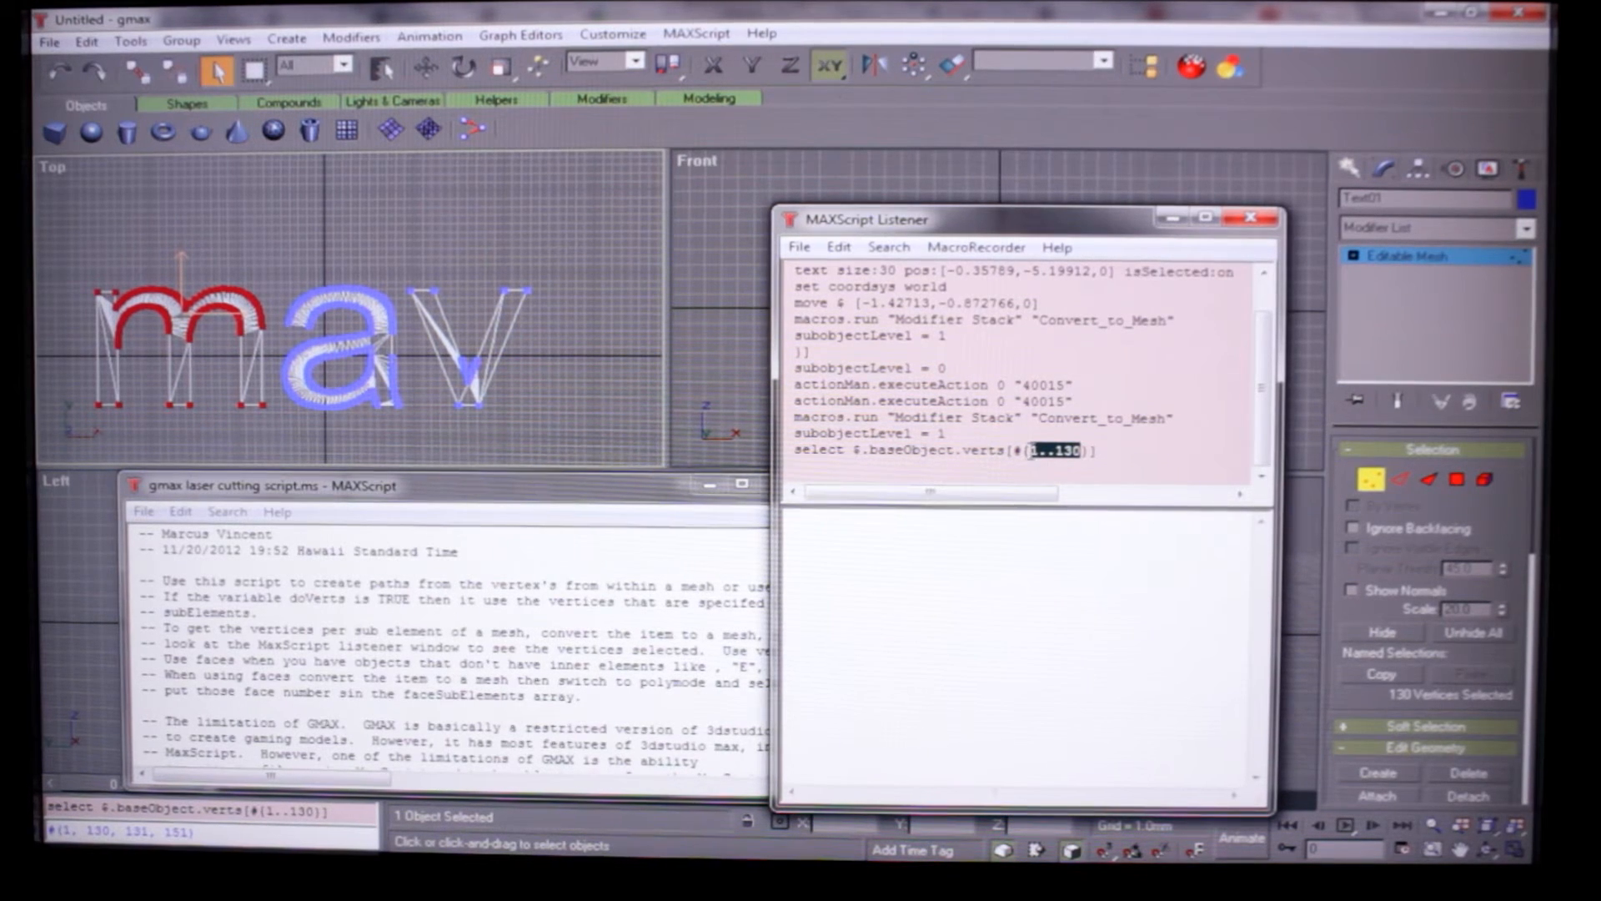
pyautogui.moveTo(746, 323)
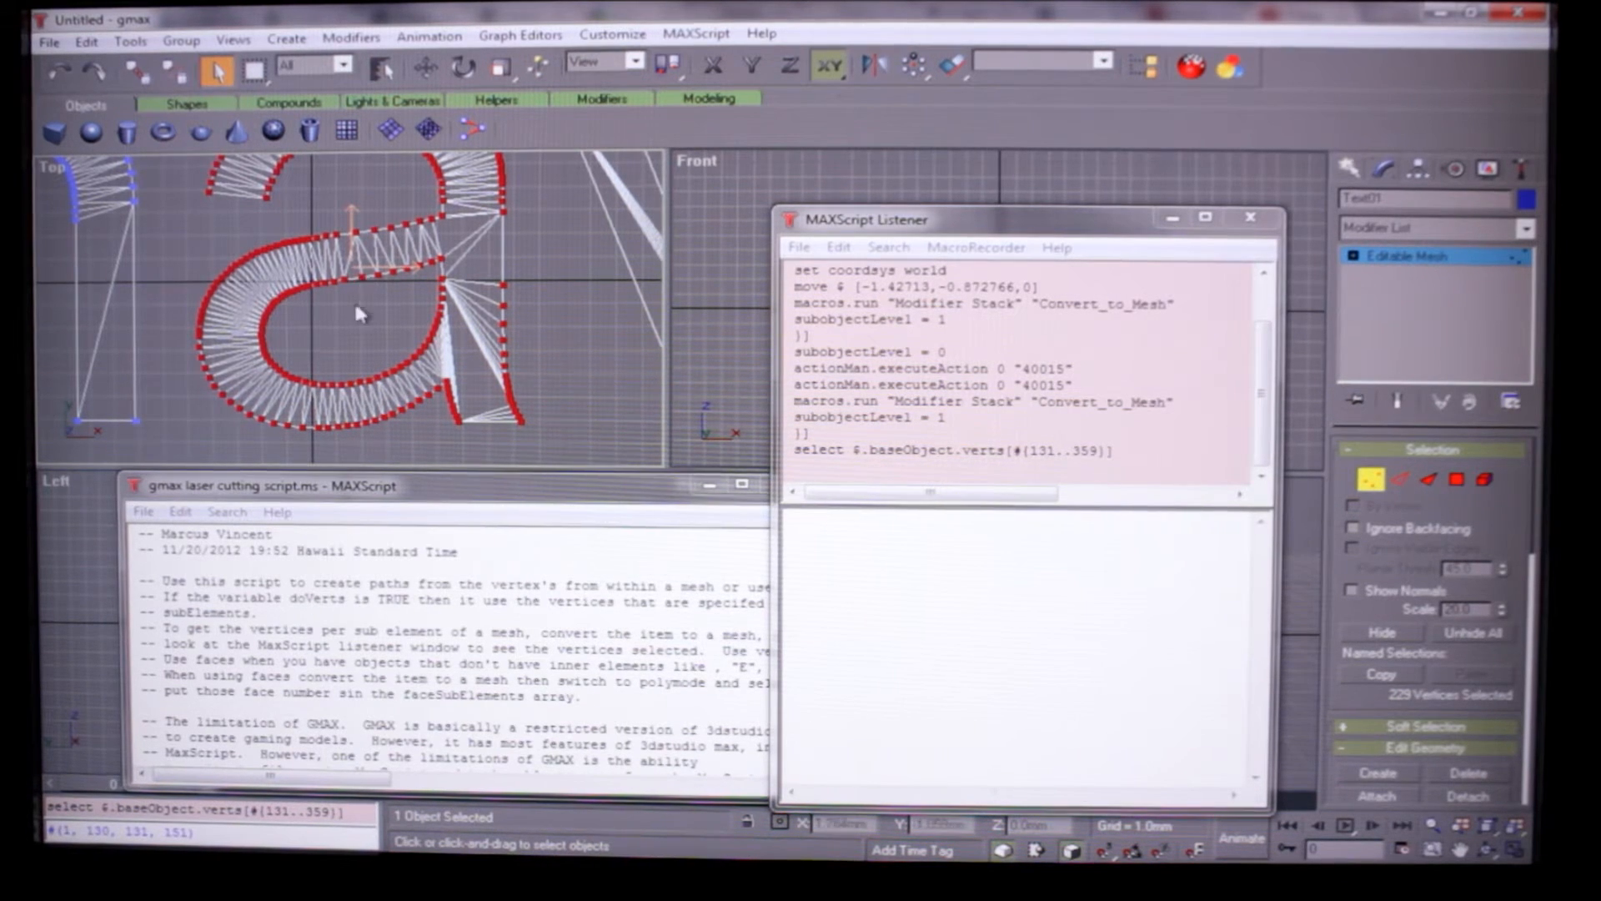
pyautogui.moveTo(559, 267)
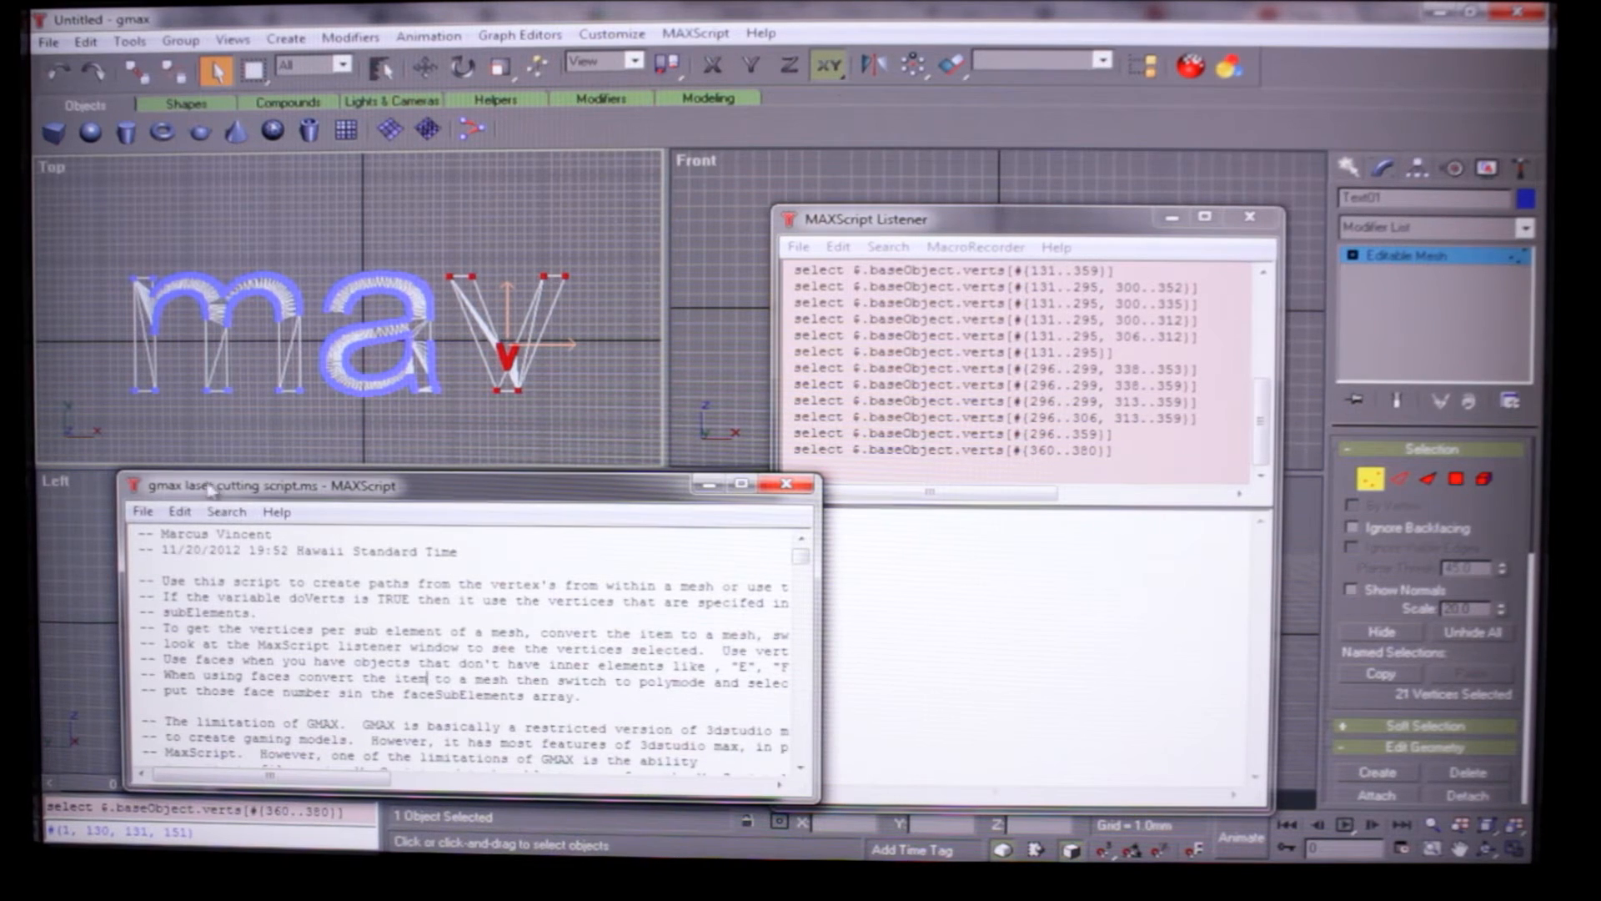
# - Edit the script's vertex array to #(1,130,131,295,296,359,360,380)
pyautogui.scroll(-3)
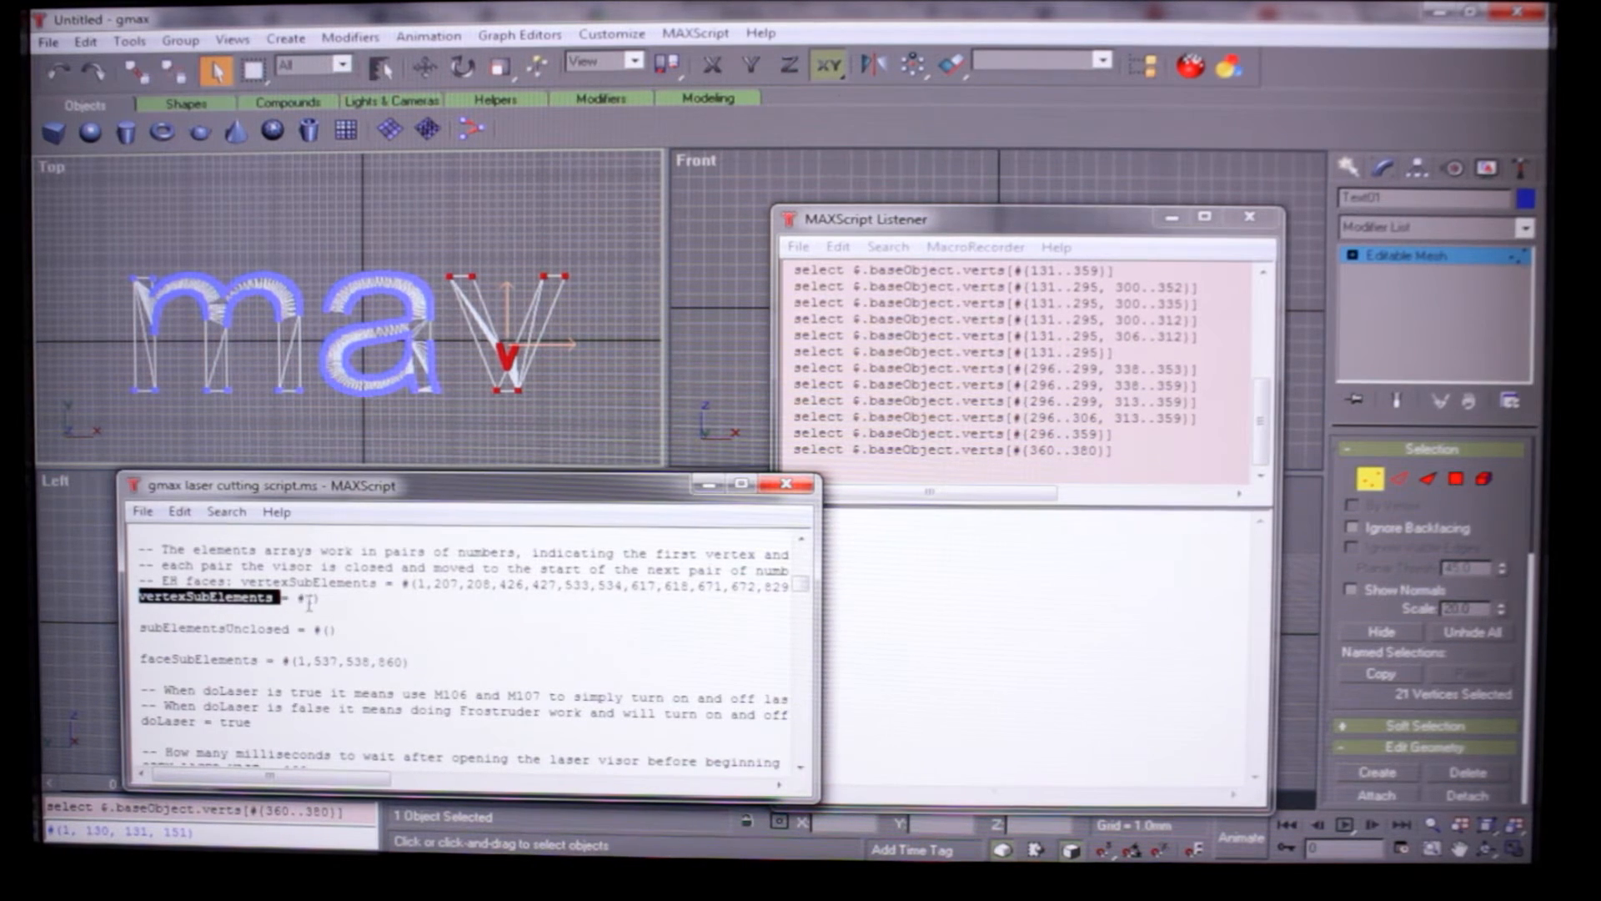
pyautogui.click(702, 661)
pyautogui.write('1,130,131,295,296,359,360,380')
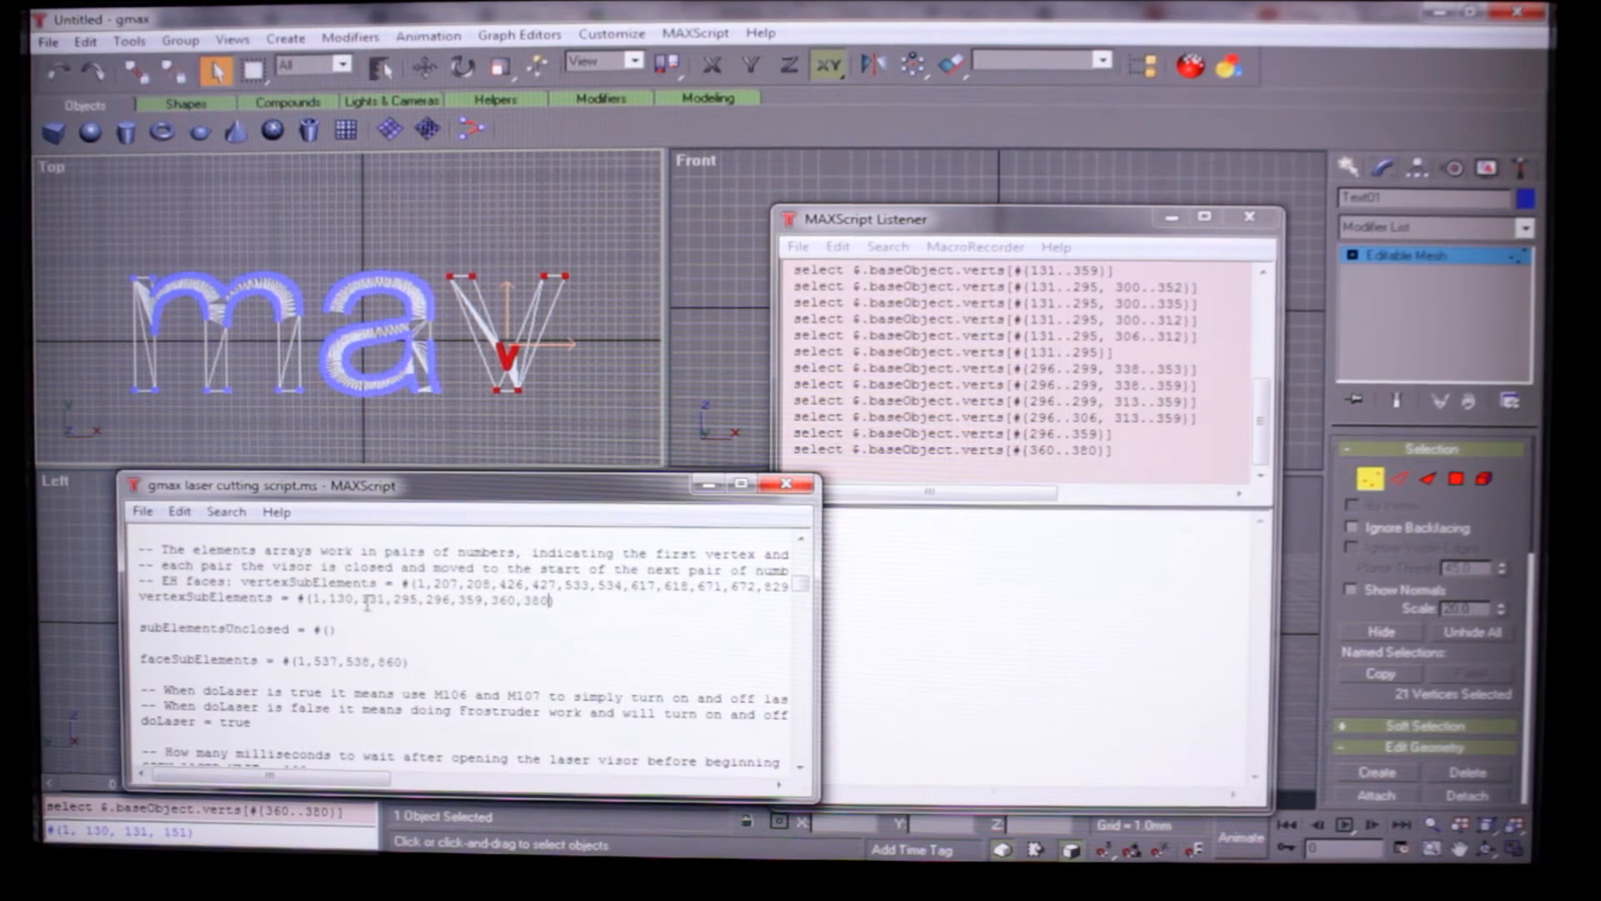
pyautogui.doubleClick(327, 601)
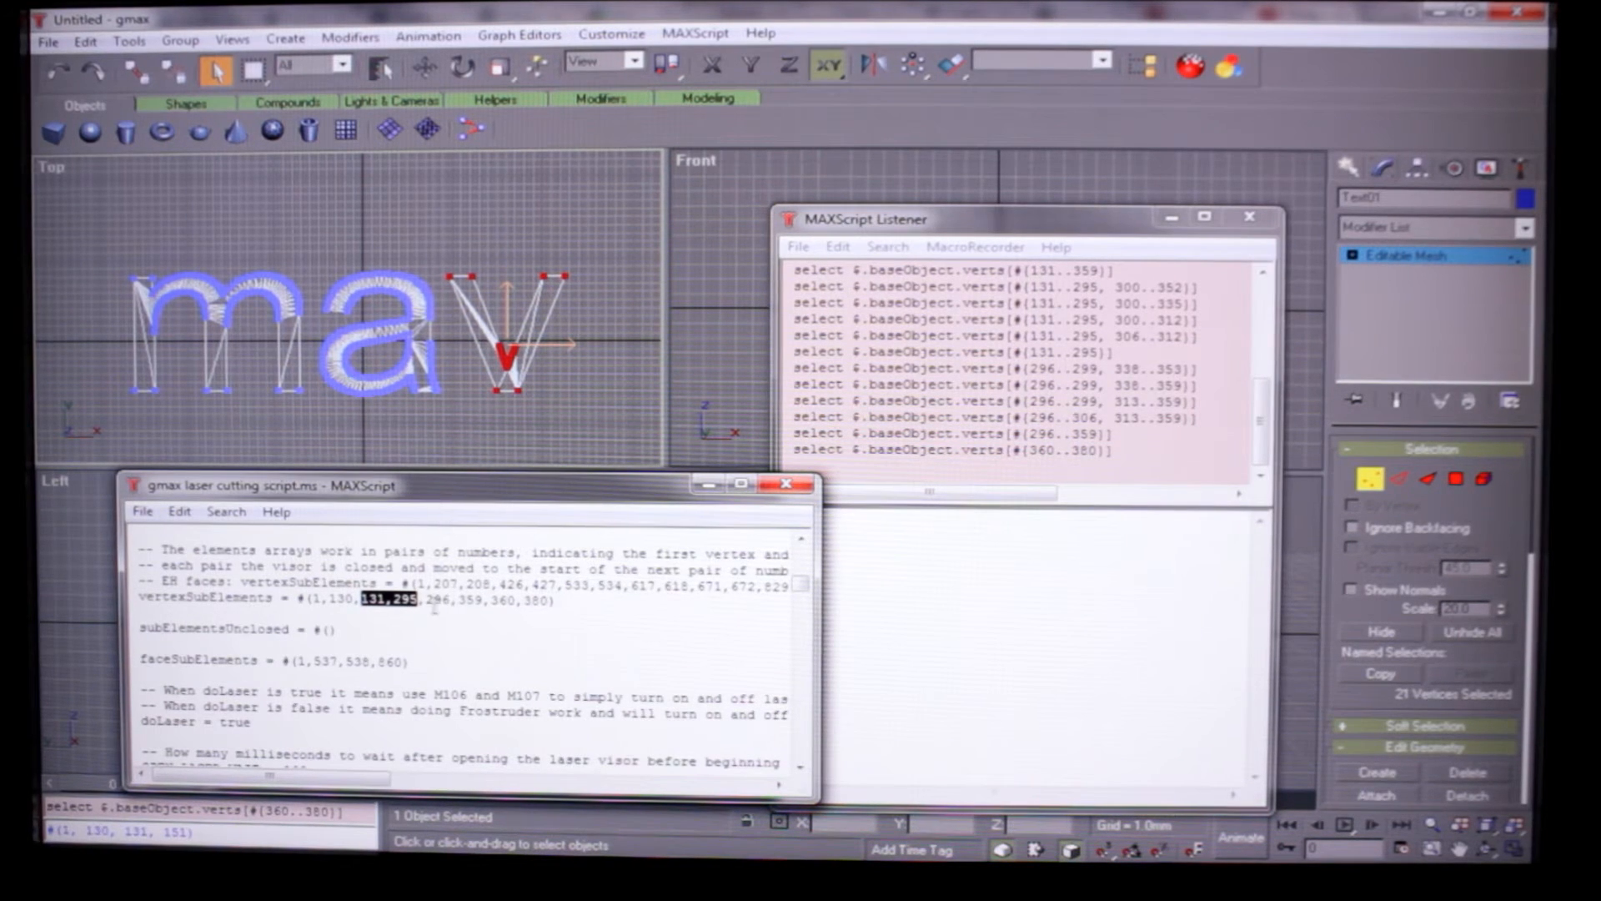
pyautogui.doubleClick(455, 600)
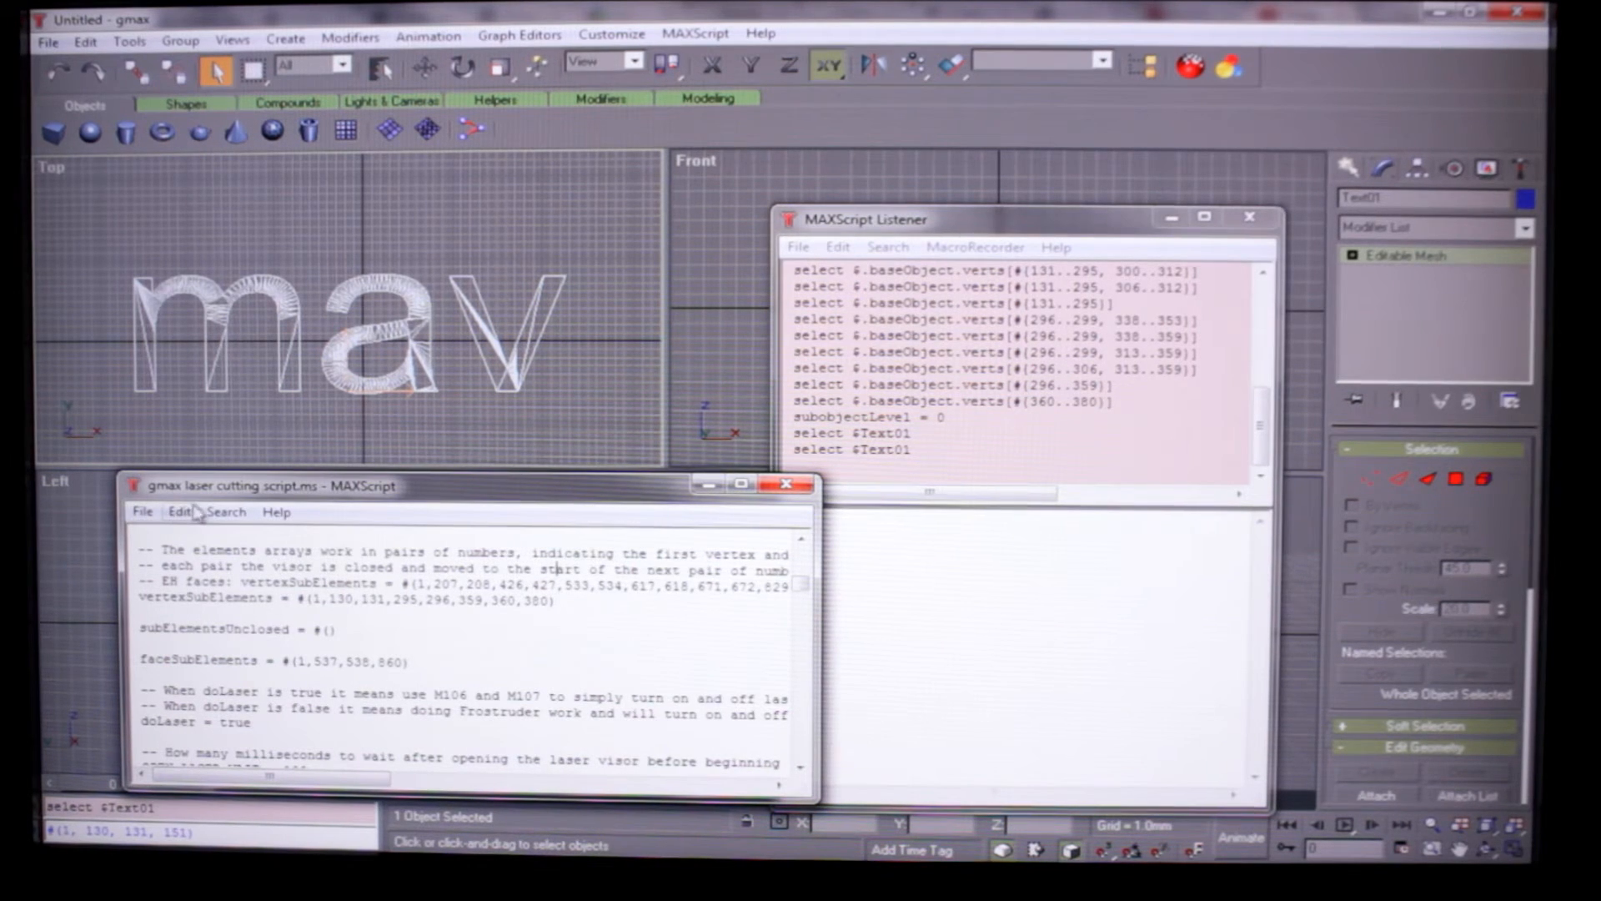
# - Evaluate the laser cutting script and scroll through the generated G-code in the Listener
pyautogui.click(142, 511)
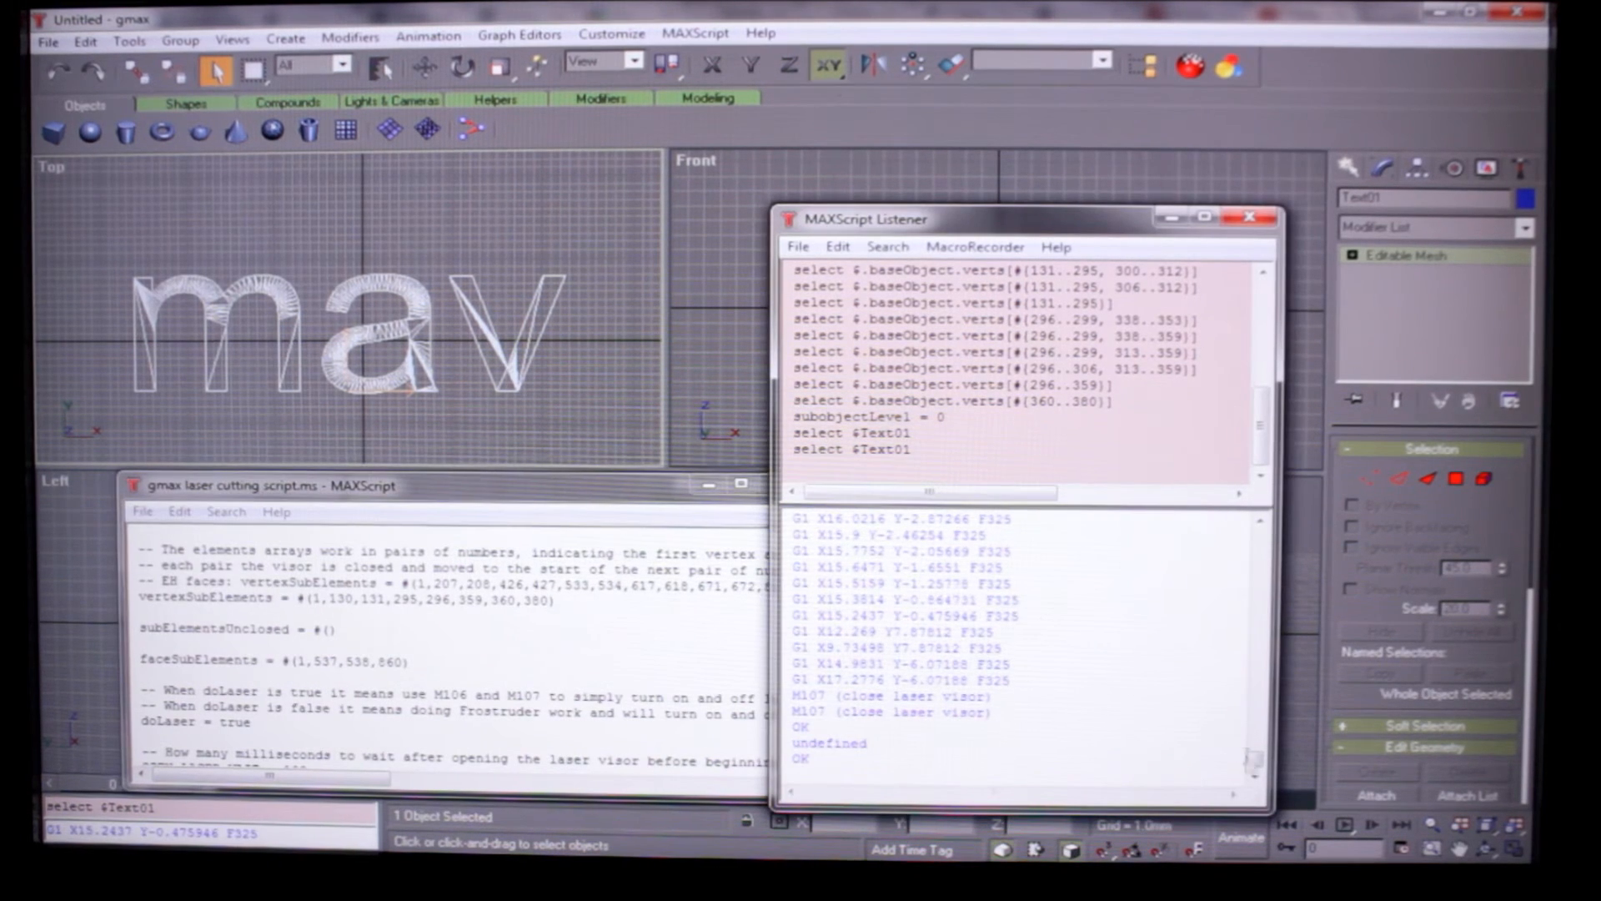
pyautogui.scroll(-3)
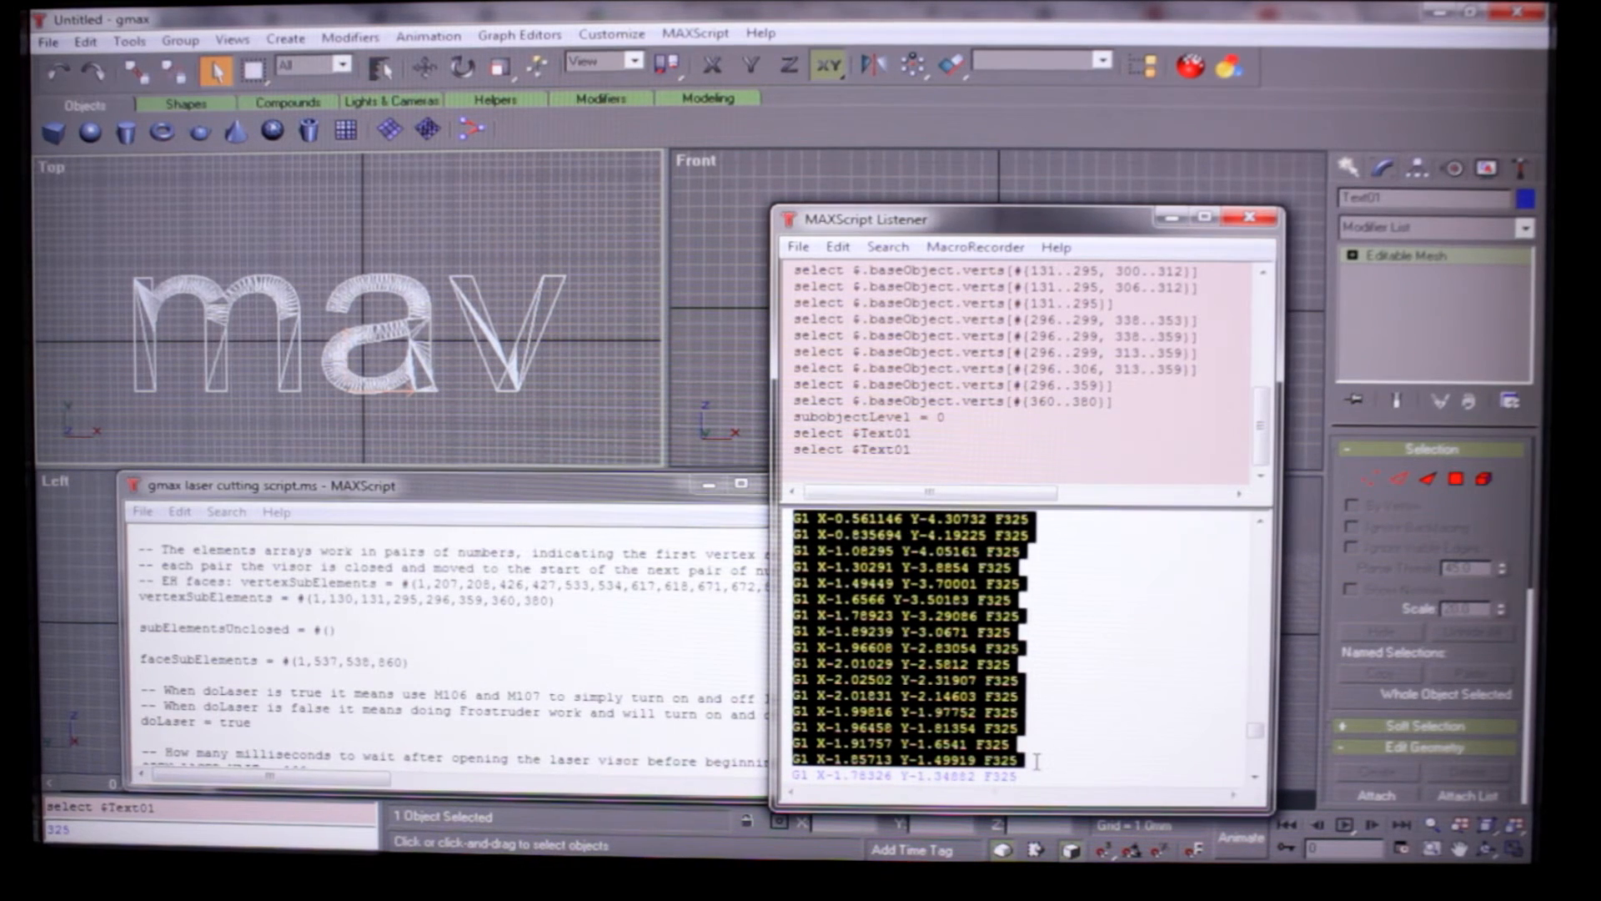
pyautogui.scroll(-3)
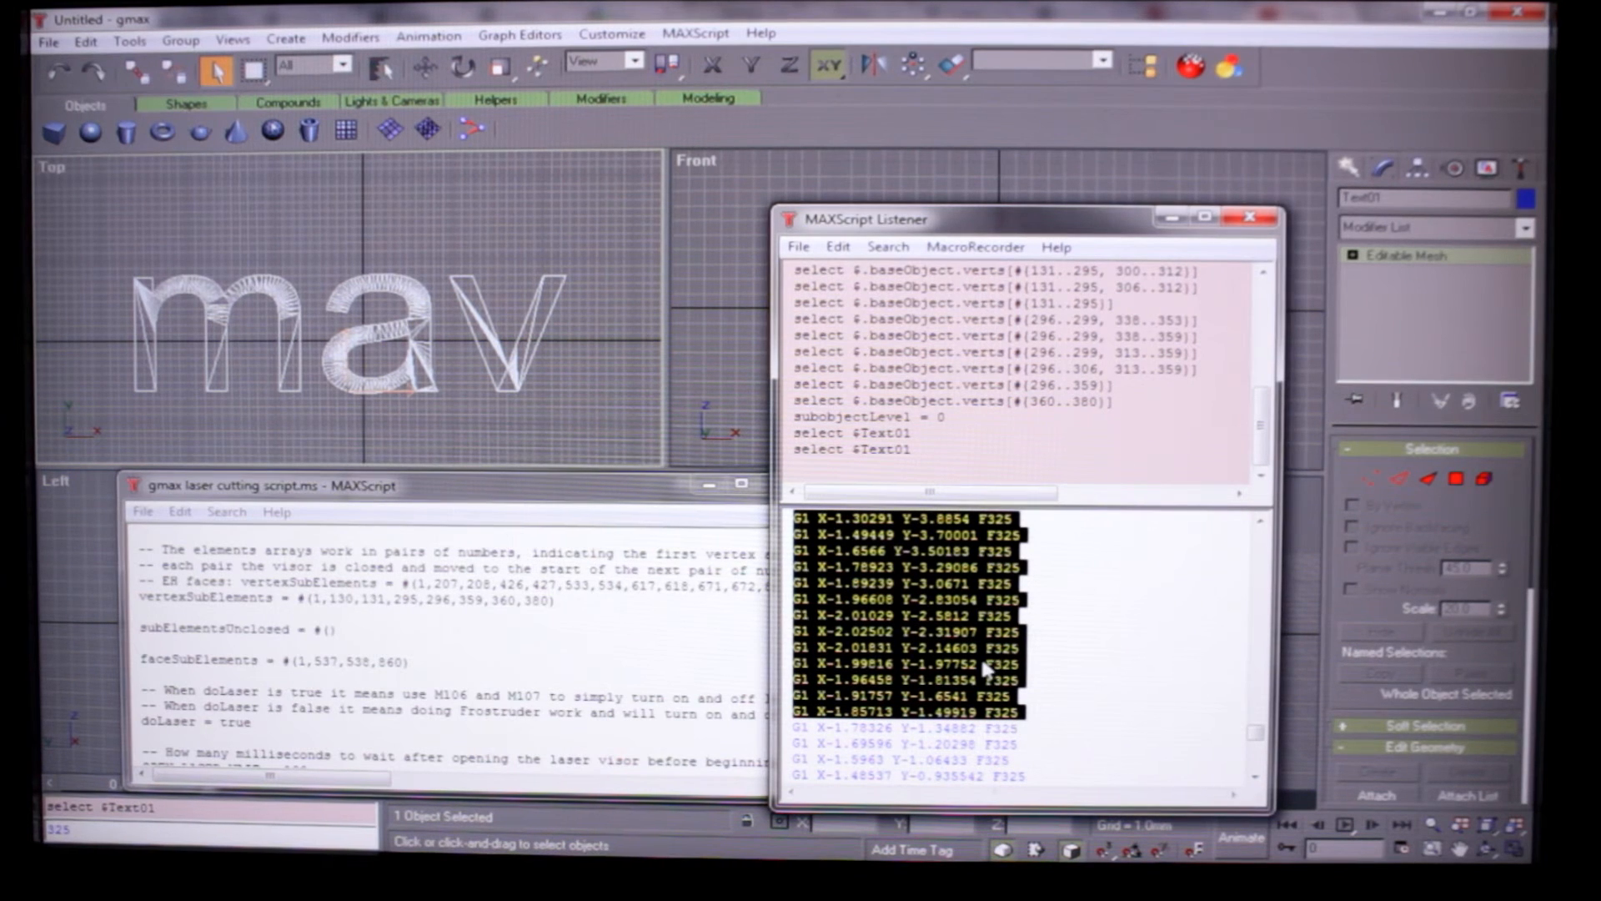
pyautogui.moveTo(965, 643)
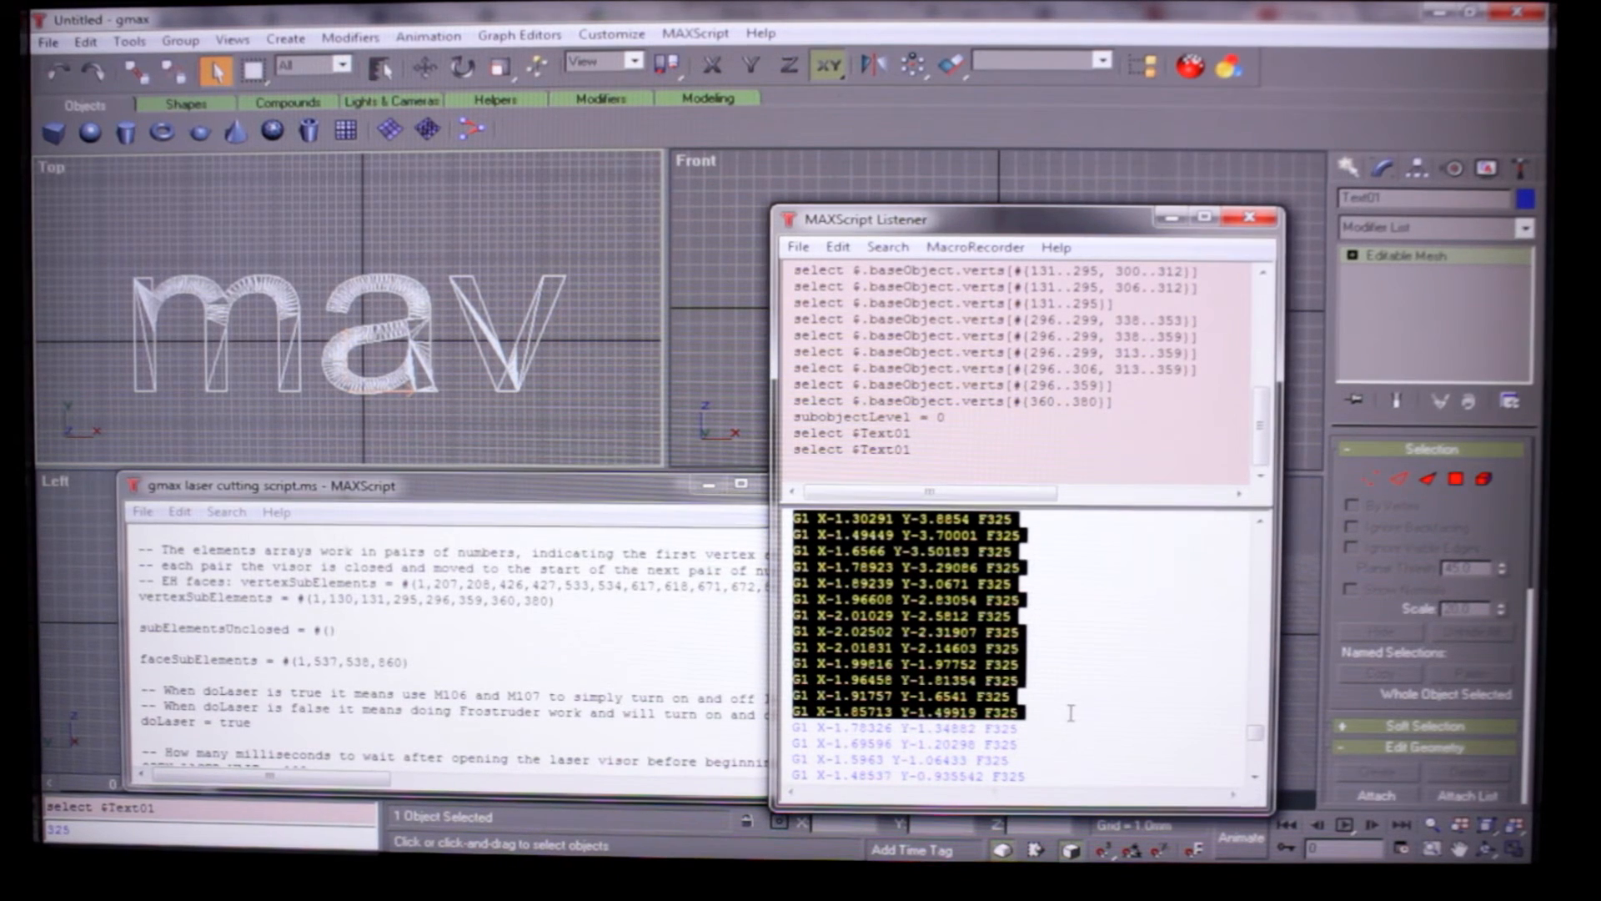
pyautogui.scroll(-3)
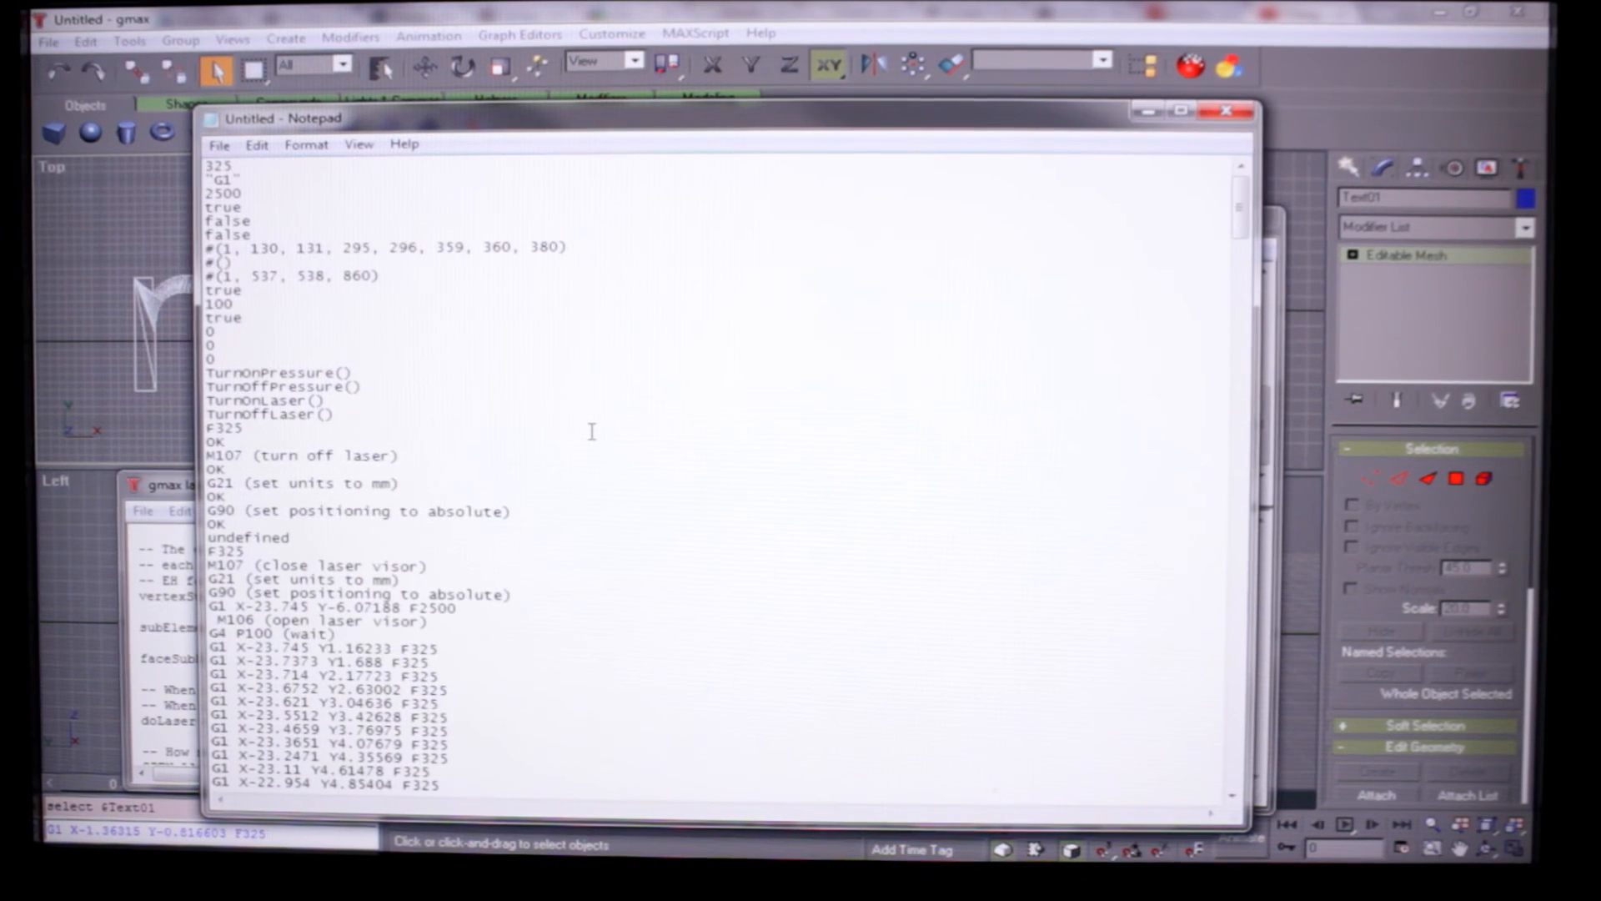
# - Delete the leftover script values and OK/undefined lines around the G-code in Notepad
pyautogui.doubleClick(217, 166)
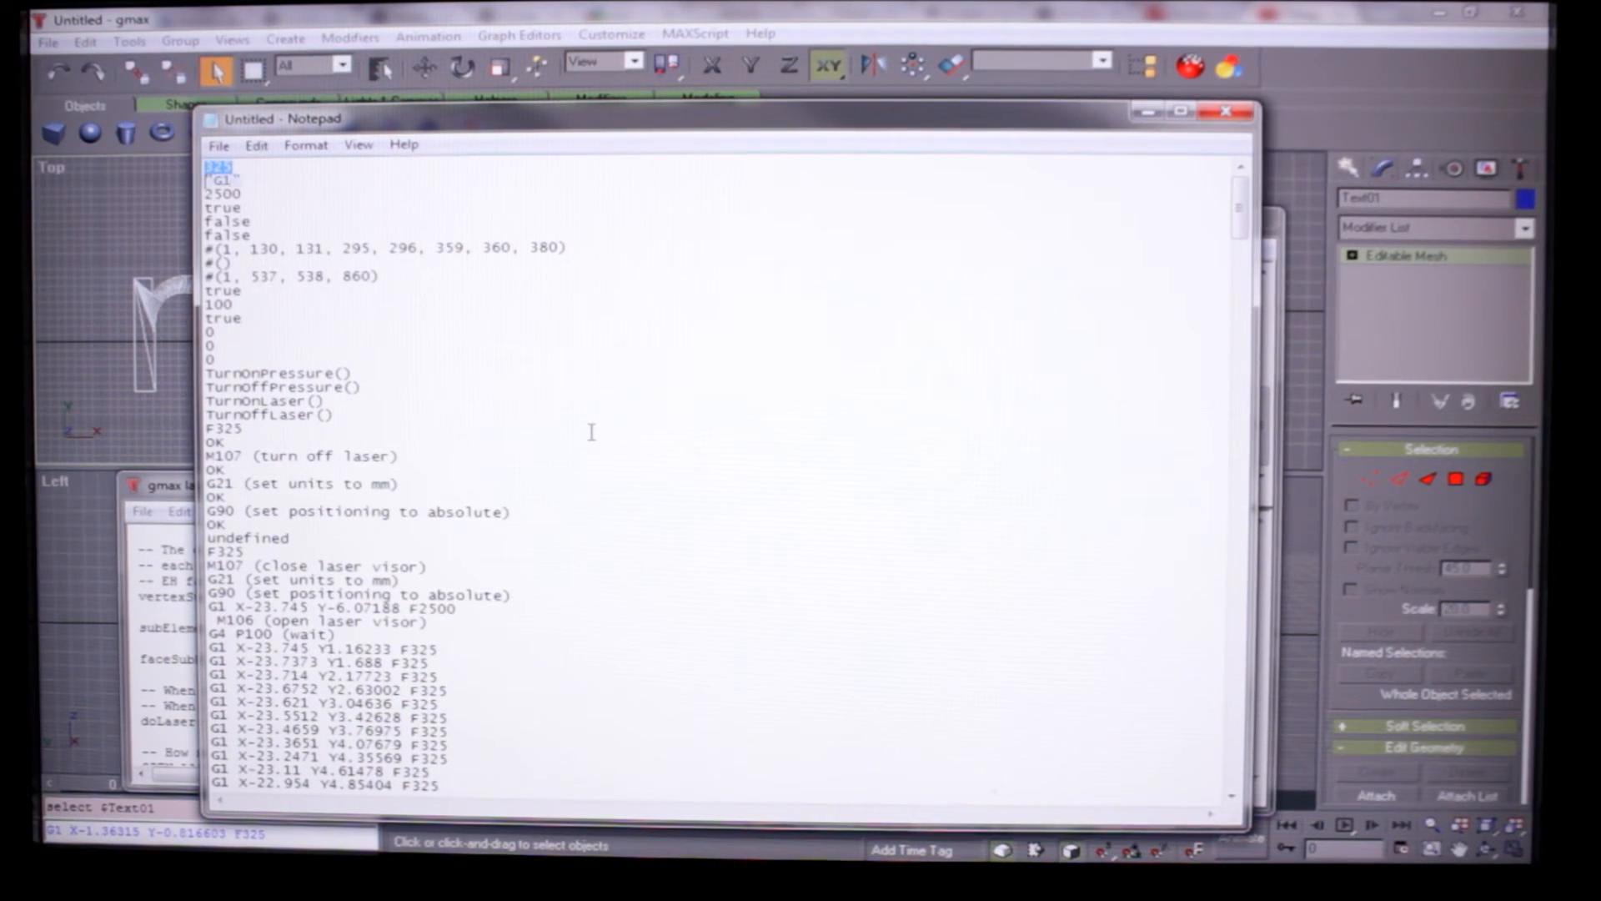
pyautogui.moveTo(214, 168); pyautogui.dragTo(510, 510)
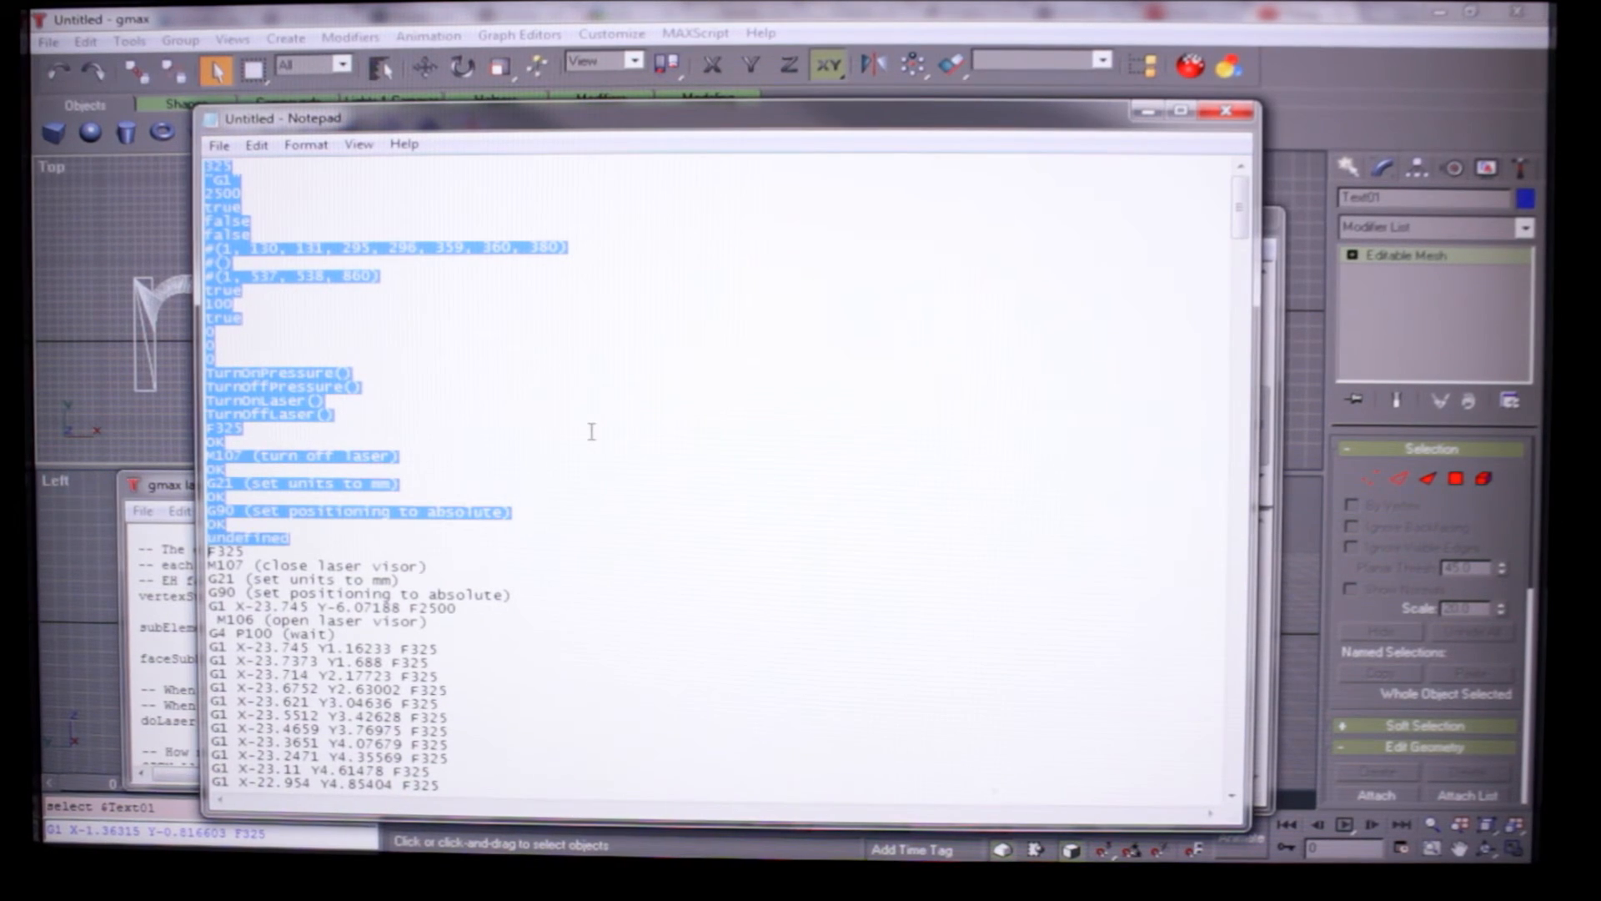
pyautogui.scroll(-3)
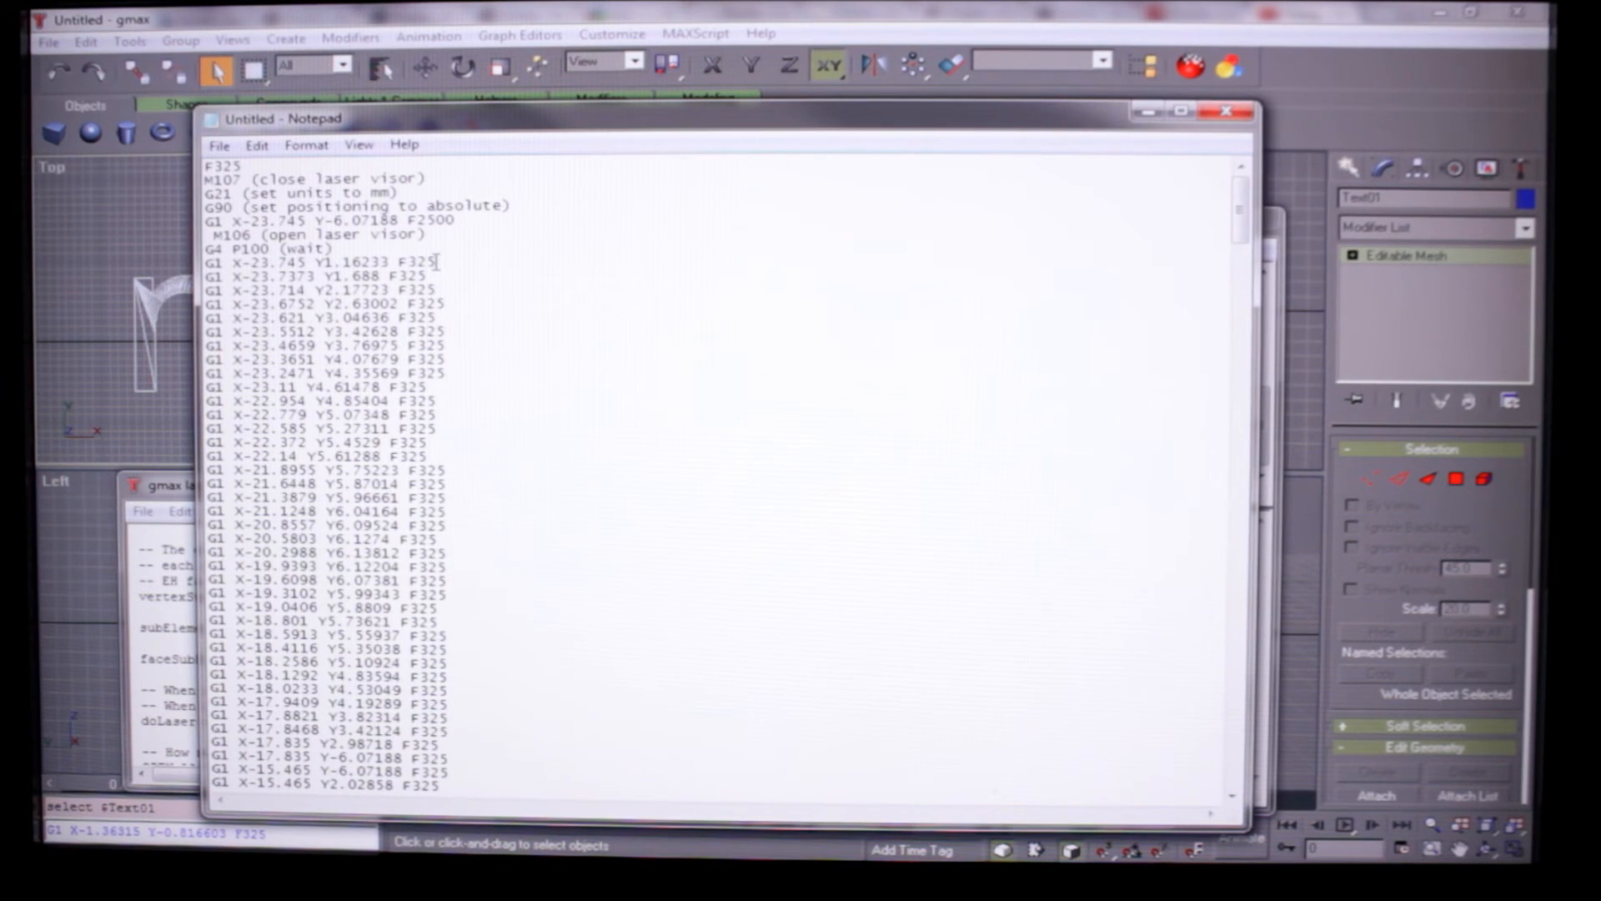
pyautogui.scroll(-3)
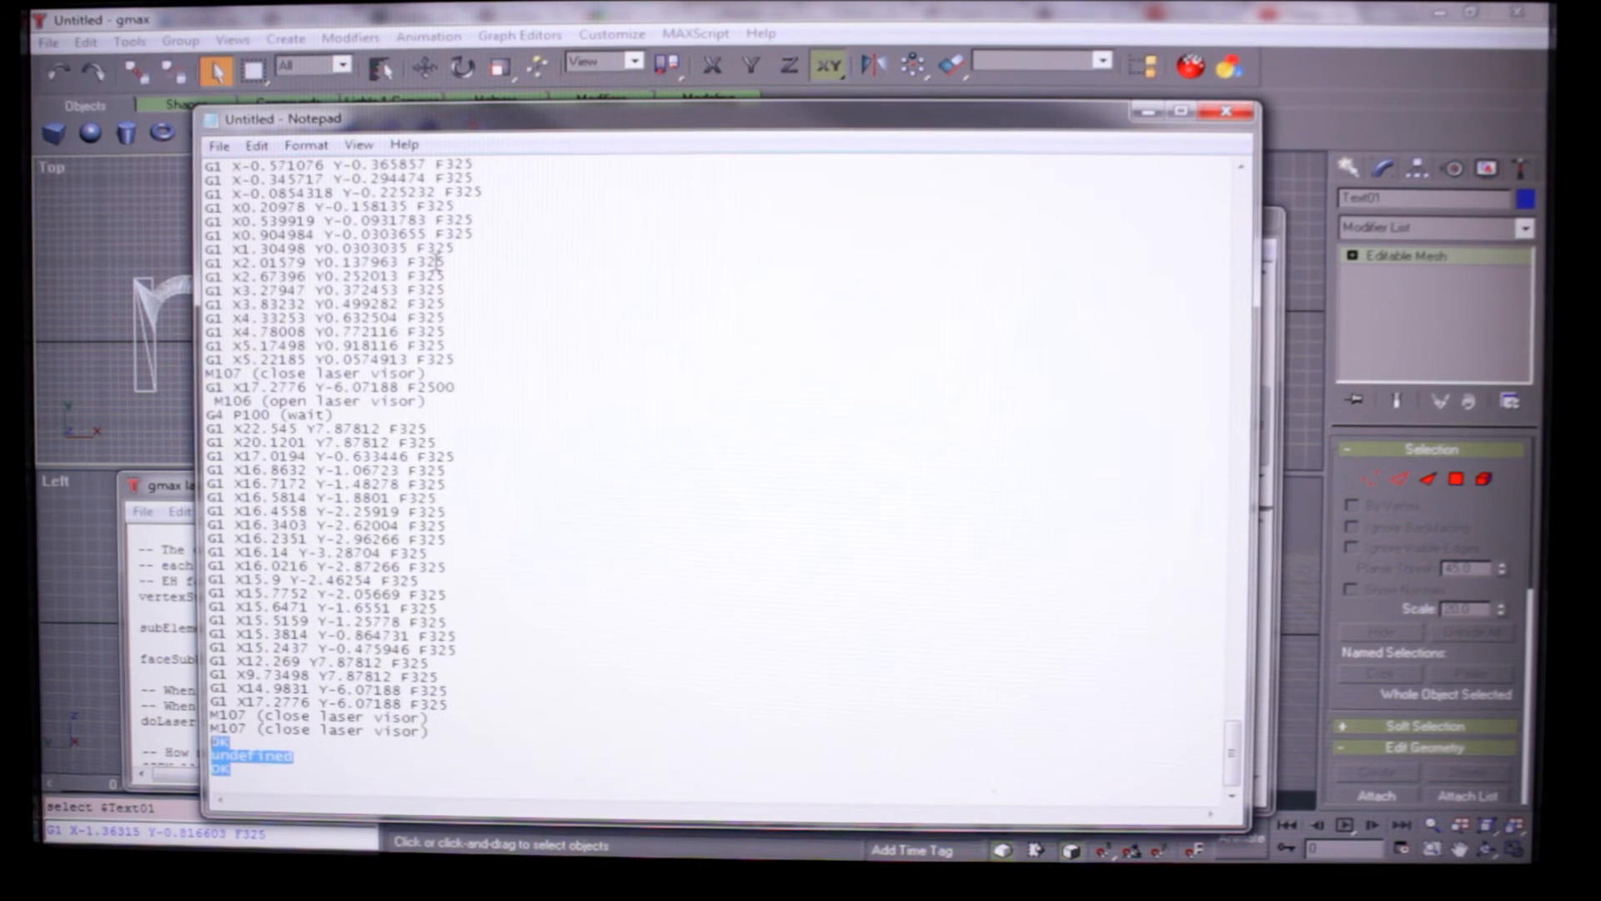
pyautogui.scroll(3)
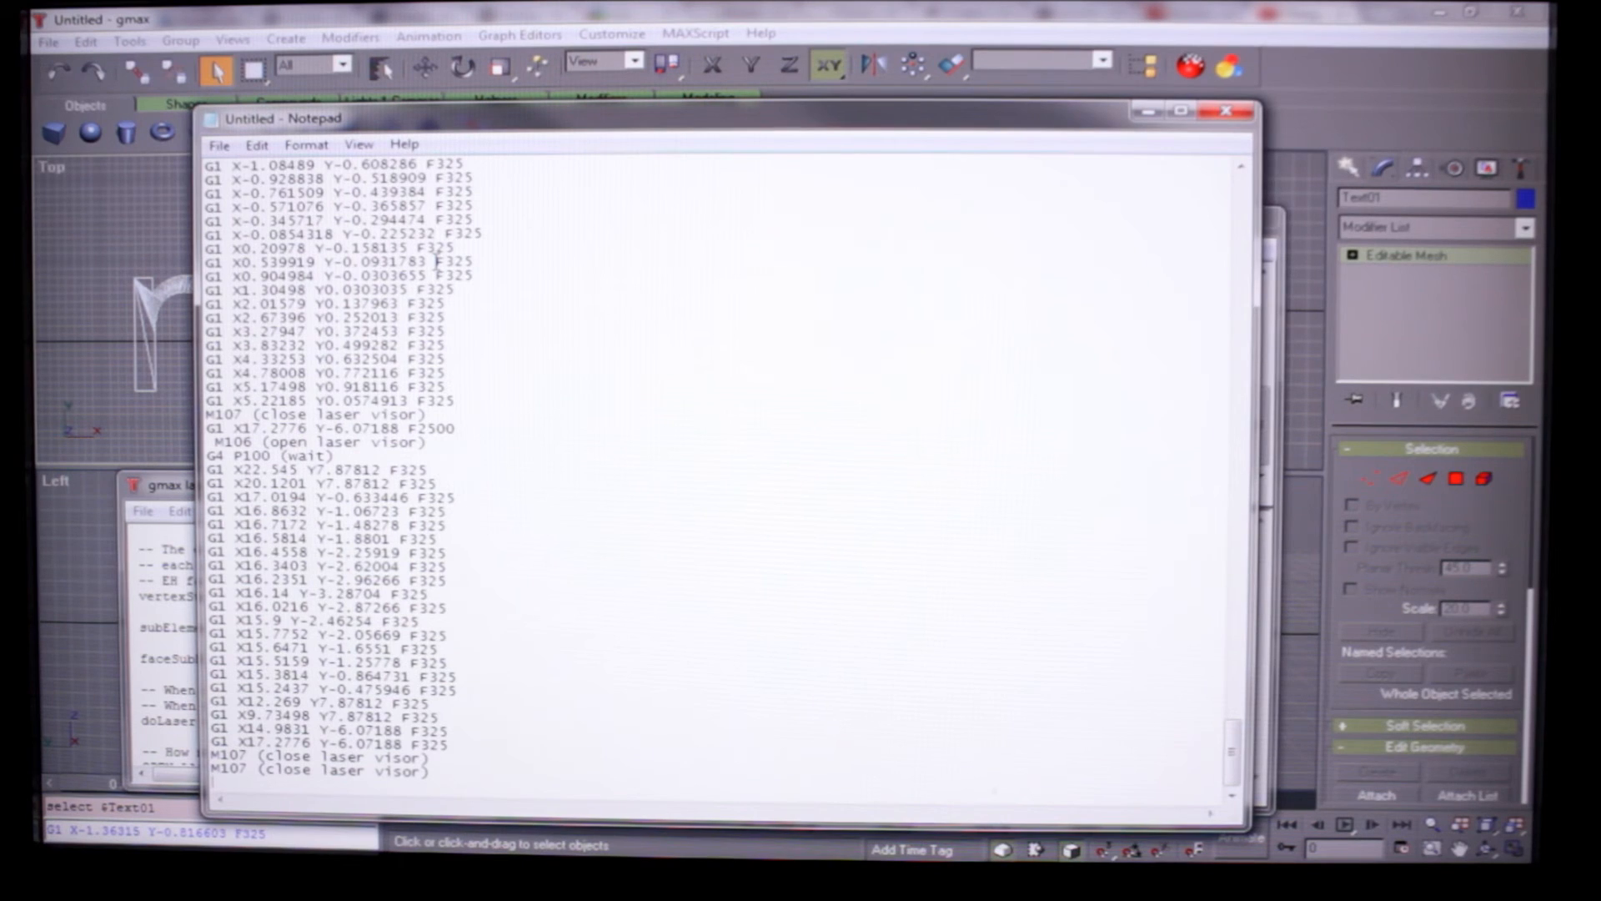
pyautogui.scroll(-3)
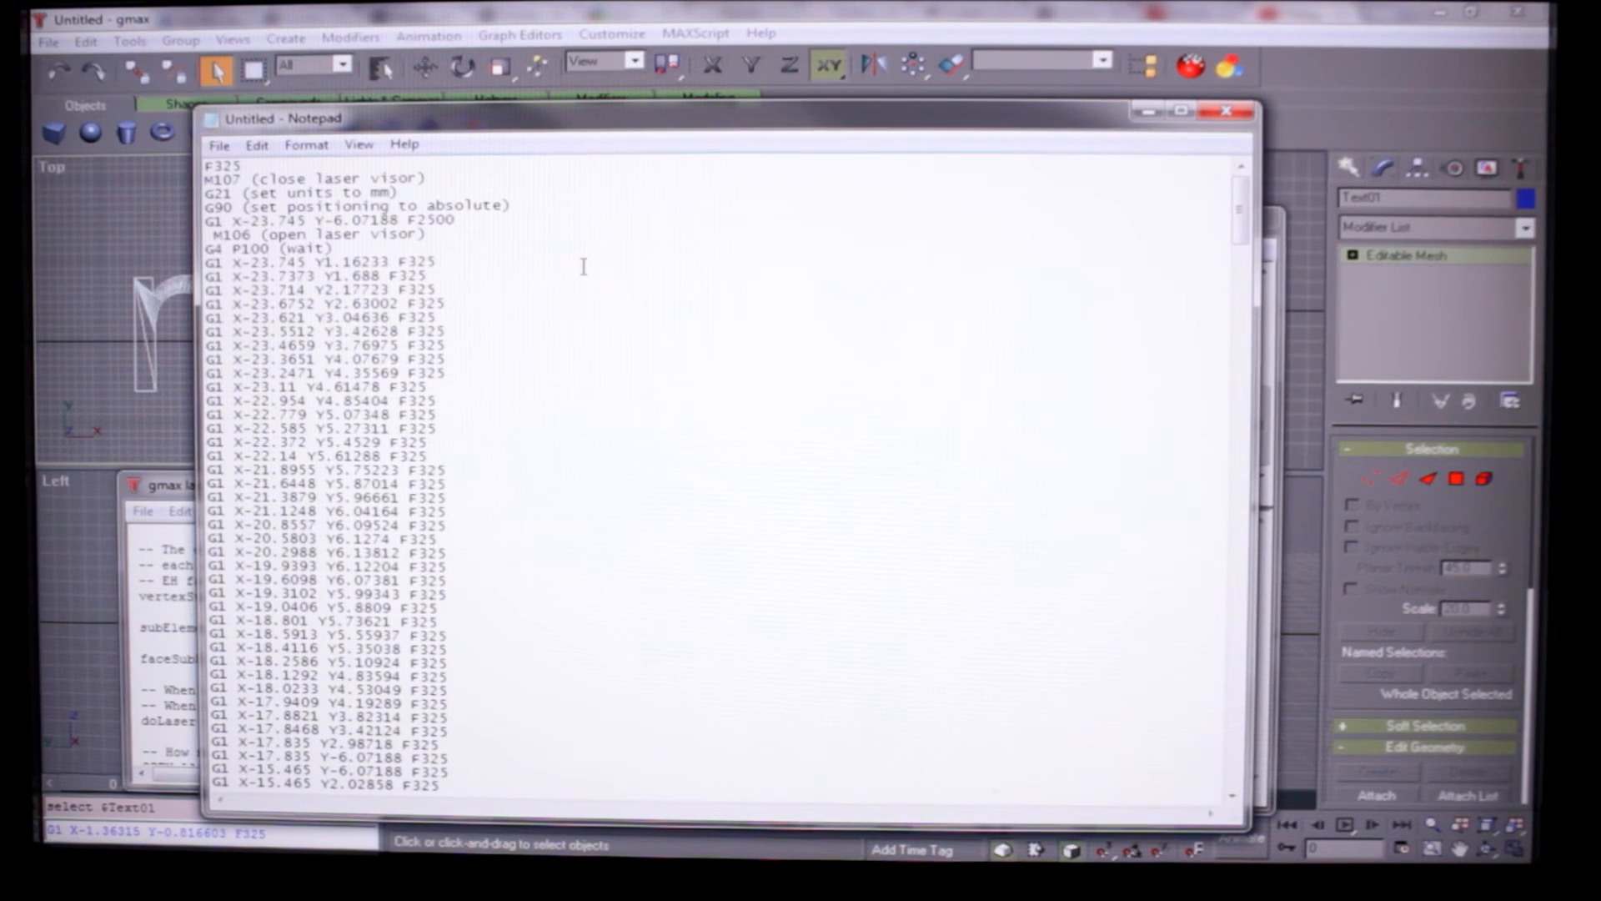
pyautogui.click(219, 143)
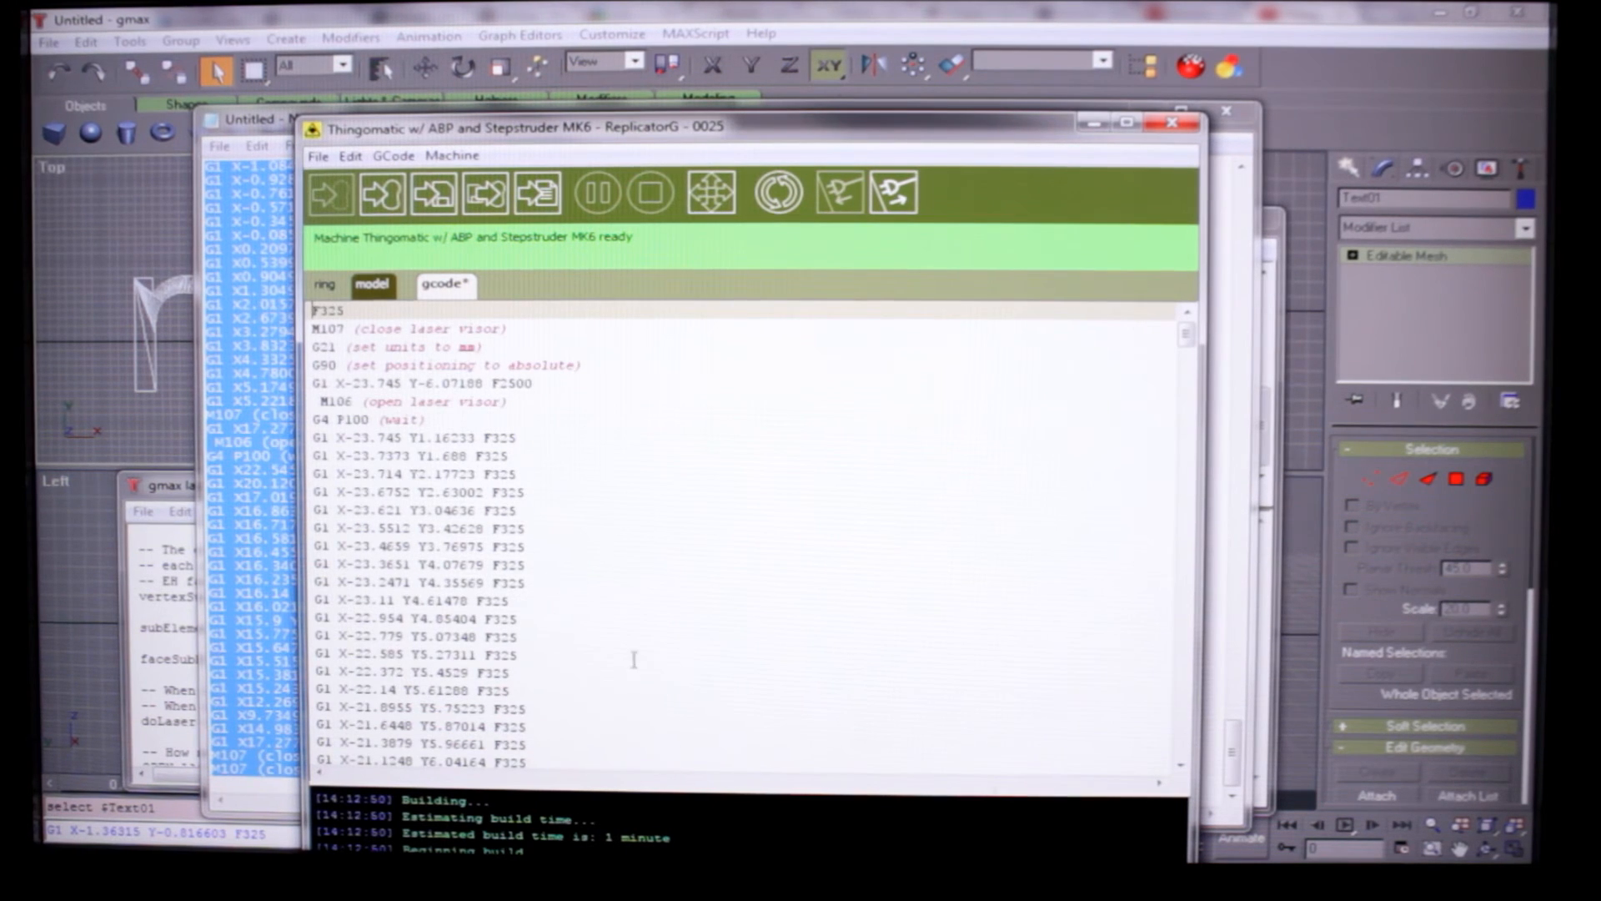
pyautogui.moveTo(861, 461)
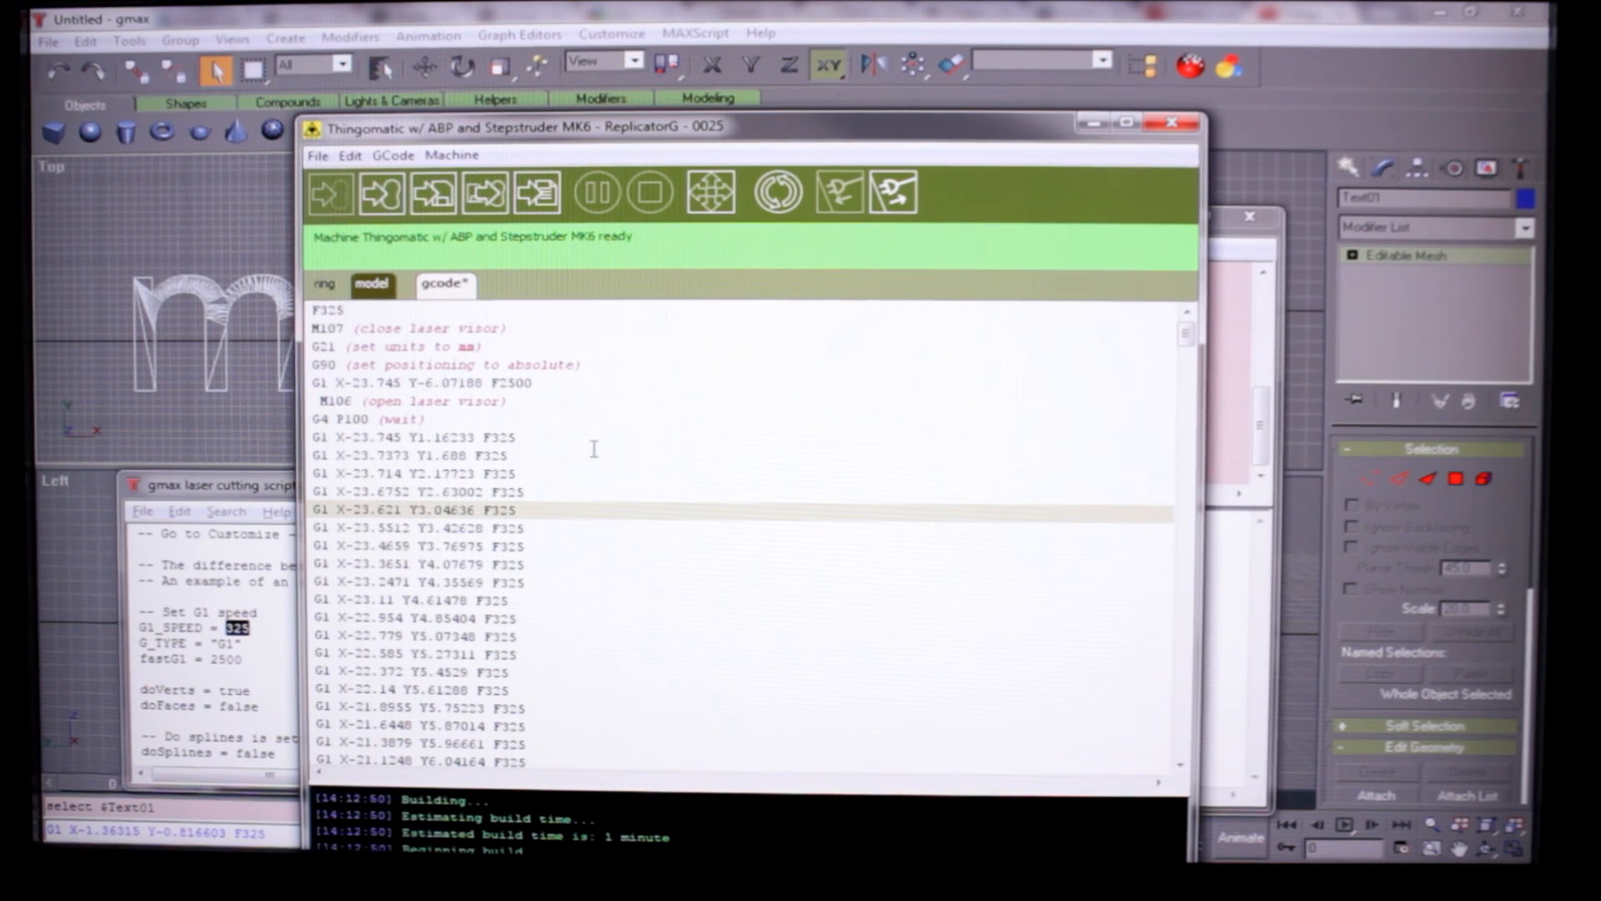
pyautogui.moveTo(381, 192)
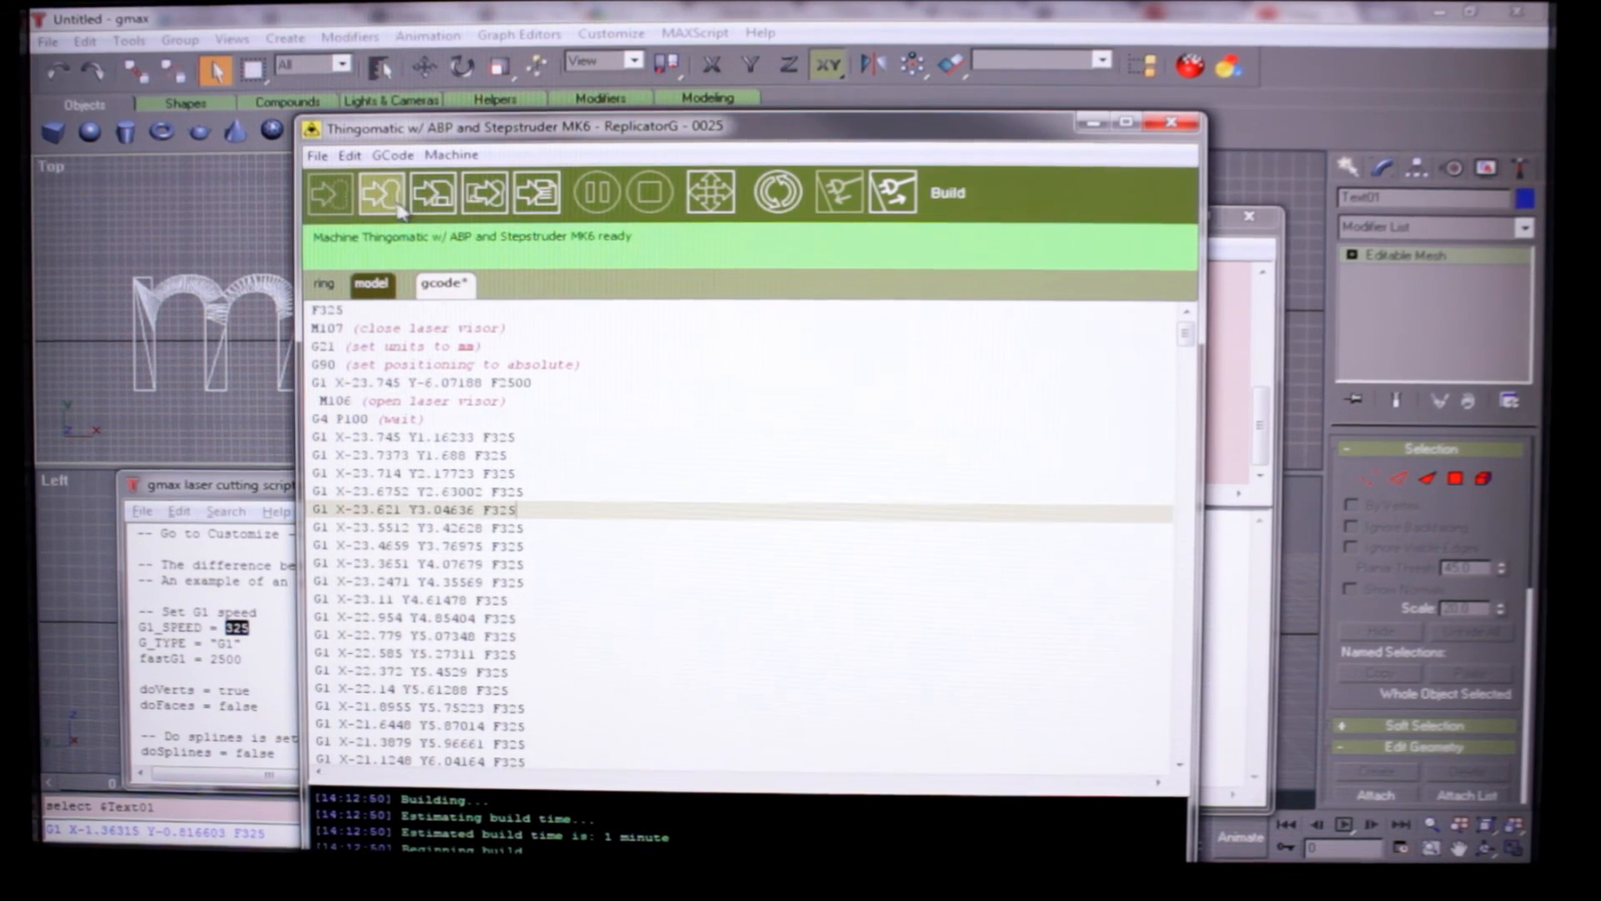